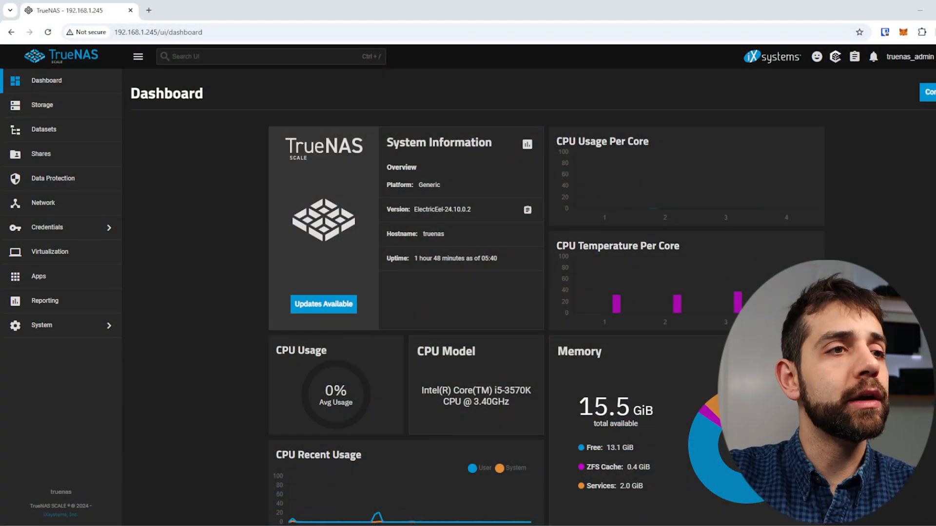
mouse_move(477, 213)
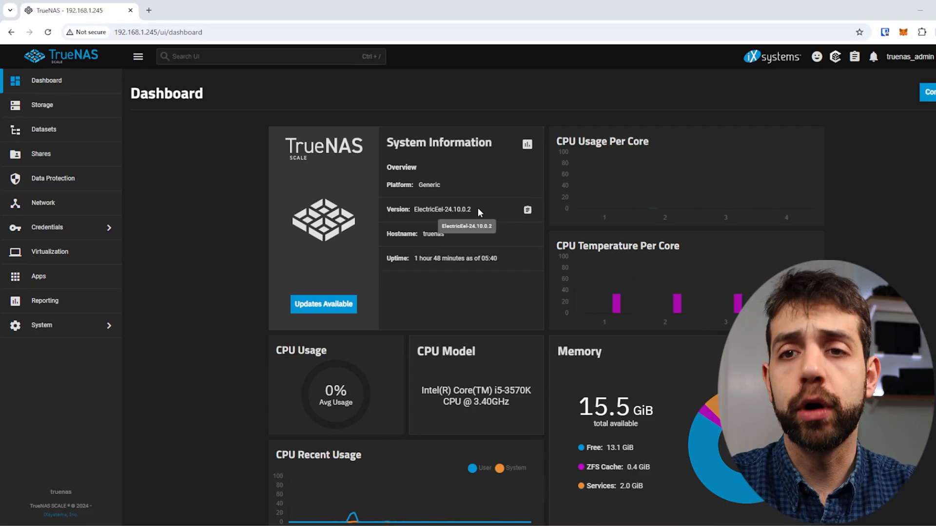
mouse_move(314, 304)
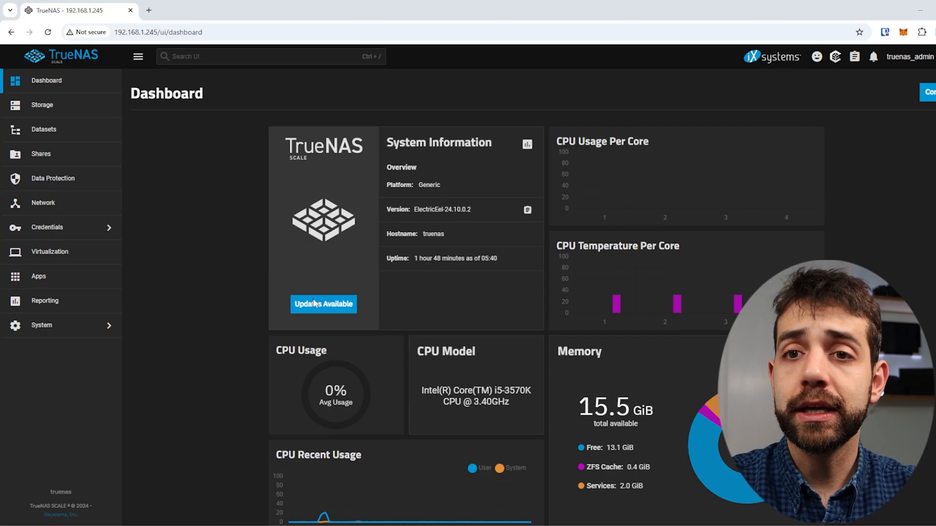
Go to the Storage Dashboard to review the home pool's topology, usage and health
scroll("down", 3)
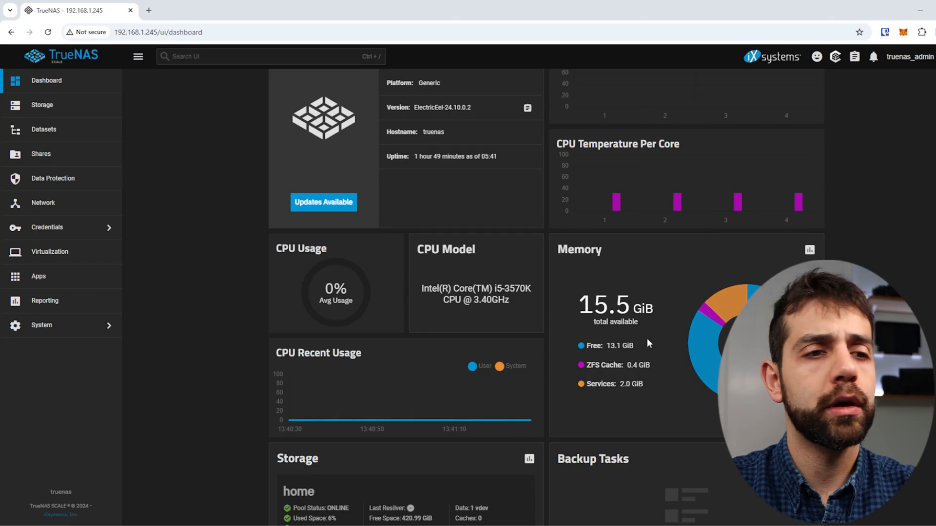
scroll("down", 3)
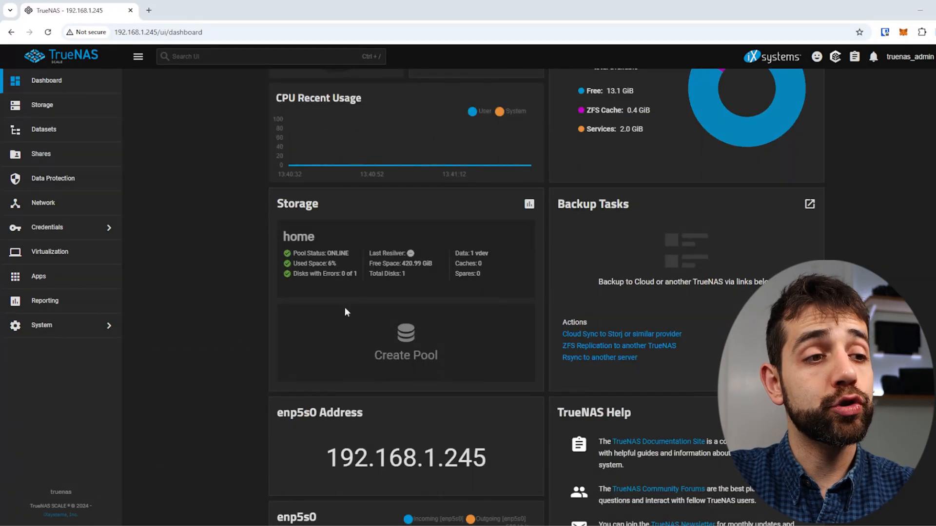
scroll("down", 3)
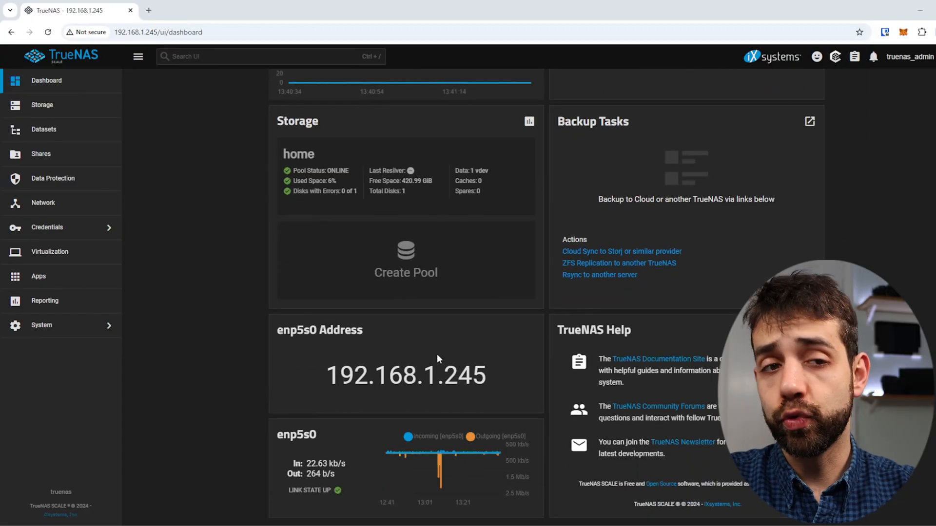
mouse_move(42, 104)
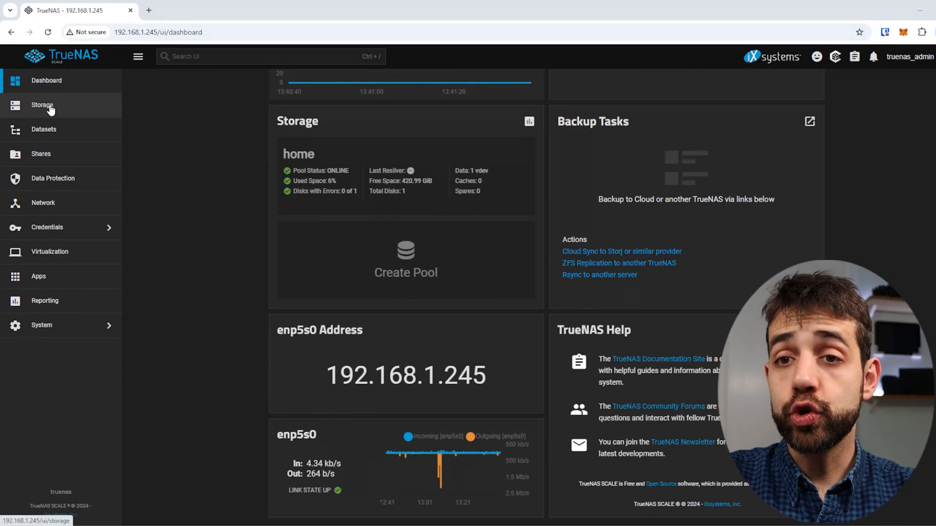
left_click(41, 104)
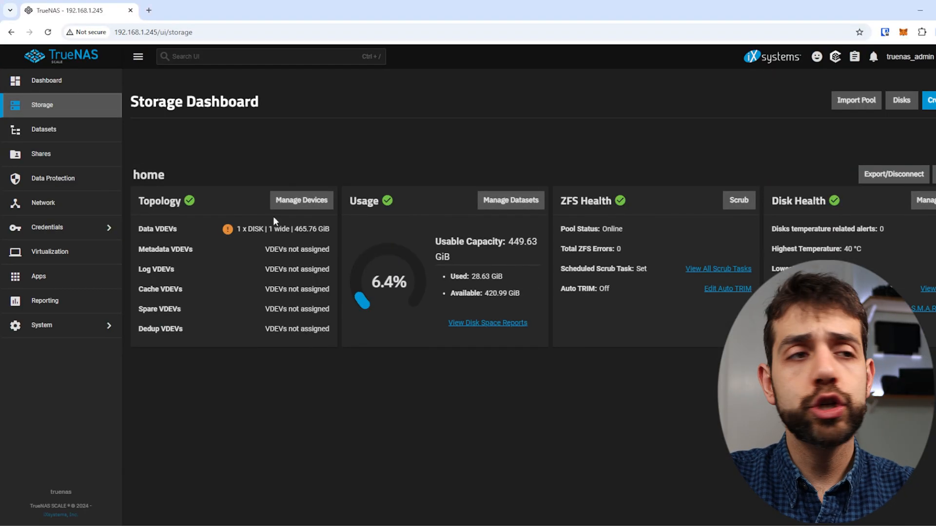
mouse_move(257, 289)
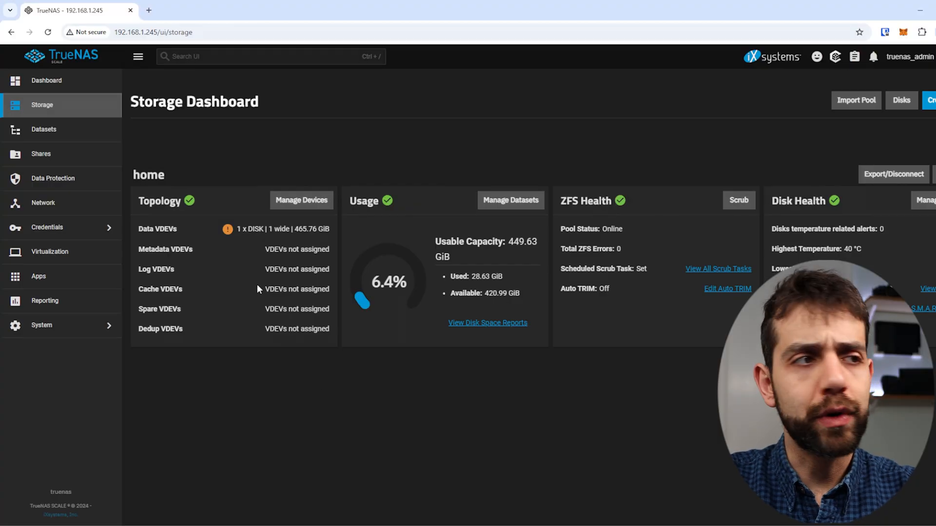
mouse_move(197, 332)
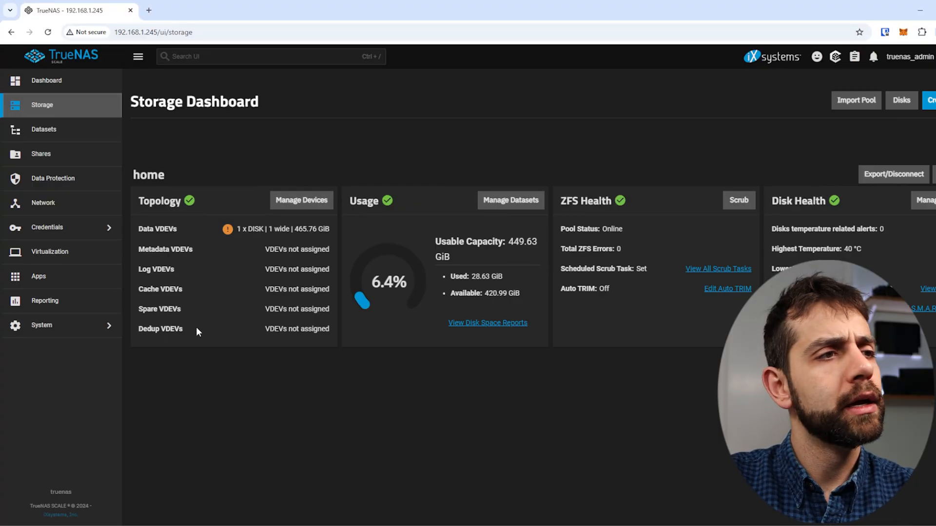
mouse_move(227, 229)
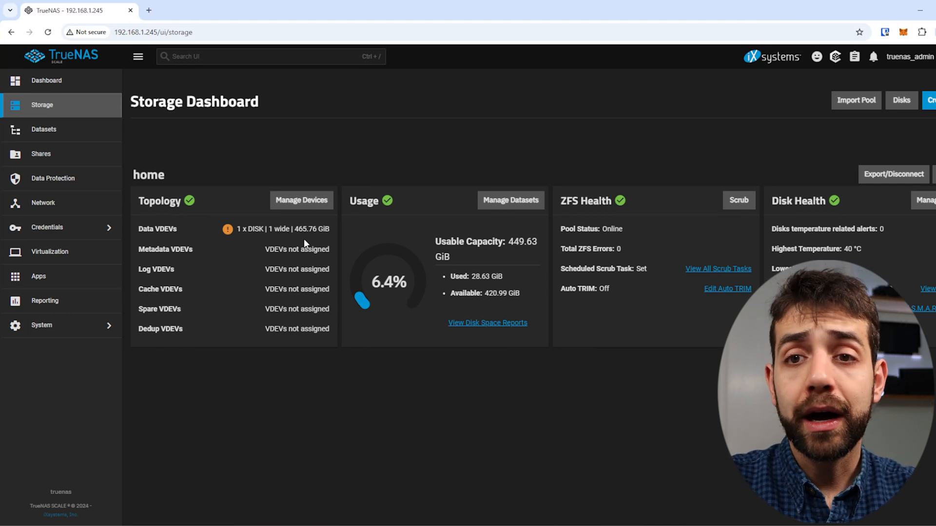
mouse_move(184, 431)
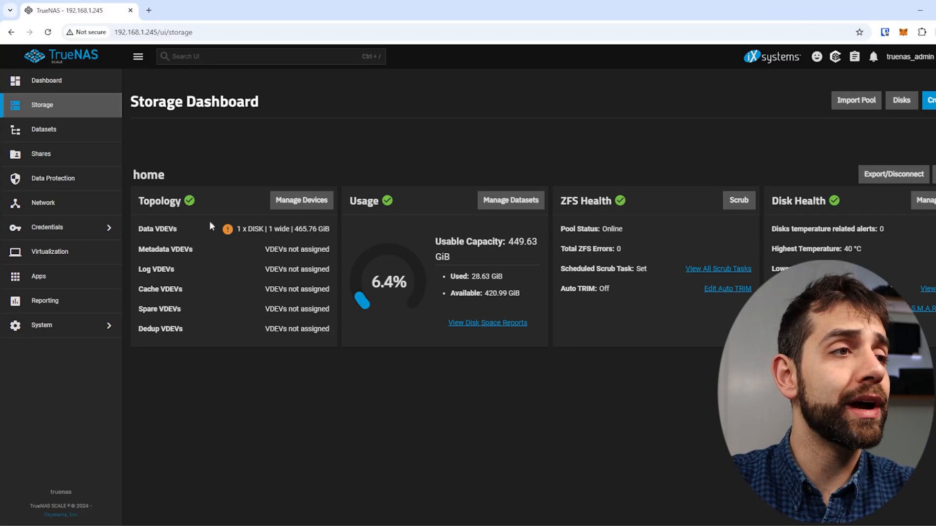
mouse_move(301, 200)
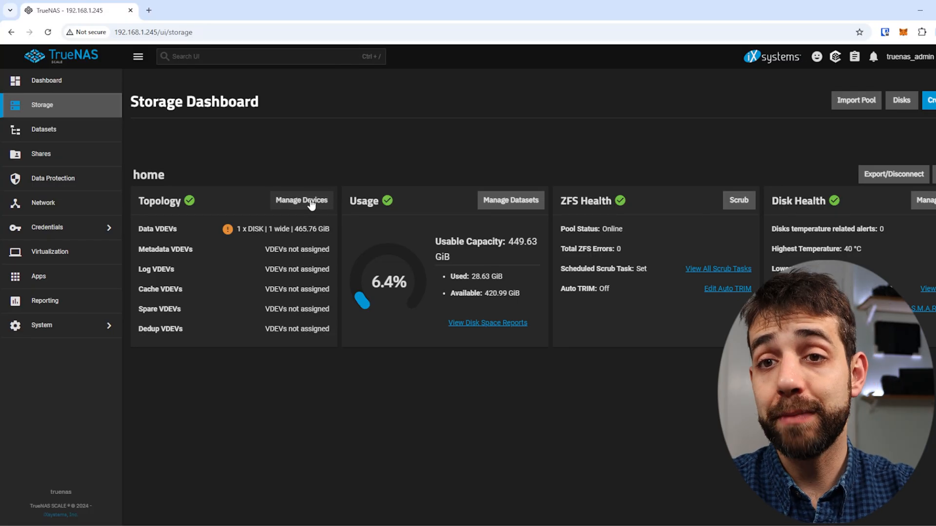
mouse_move(277, 216)
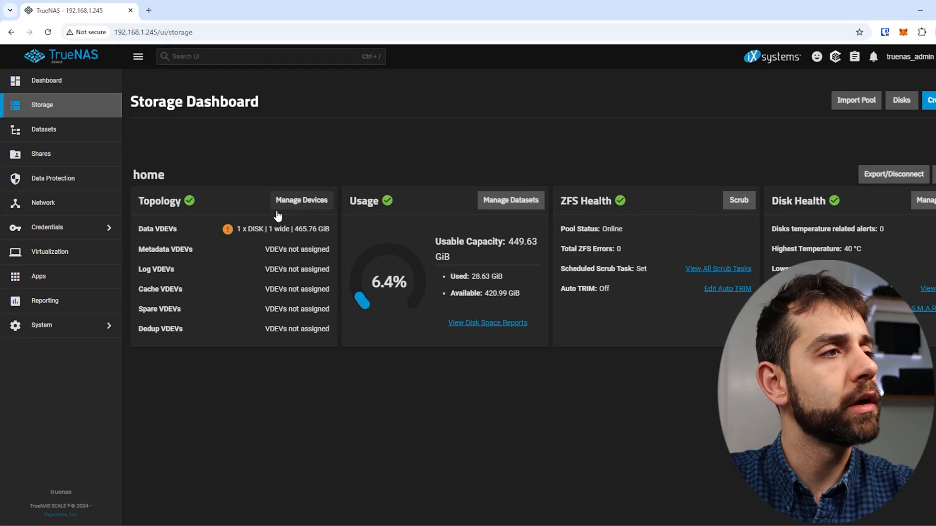
mouse_move(73, 129)
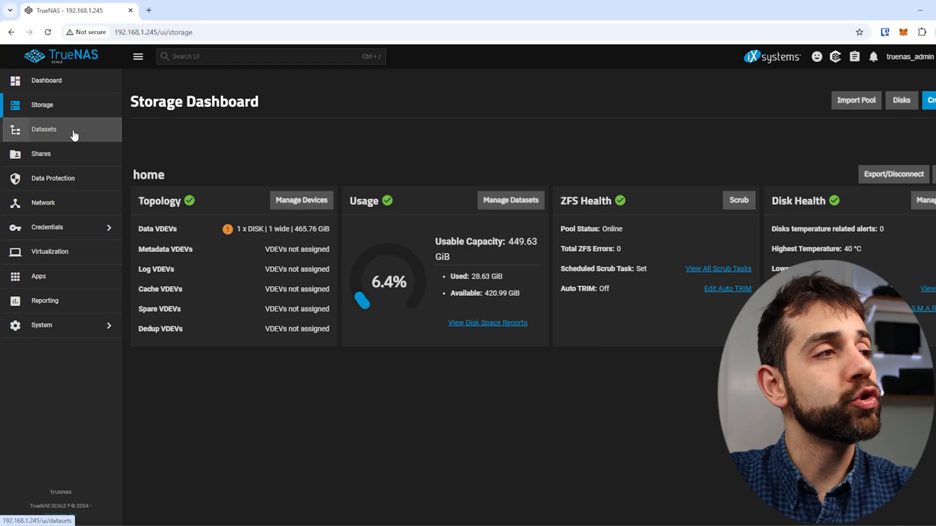
Show the VMS dataset's details in the home pool's Datasets tree
left_click(44, 129)
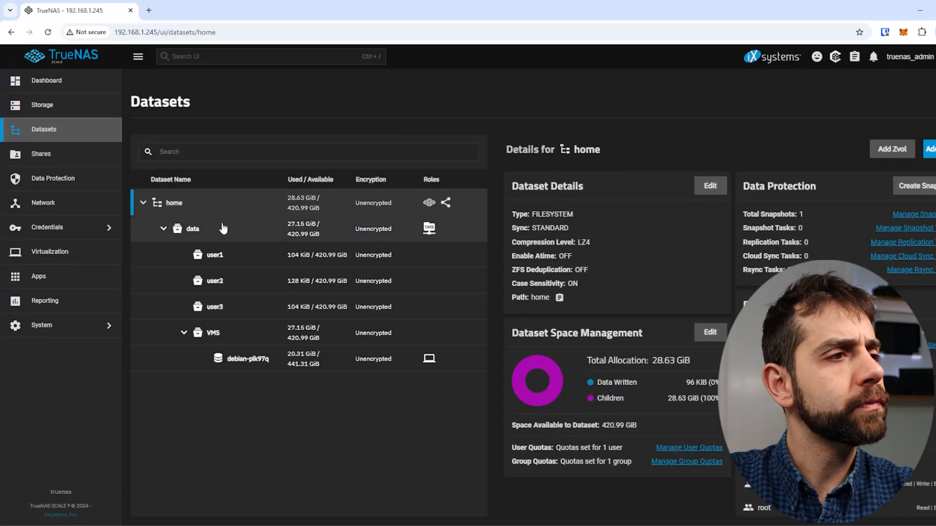
mouse_move(202, 236)
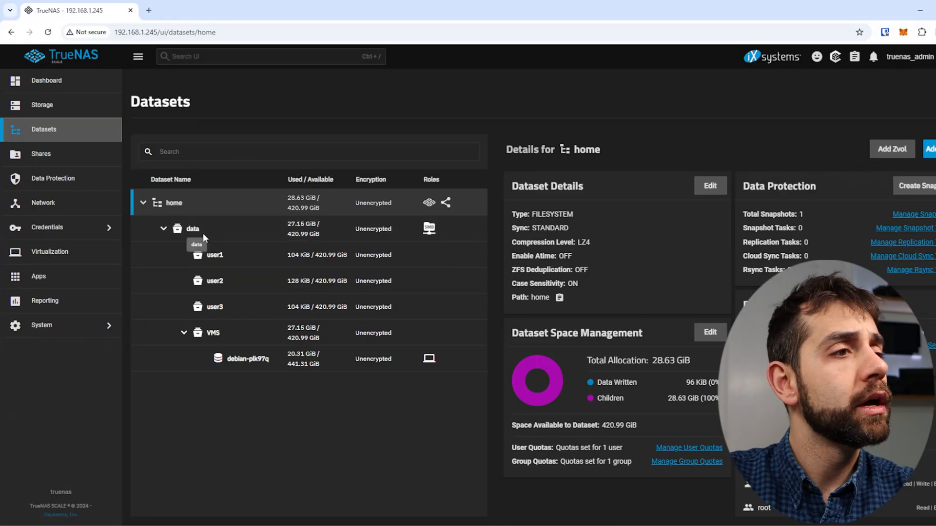
mouse_move(232, 306)
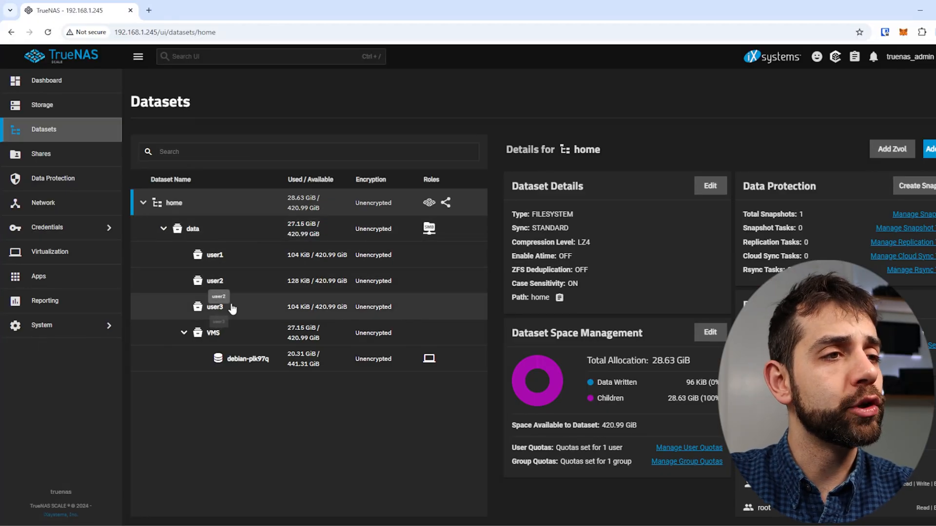
mouse_move(223, 290)
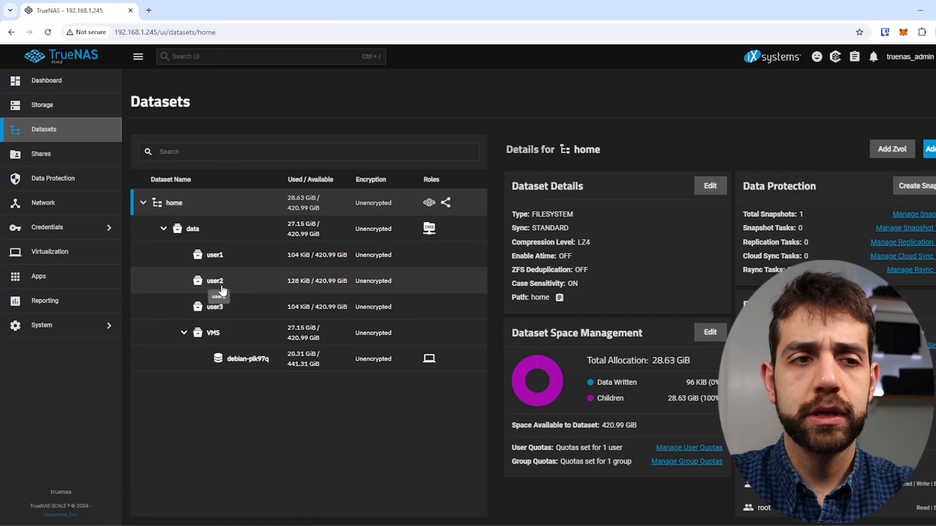
left_click(213, 333)
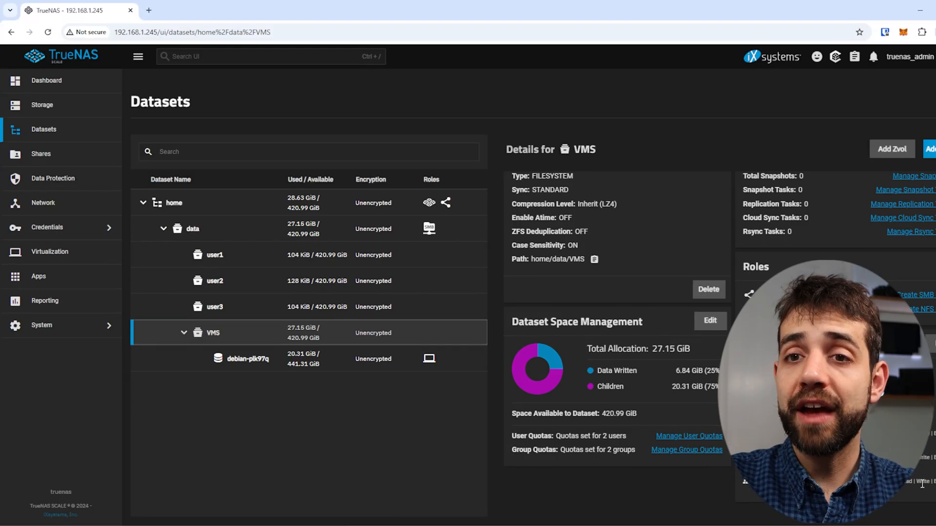
mouse_move(345, 344)
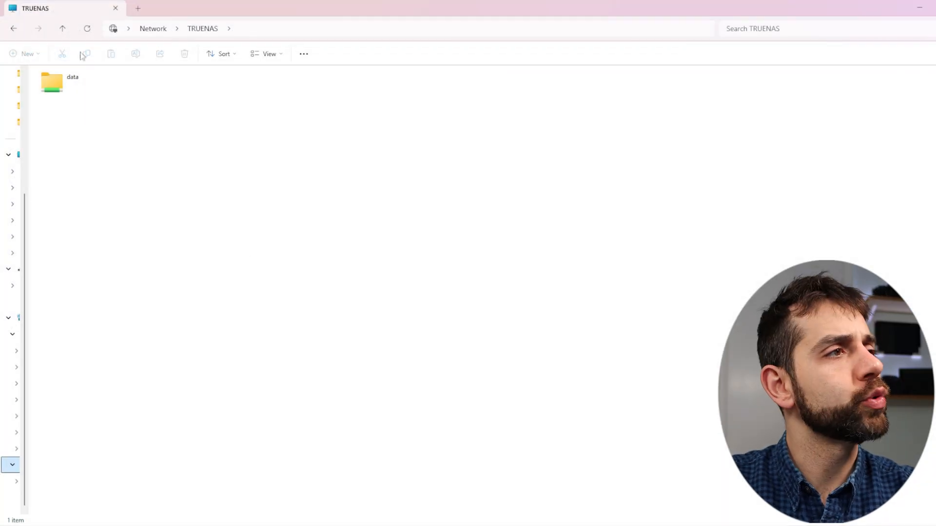
Browse into the TRUENAS data share and its VMS folder in File Explorer
double_click(51, 82)
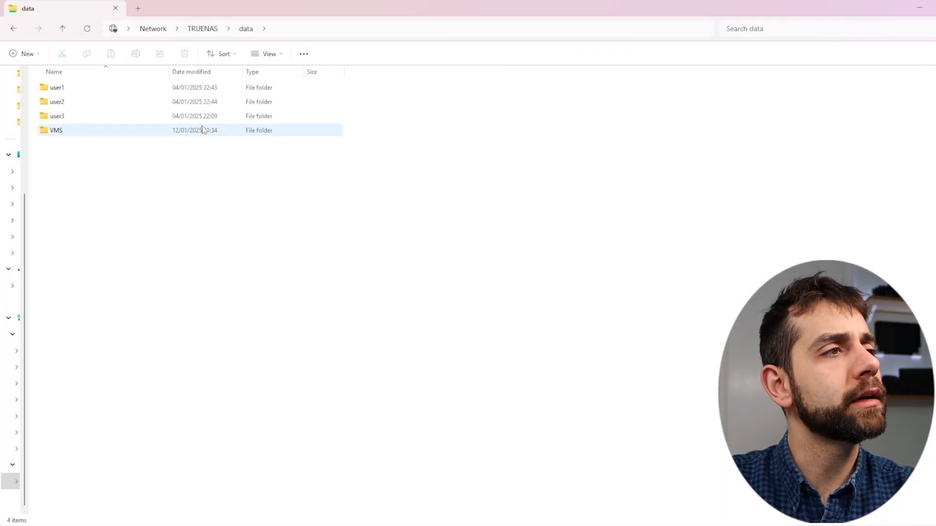
double_click(55, 130)
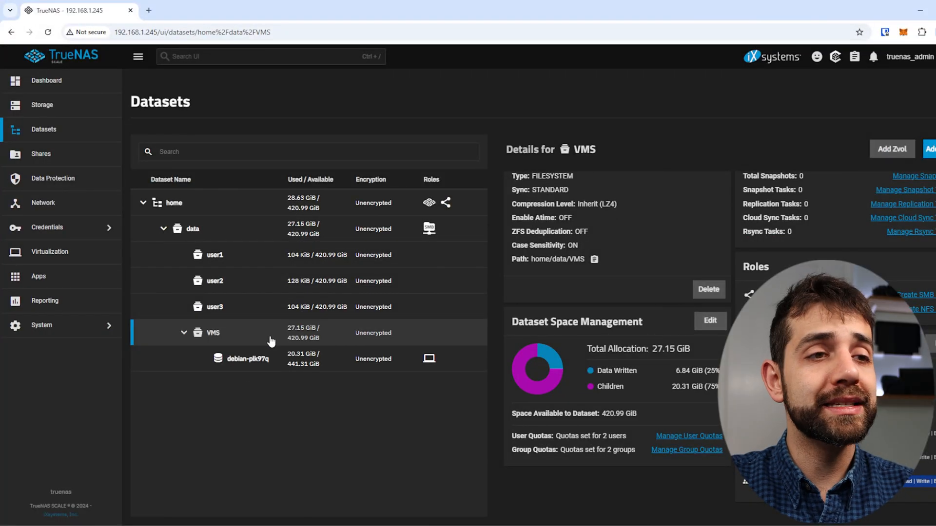
mouse_move(259, 232)
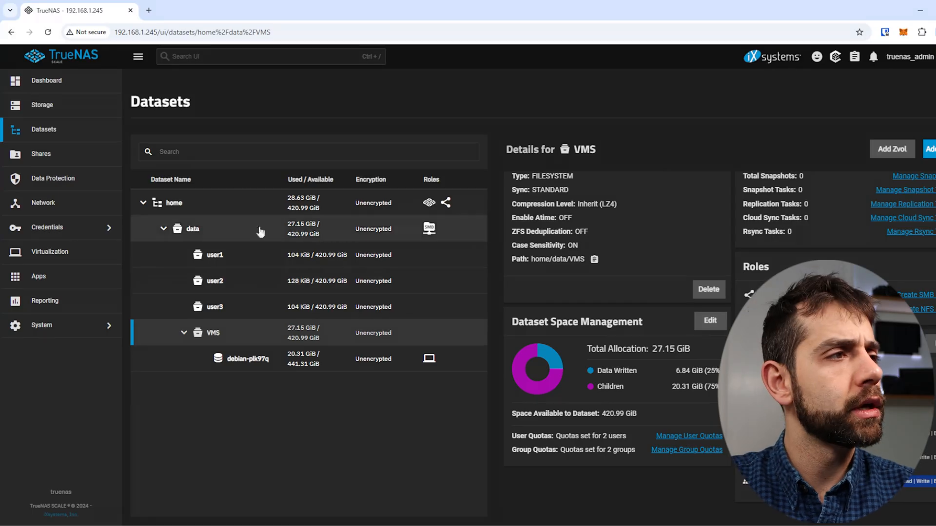
mouse_move(83, 178)
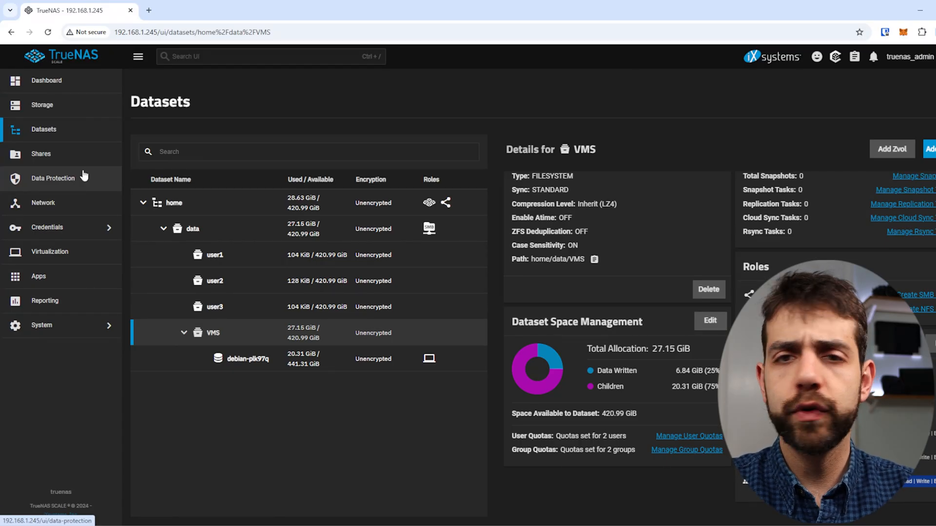
mouse_move(42, 325)
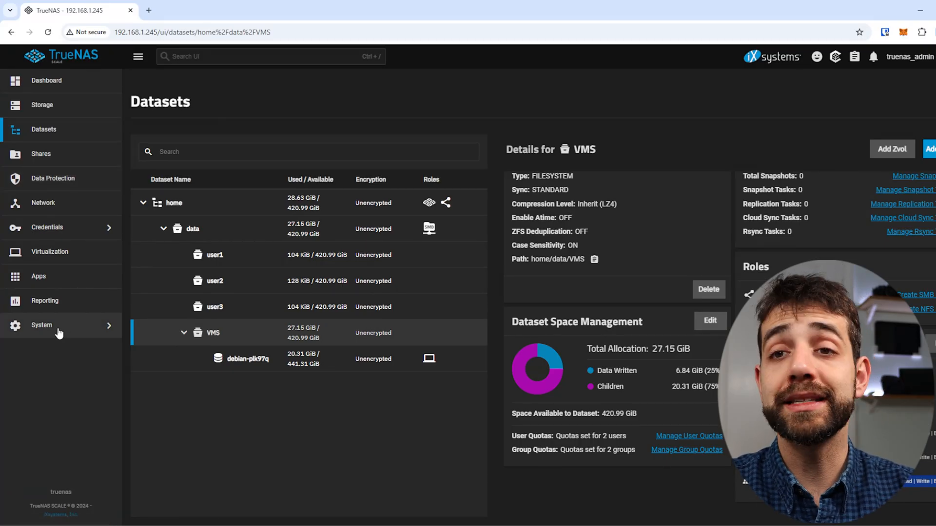
Expand the System menu to list its settings pages
left_click(42, 325)
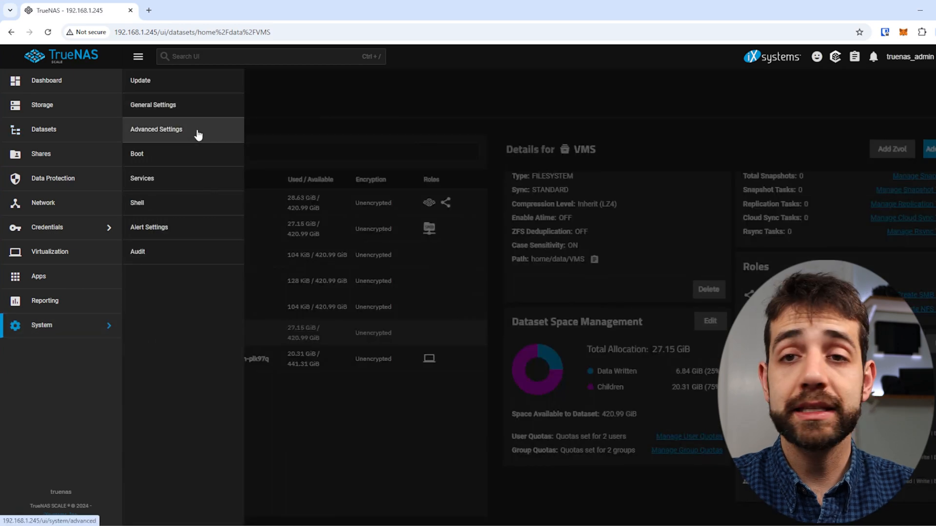
Bring the Isolated GPU Device(s) card into view on Advanced Settings
left_click(156, 129)
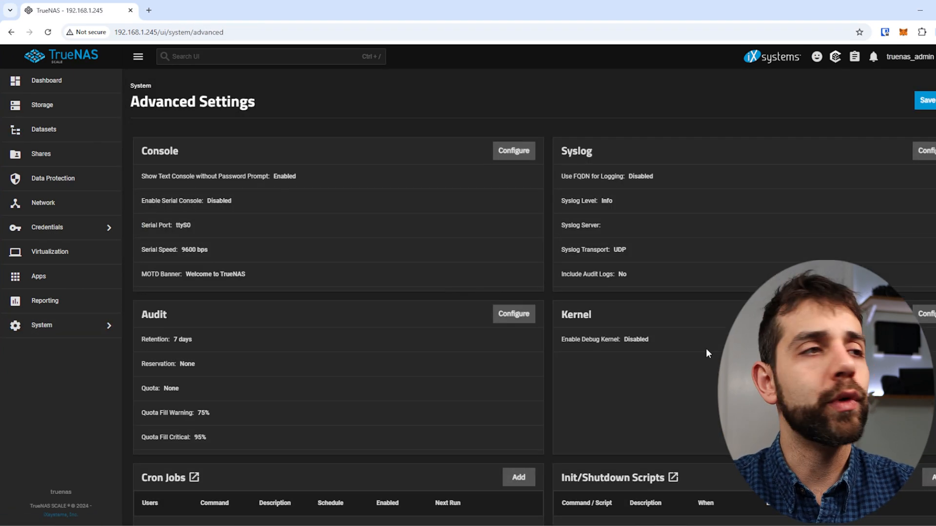
mouse_move(176, 267)
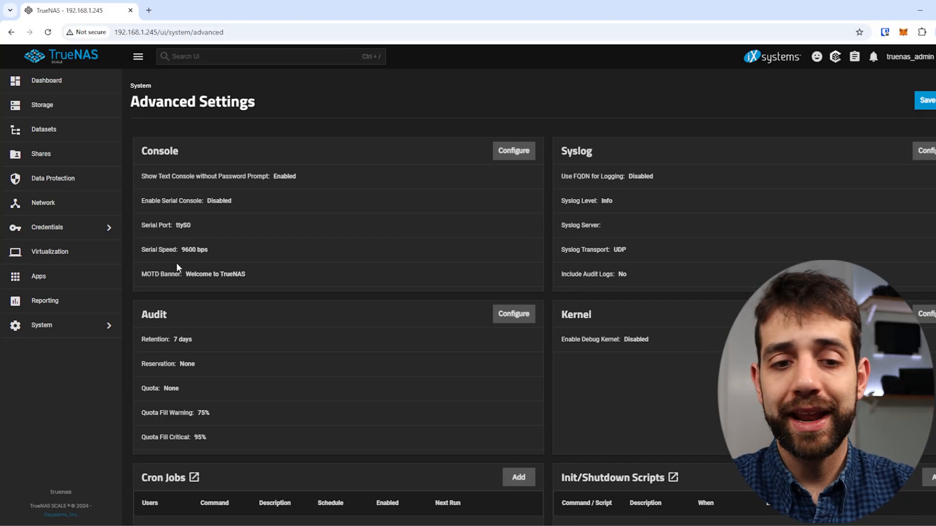
mouse_move(242, 258)
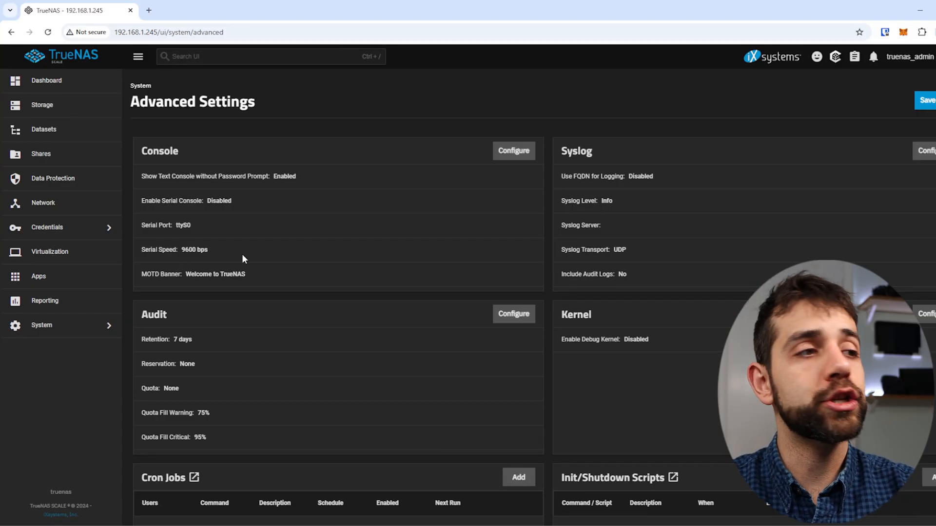
scroll("down", 3)
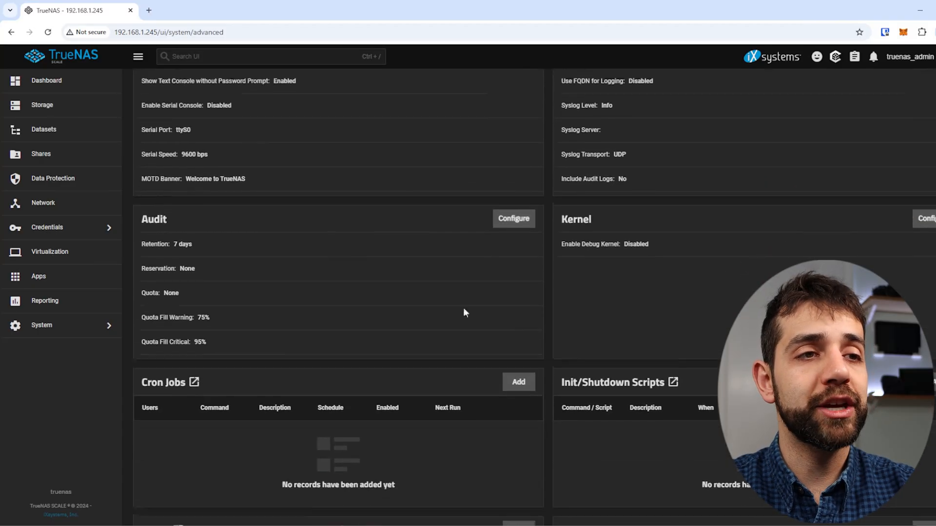
scroll("down", 3)
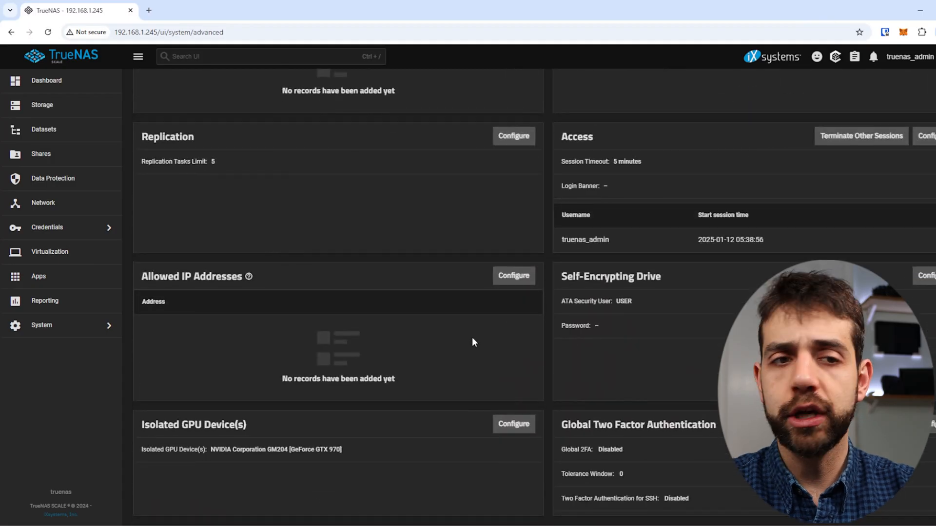
mouse_move(247, 456)
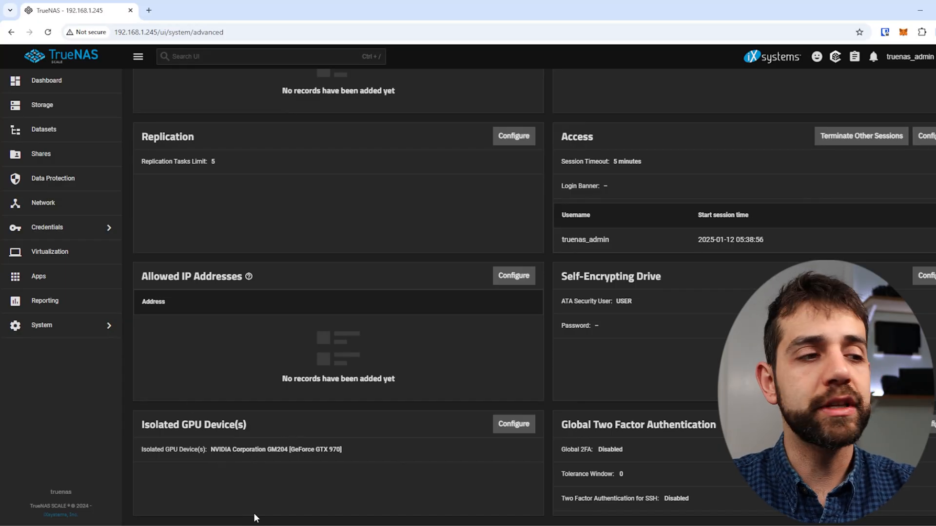
mouse_move(366, 460)
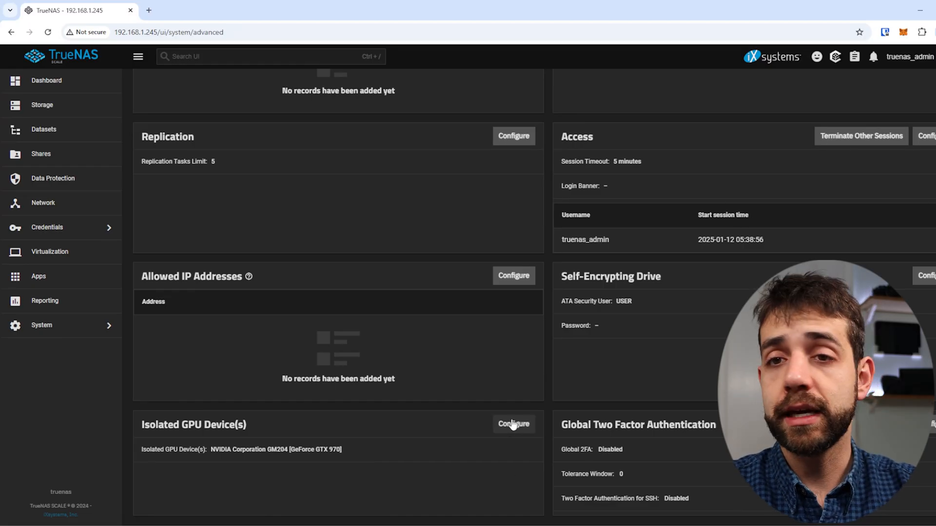
left_click(512, 425)
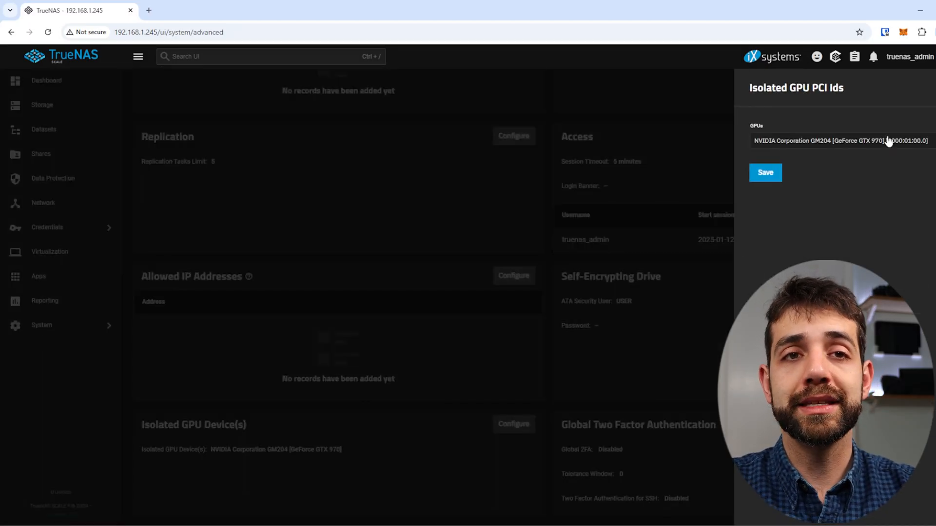
left_click(839, 140)
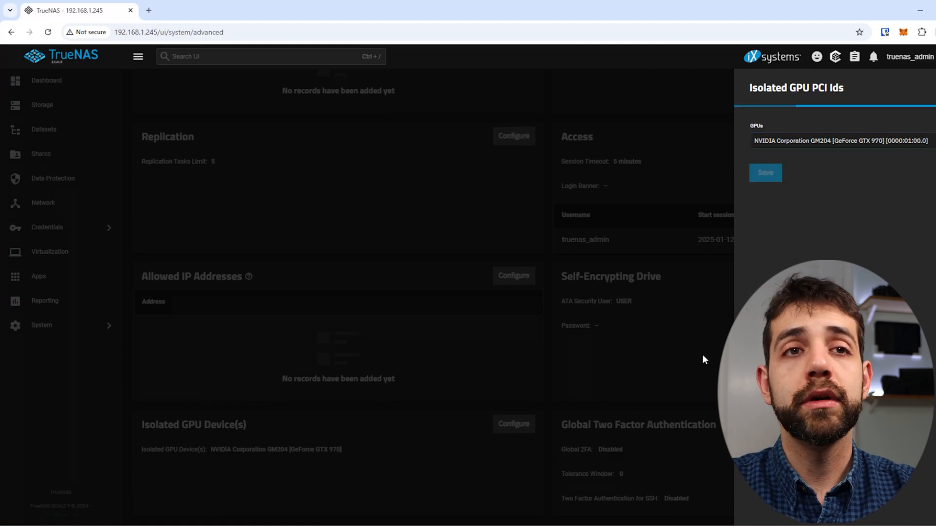
left_click(765, 173)
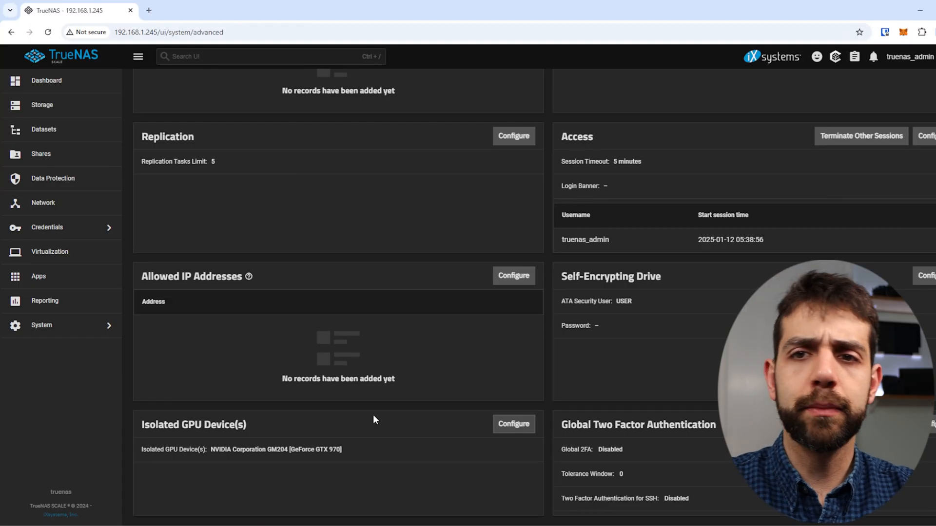
mouse_move(338, 380)
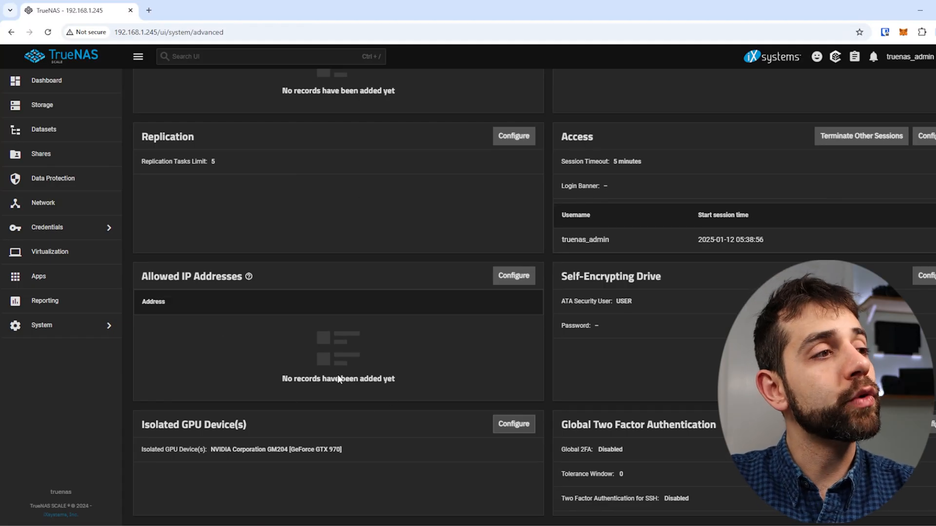
mouse_move(49, 251)
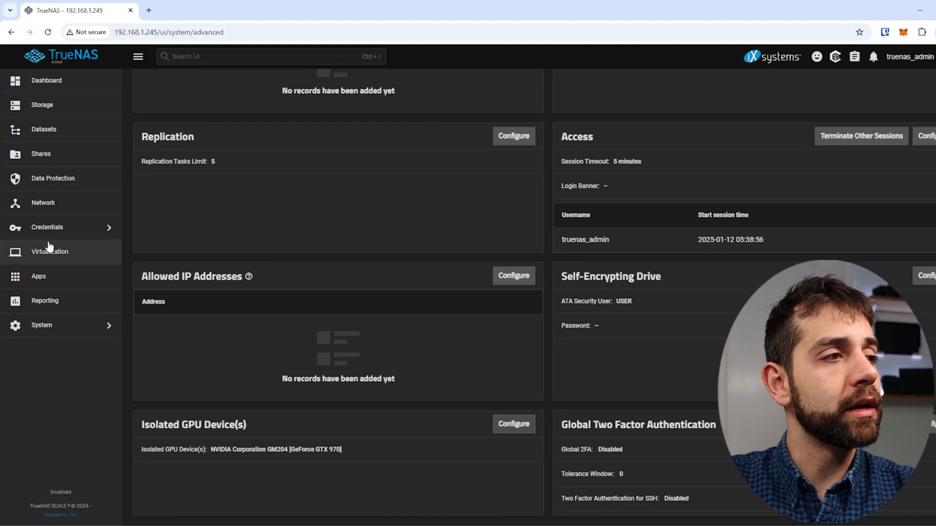
Visit the Virtual Machines list showing debian, then return to Datasets
left_click(50, 251)
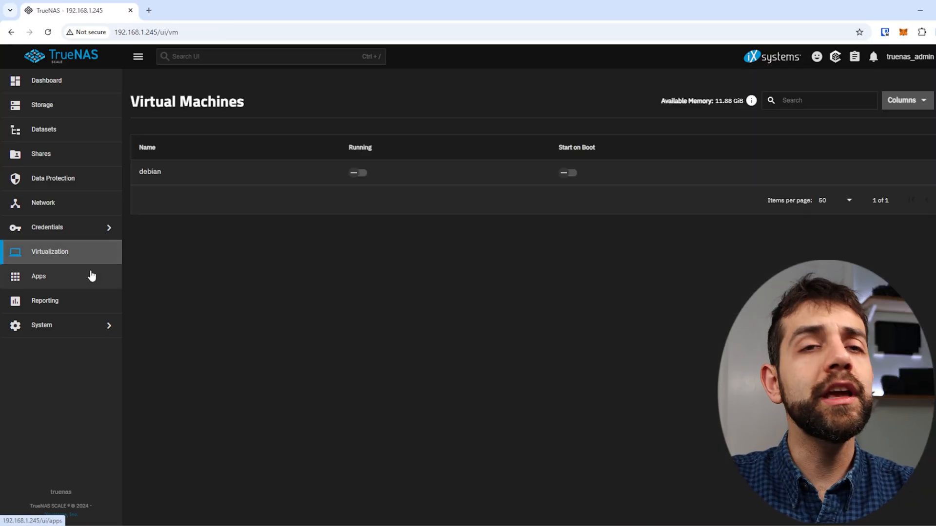
mouse_move(399, 184)
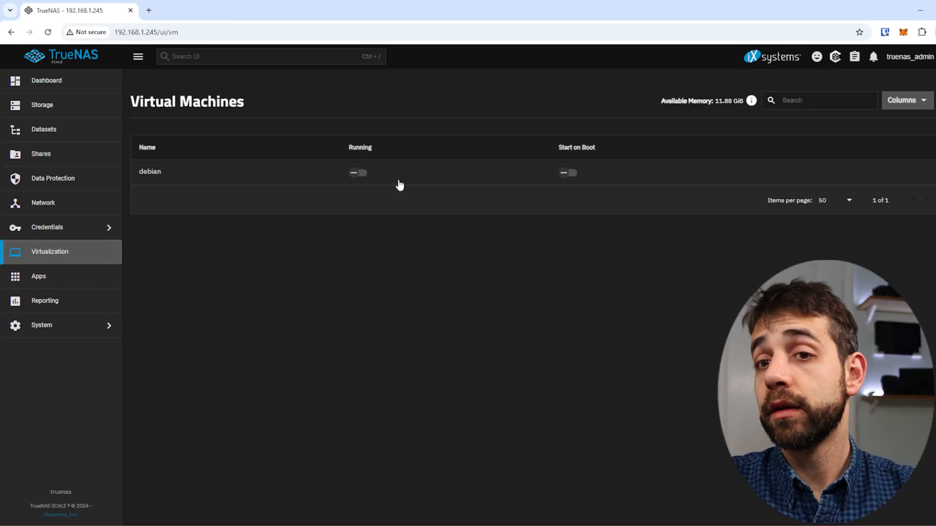
left_click(44, 129)
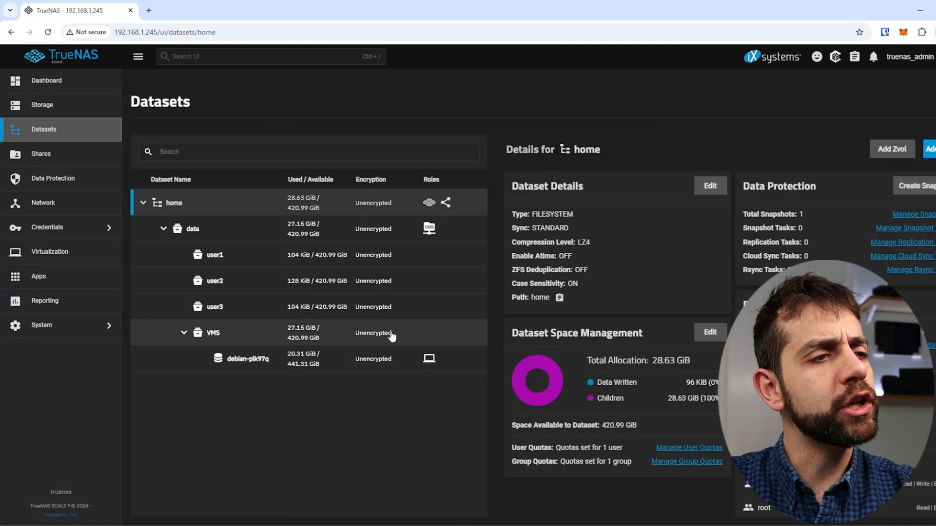
mouse_move(283, 388)
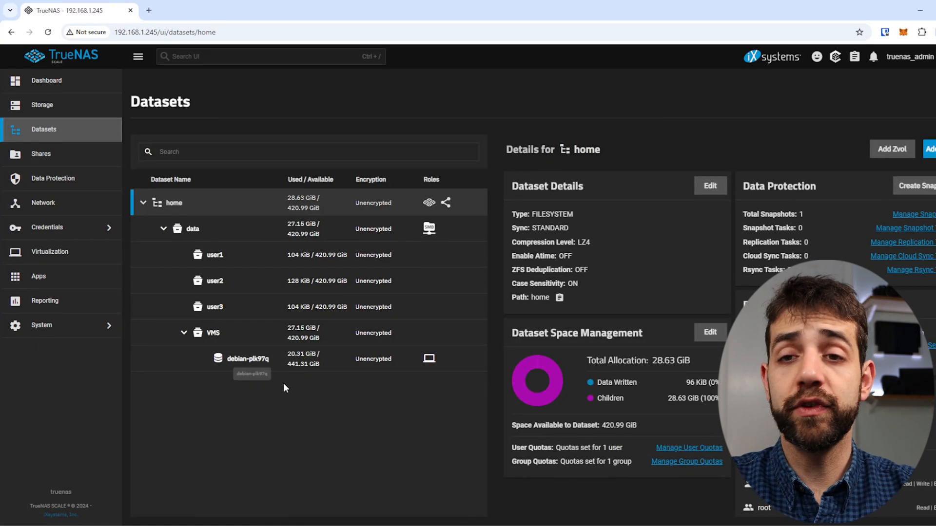
Show the debian-plk97q zvol's details, a 20 GiB volume under home/data/VMS
left_click(247, 358)
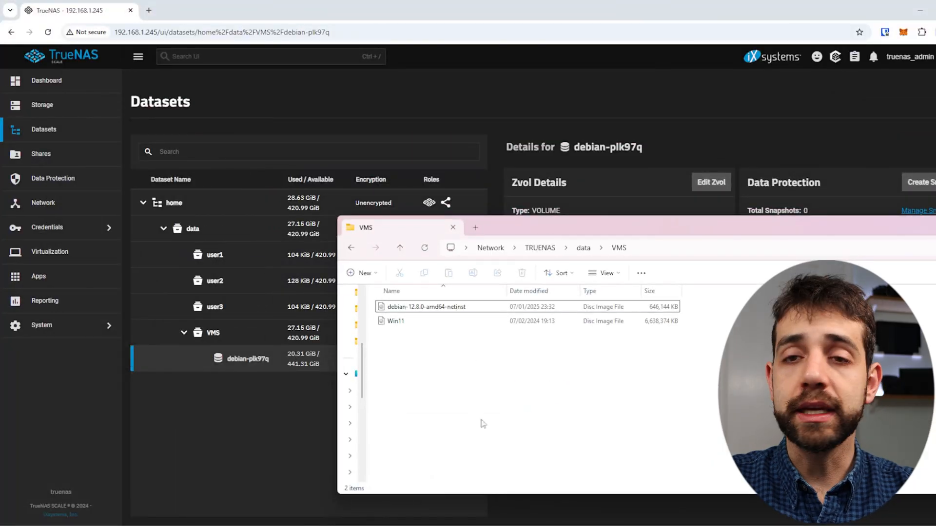
left_click(452, 228)
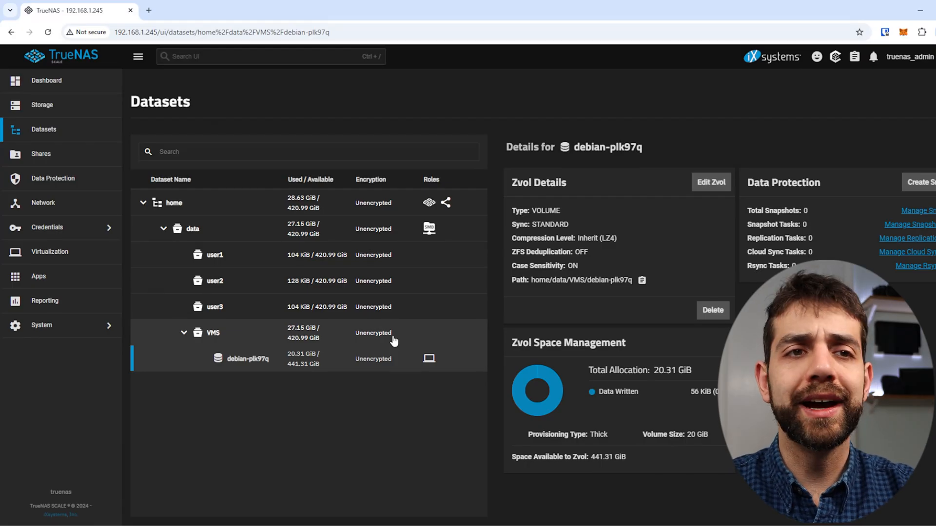
mouse_move(233, 194)
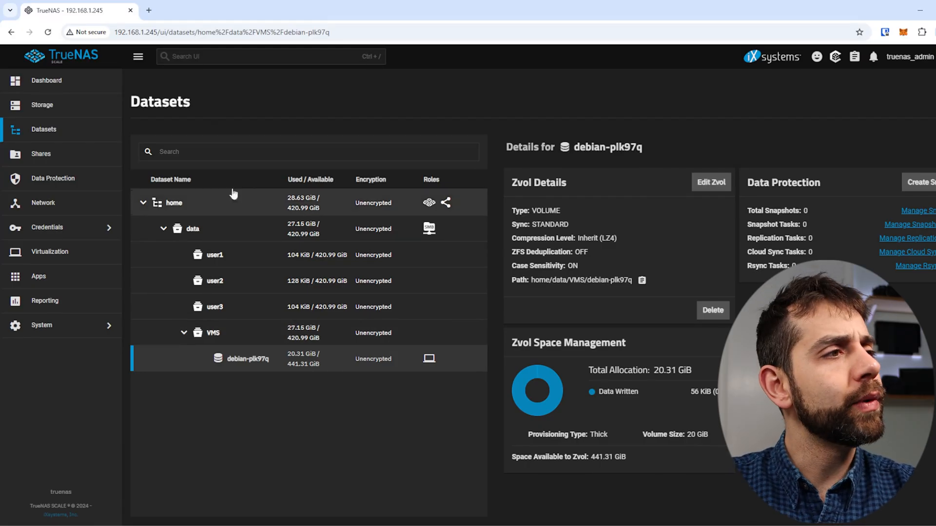
Return to the Virtual Machines list showing the stopped debian machine
left_click(50, 251)
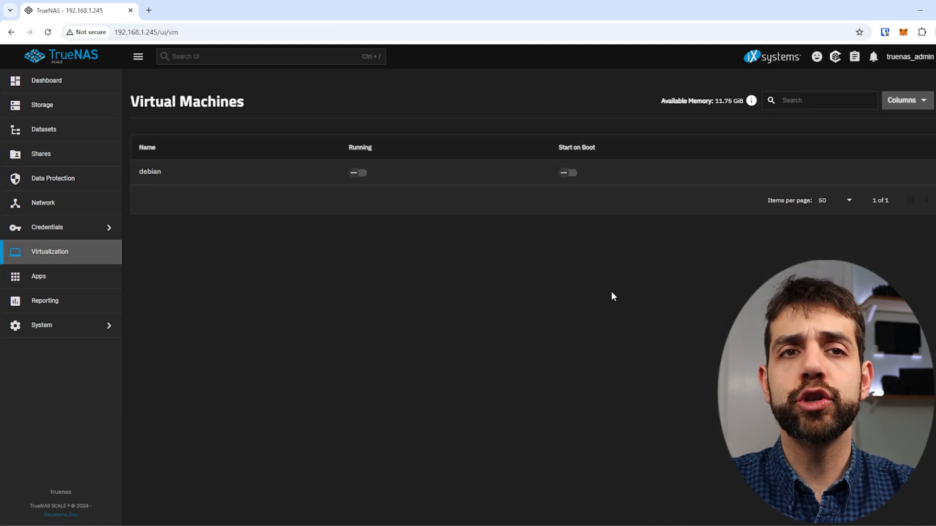
mouse_move(750, 100)
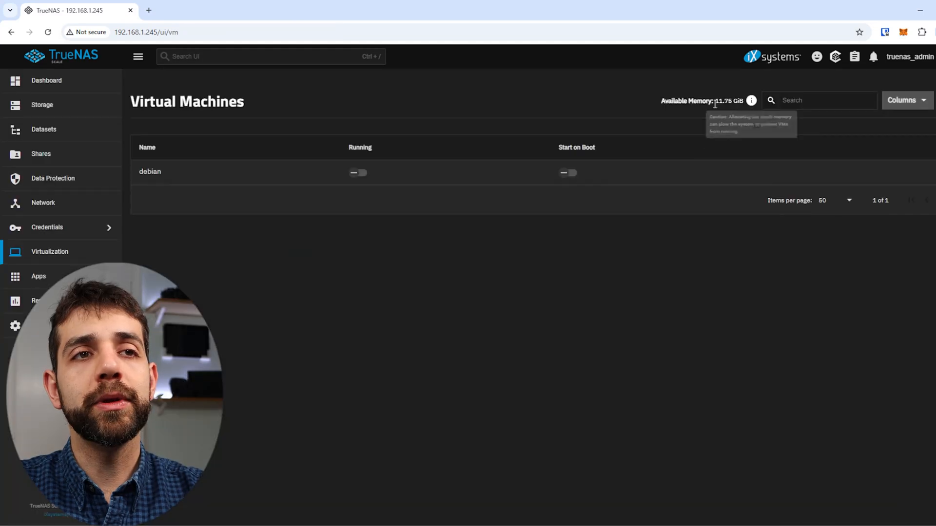
mouse_move(723, 111)
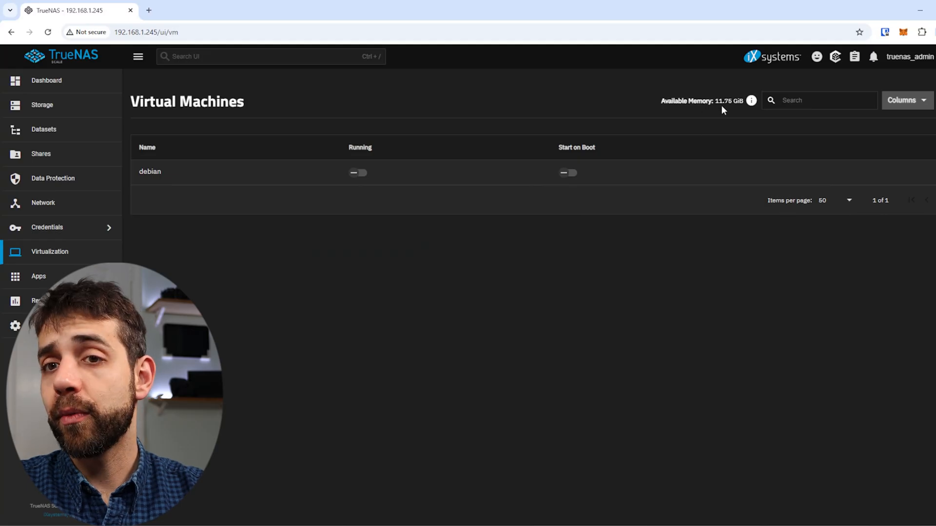
mouse_move(709, 82)
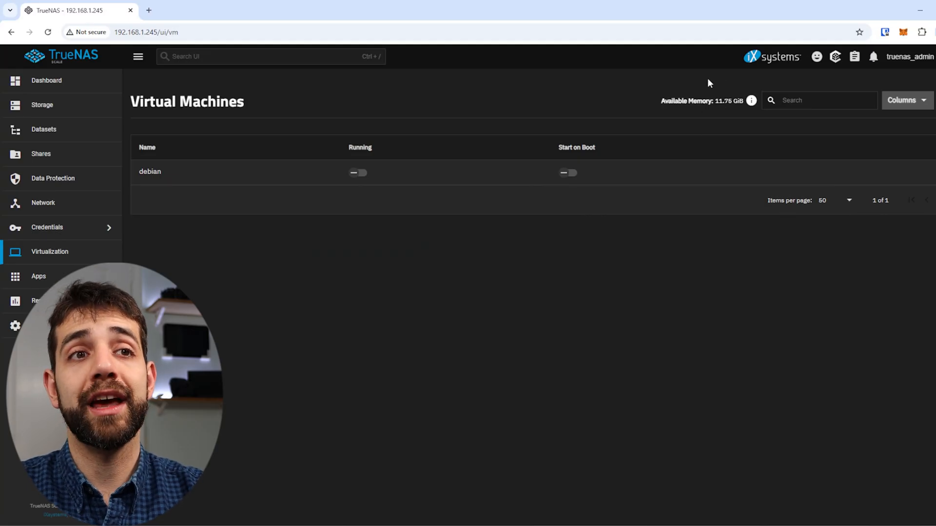
mouse_move(733, 115)
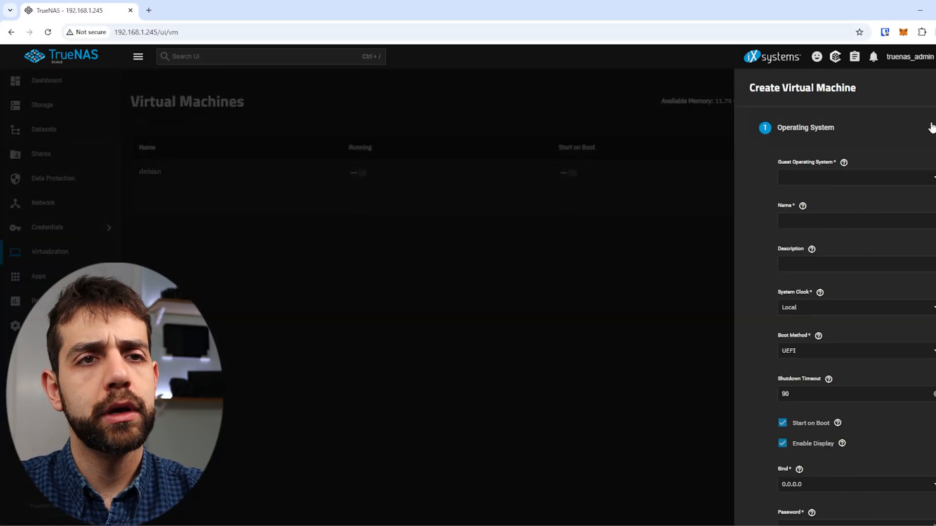
Set the guest OS to Linux, name the VM sauberlab with description 'test device'
left_click(853, 177)
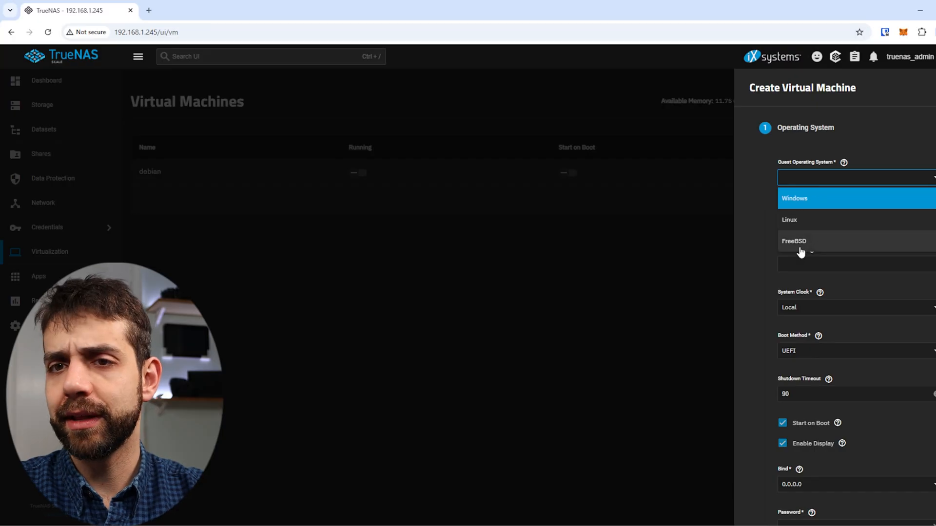
left_click(788, 220)
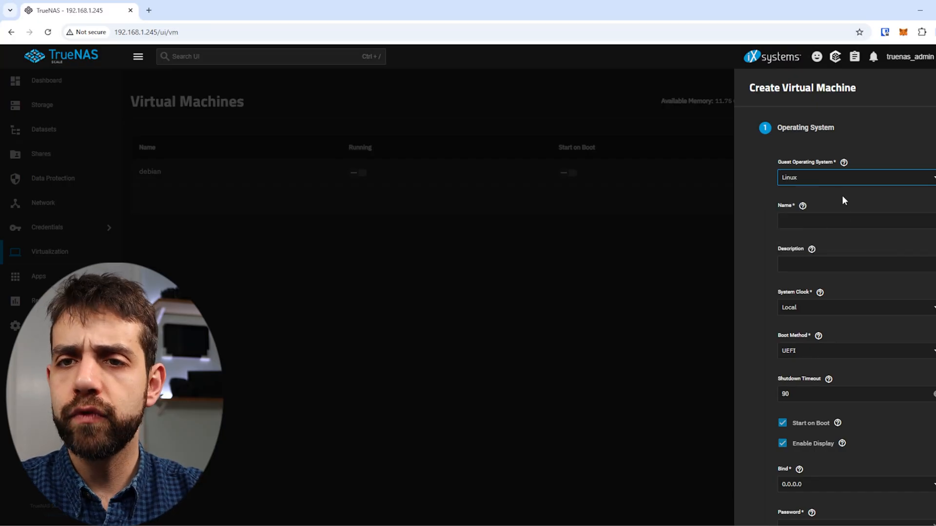
left_click(853, 177)
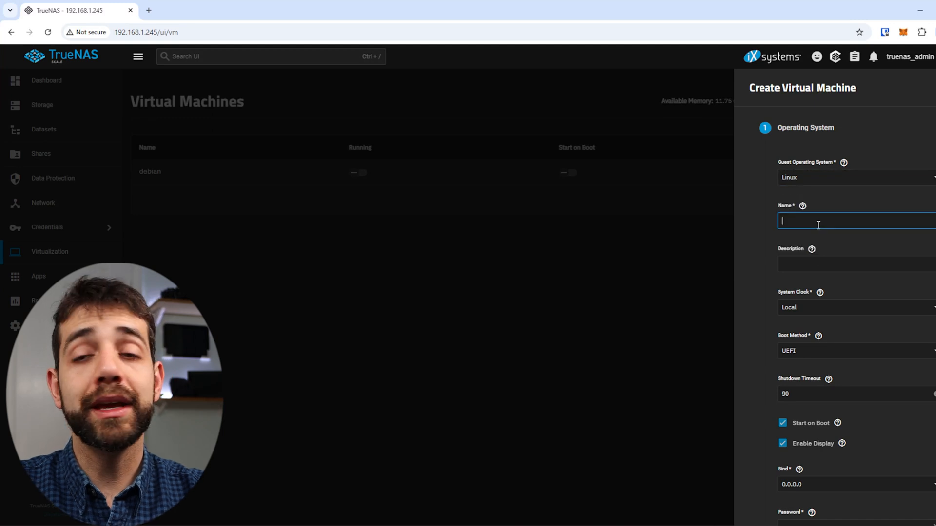
type("sauber")
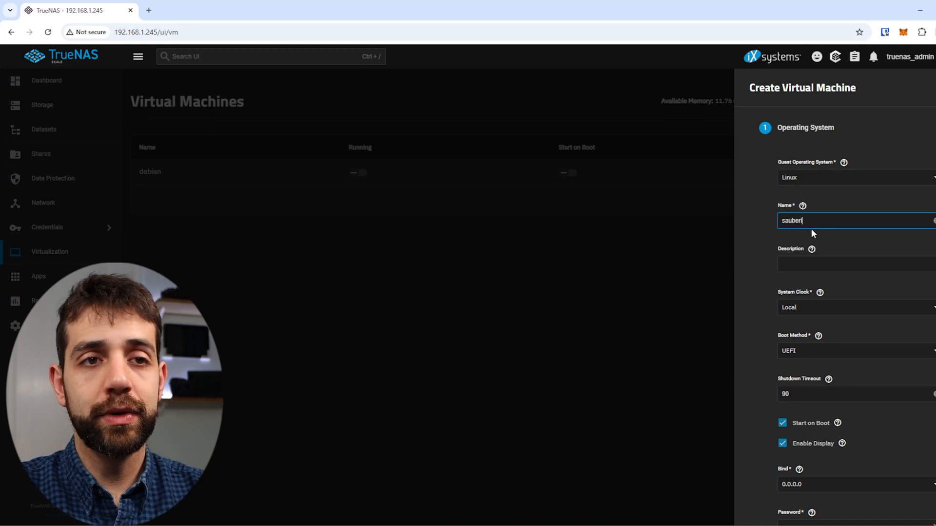
type("test device")
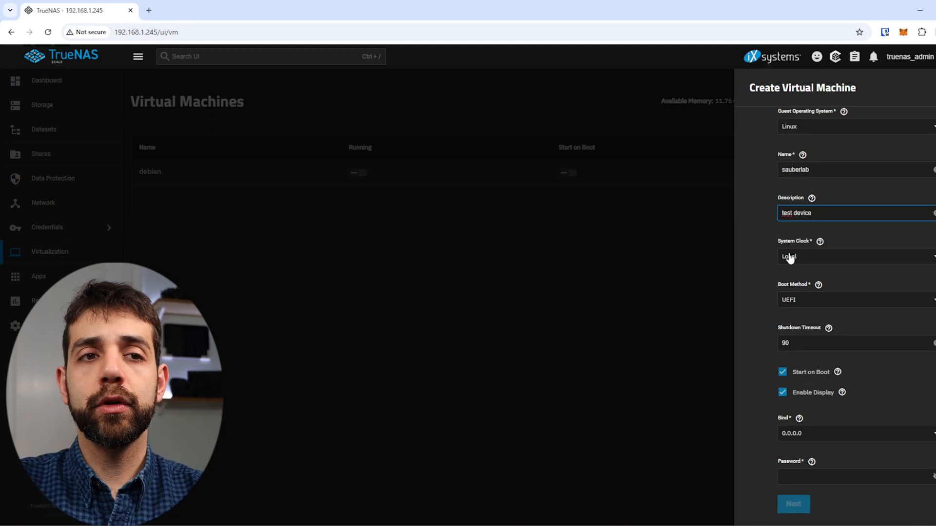
Choose the system clock setting and bring up the boot method choices for UEFI
left_click(853, 257)
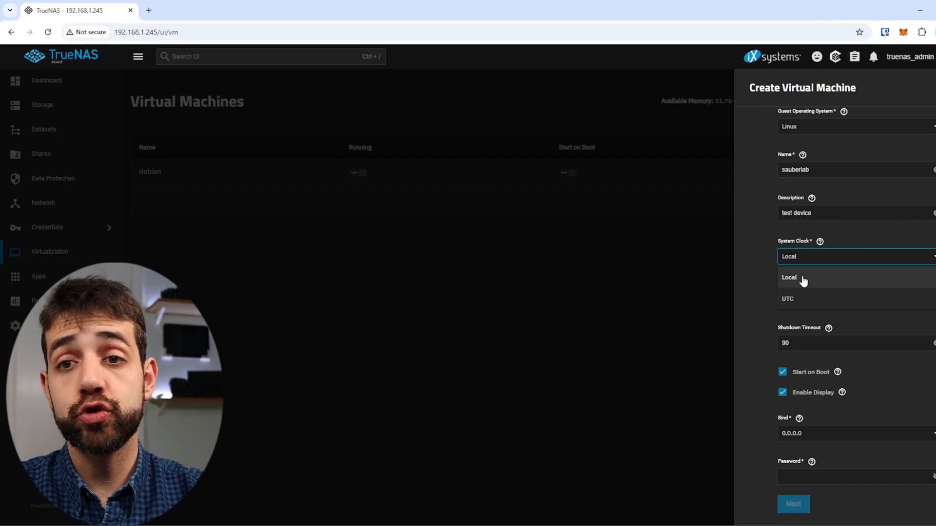
left_click(788, 298)
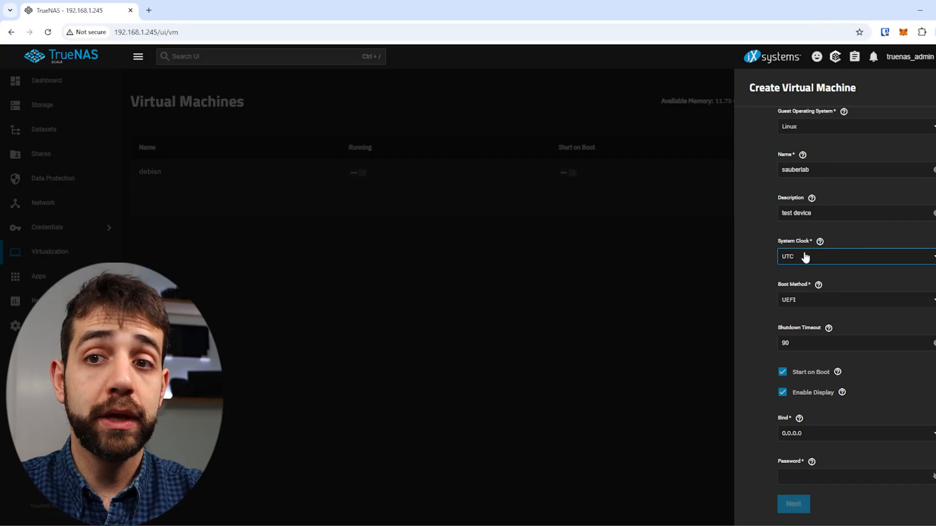
left_click(854, 256)
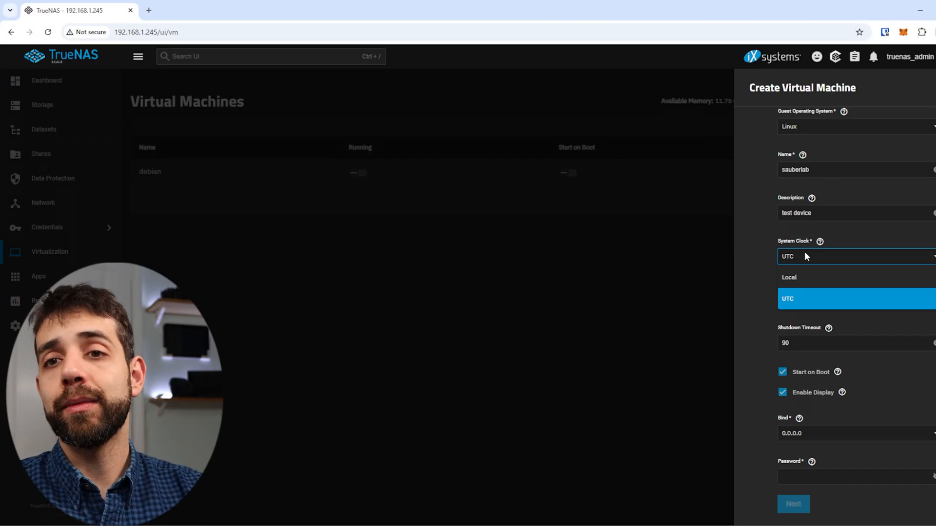
mouse_move(809, 255)
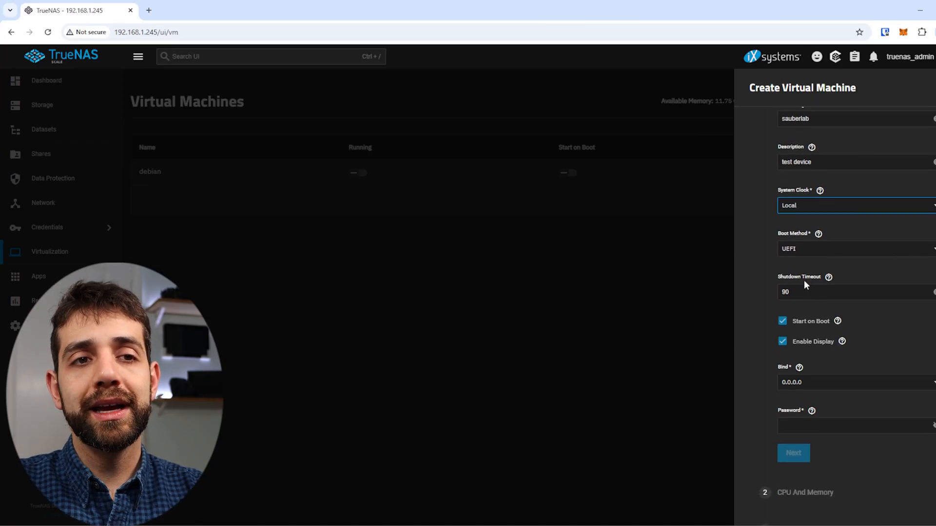
mouse_move(813, 250)
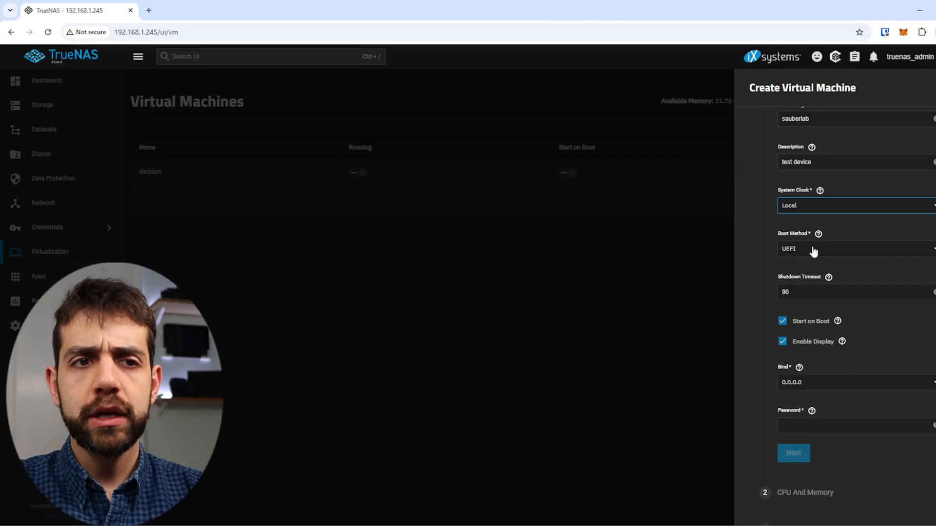
left_click(847, 248)
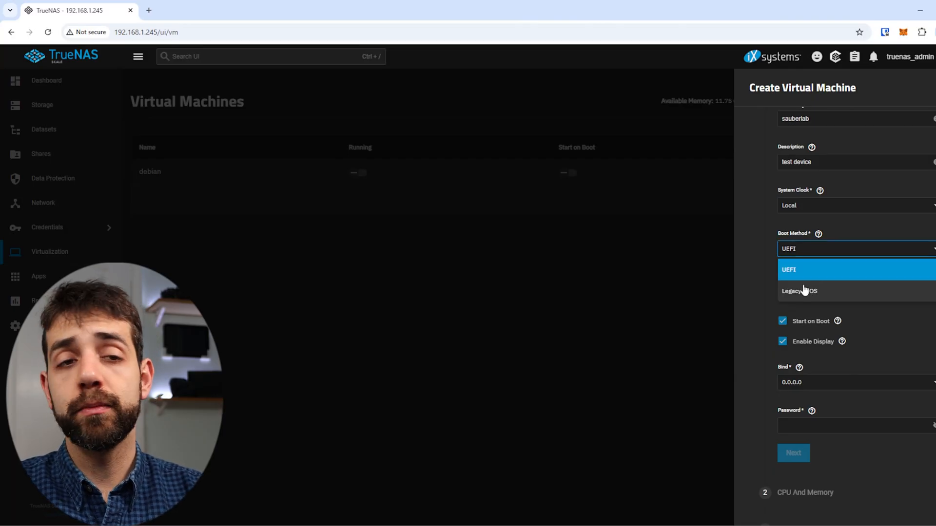
mouse_move(878, 276)
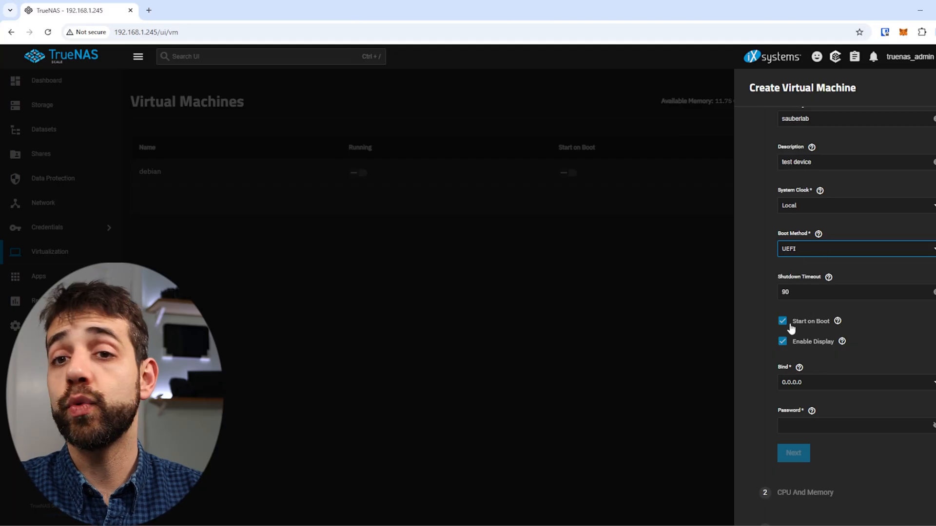
Turn off Start on Boot for the sauberlab VM
scroll("down", 3)
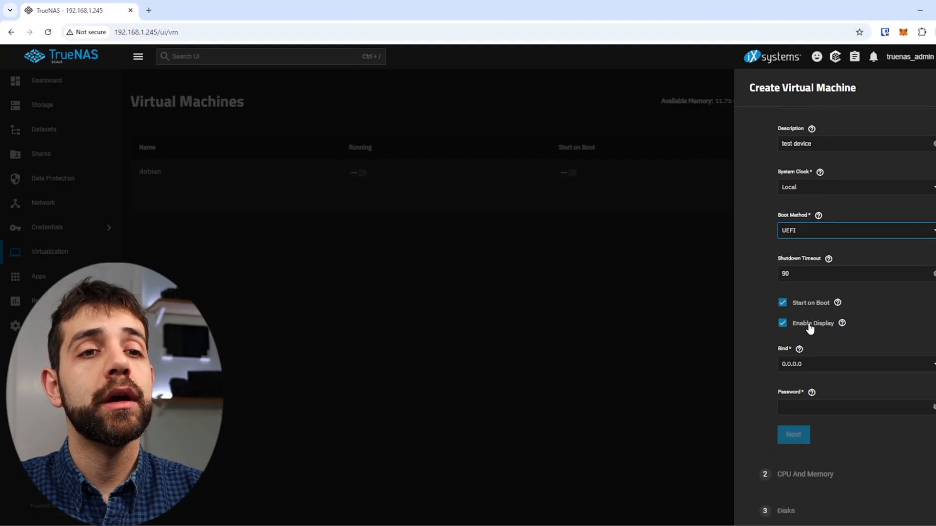
scroll("down", 3)
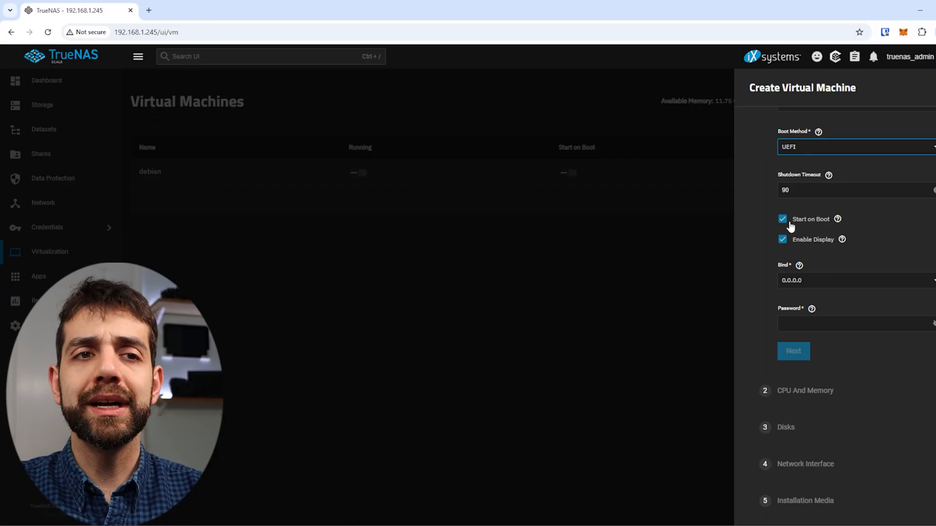
left_click(782, 219)
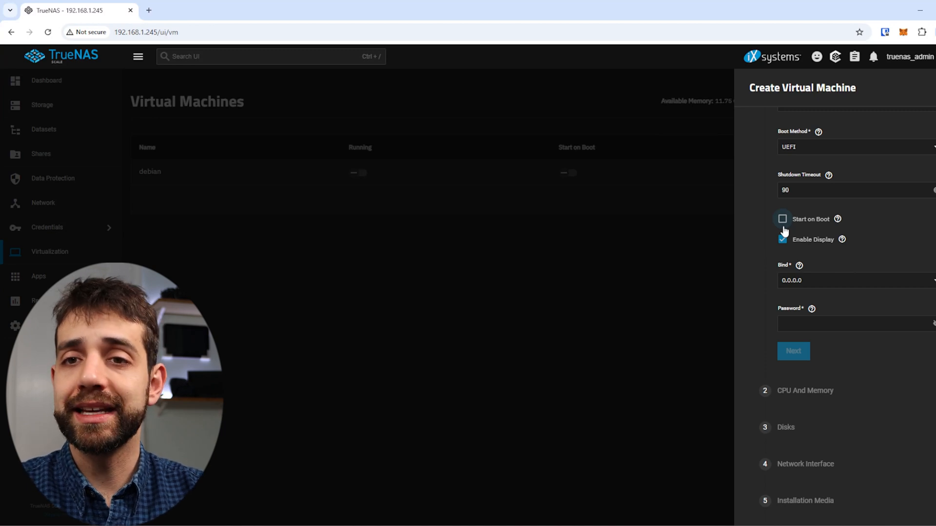
Keep the display bound to 0.0.0.0, set a display password, and continue to CPU and Memory
left_click(853, 281)
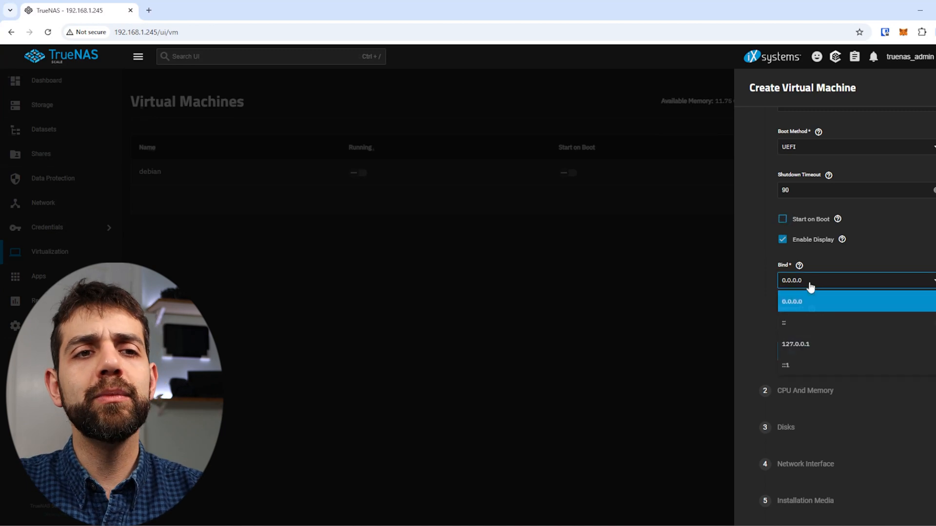
mouse_move(807, 313)
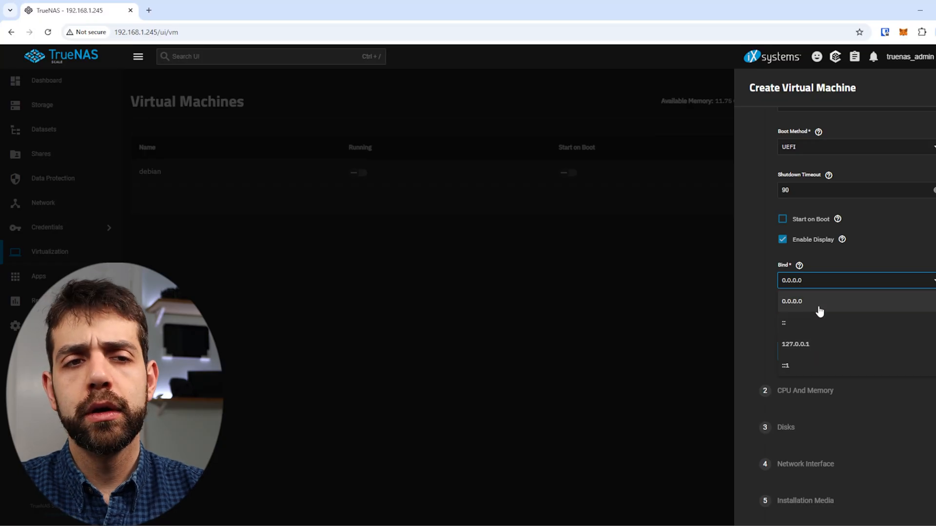
left_click(791, 300)
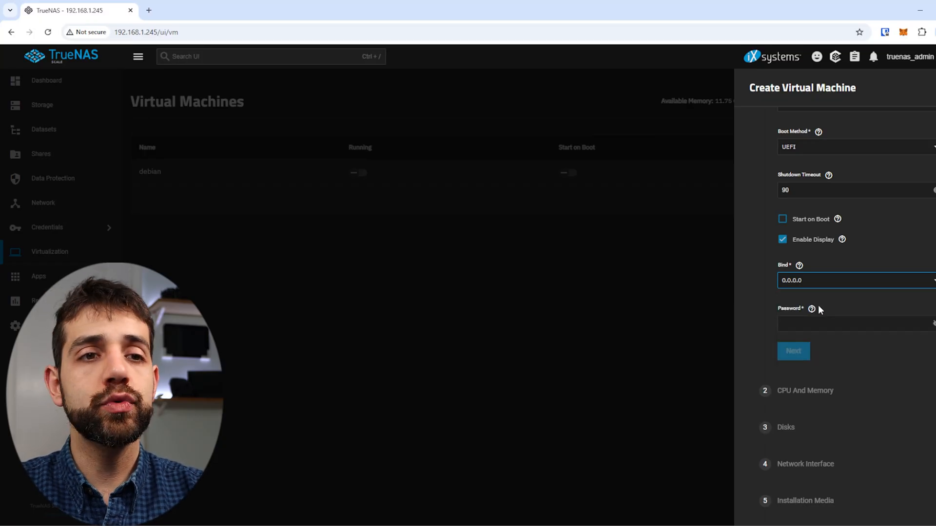
left_click(853, 324)
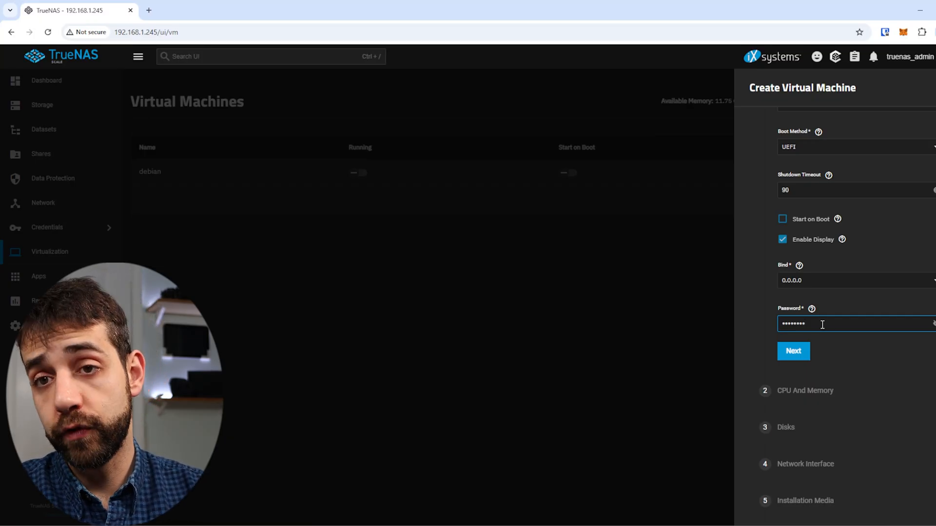
left_click(792, 351)
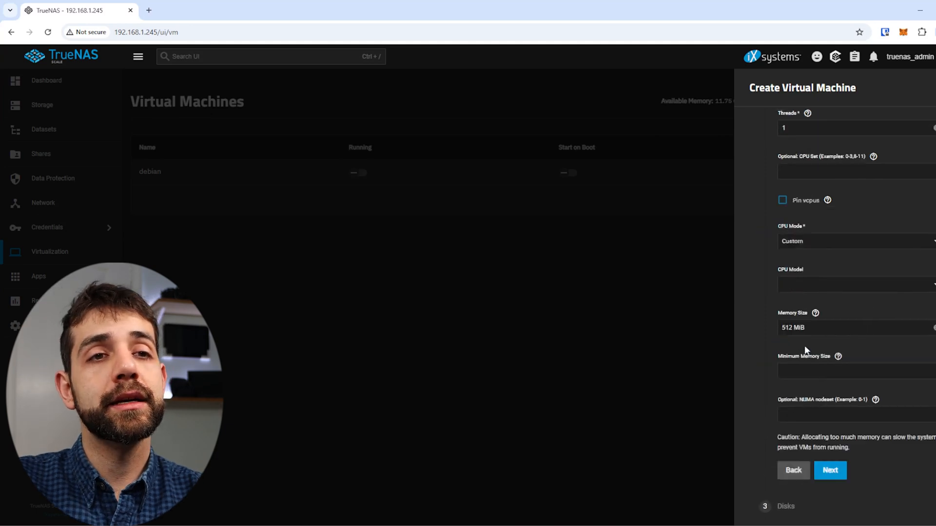
Set 2 cores and 4 threads and choose Host Passthrough as the CPU mode
scroll("up", 3)
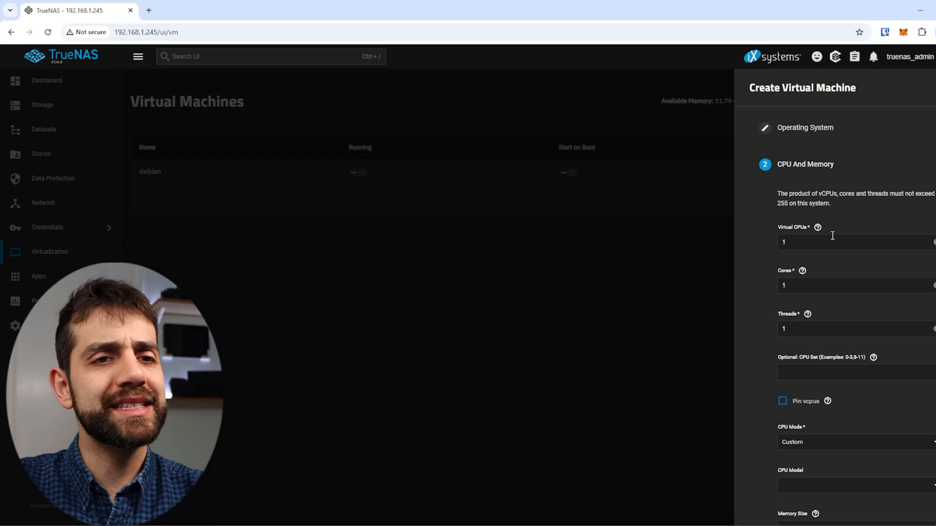
left_click(853, 285)
type("2")
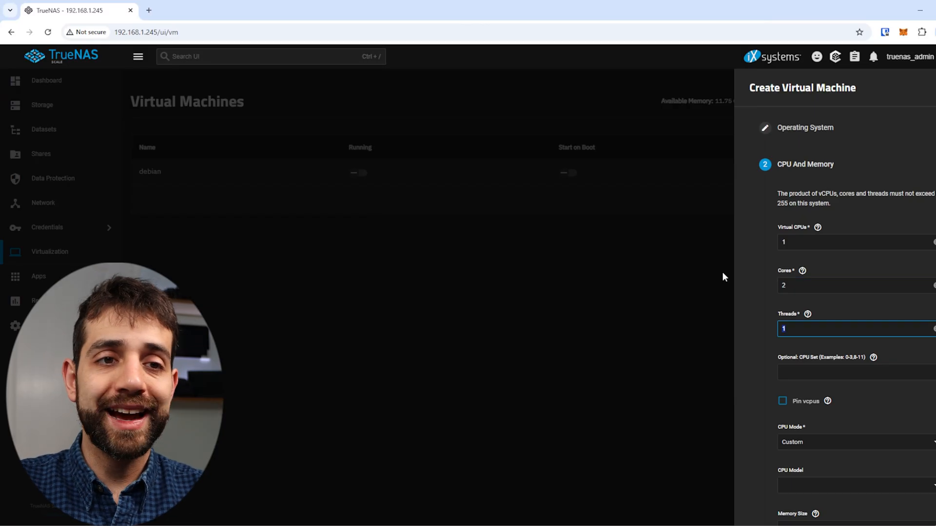
left_click(853, 237)
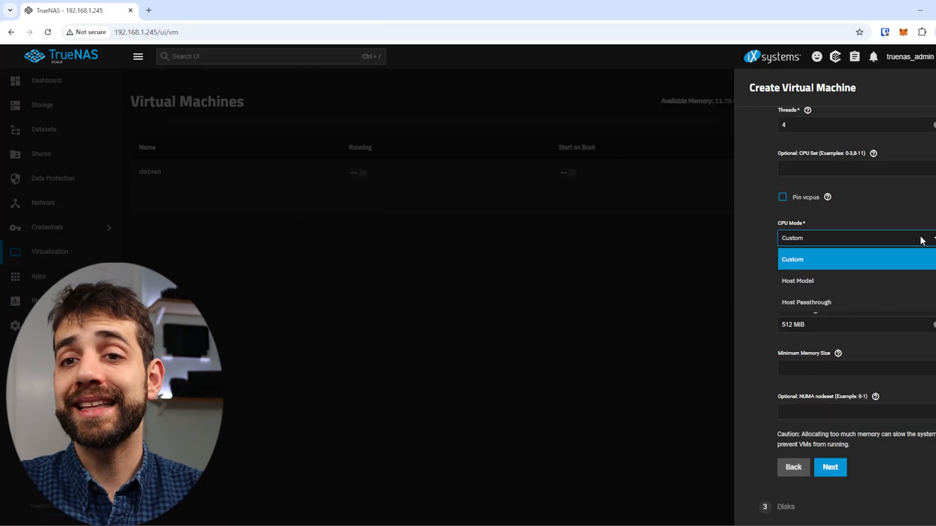
mouse_move(836, 305)
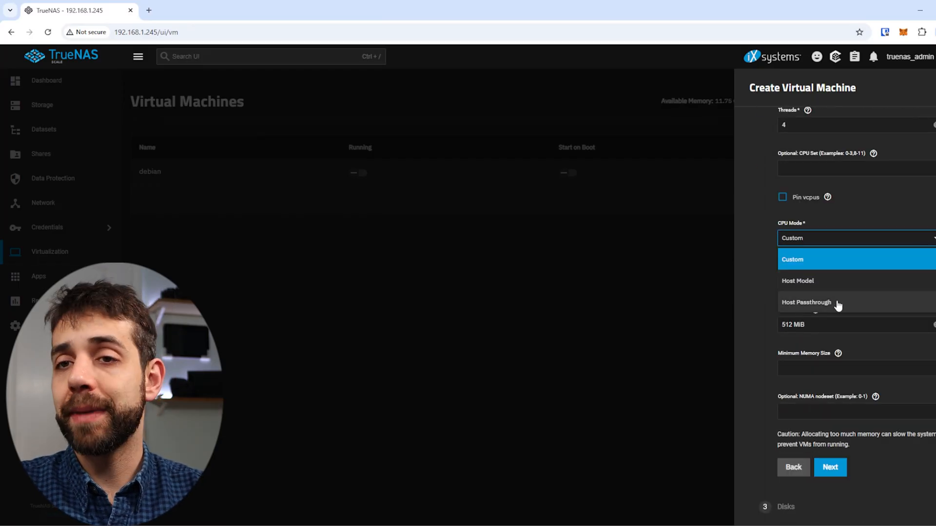
left_click(806, 302)
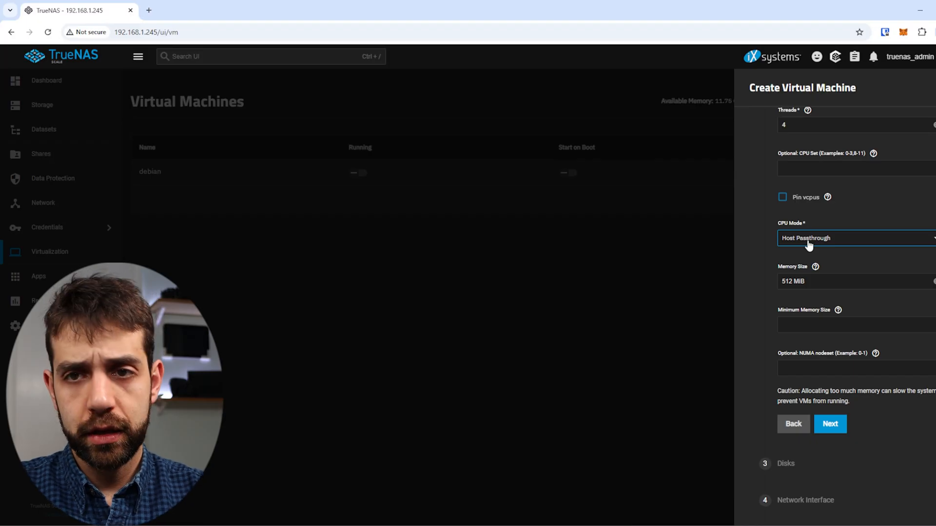
left_click(853, 239)
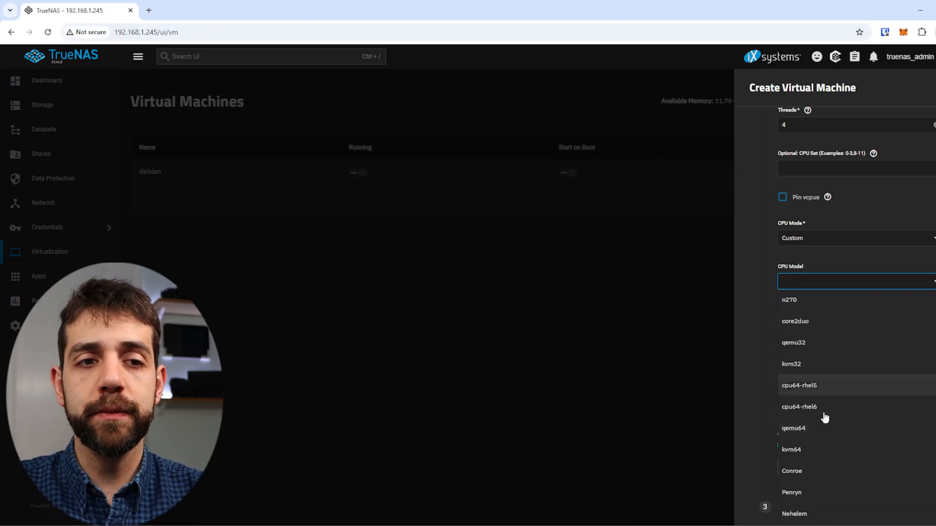
mouse_move(856, 254)
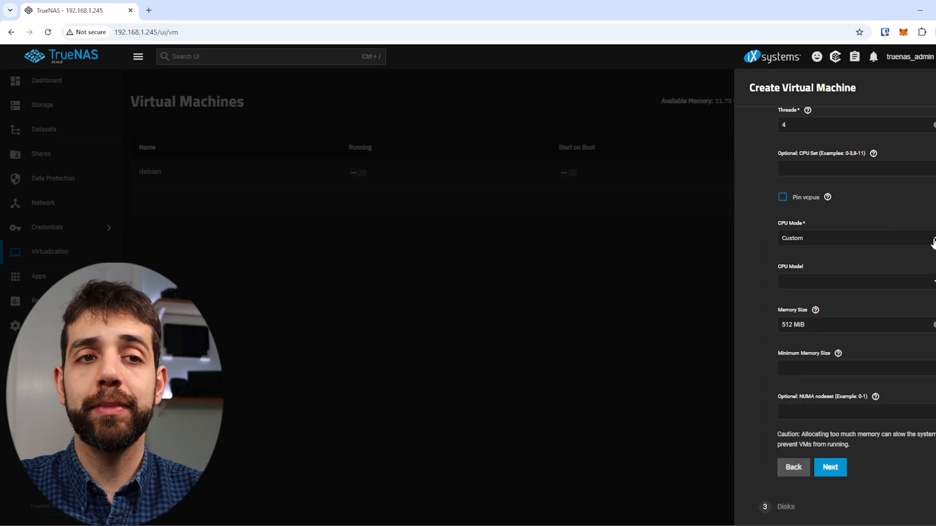
left_click(853, 237)
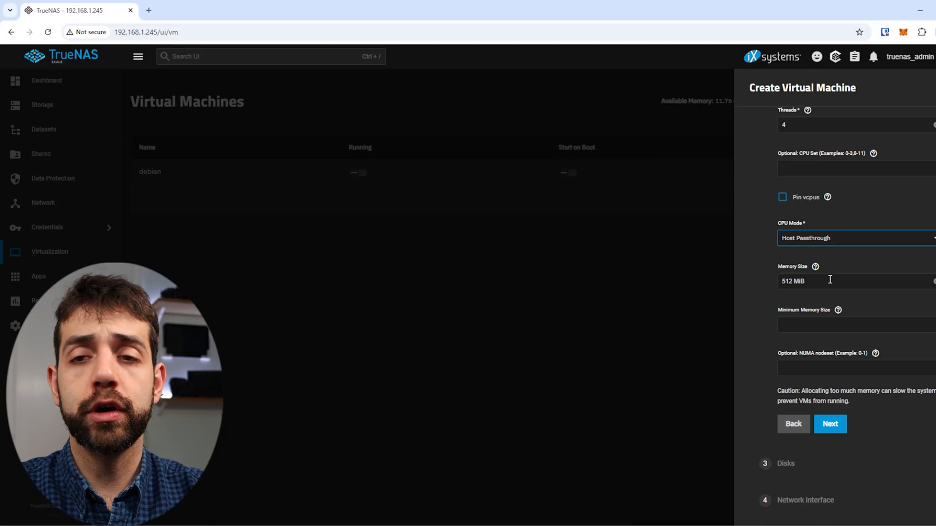
Set memory size to 2 GB and minimum memory size to 256 MB
left_click(830, 281)
type("2")
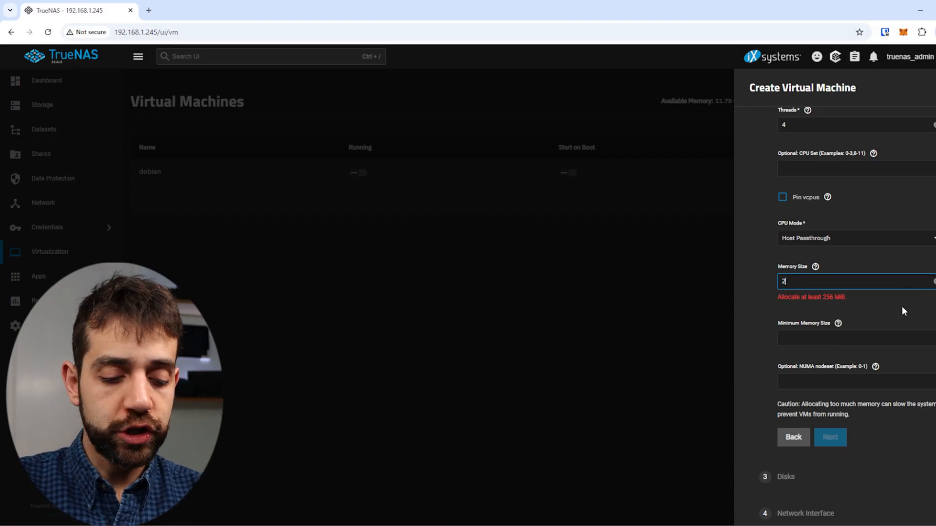
type("GB")
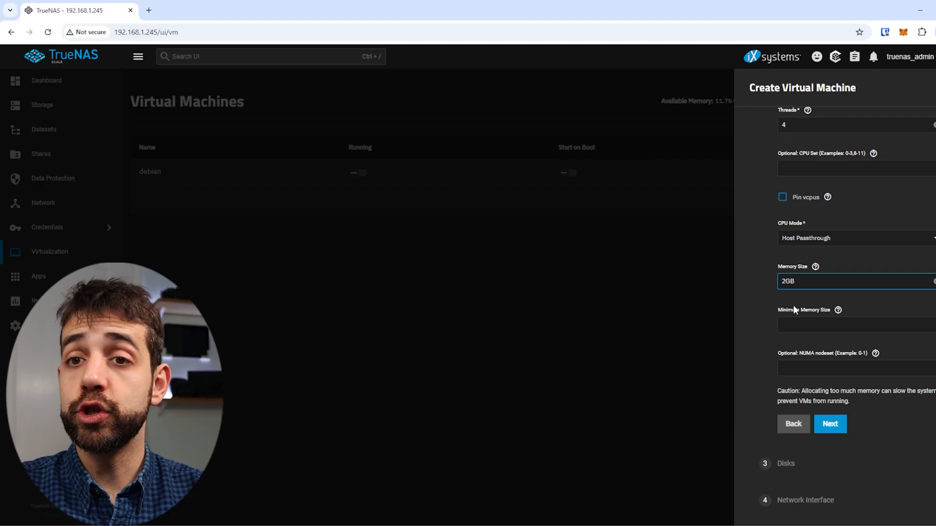
left_click(853, 324)
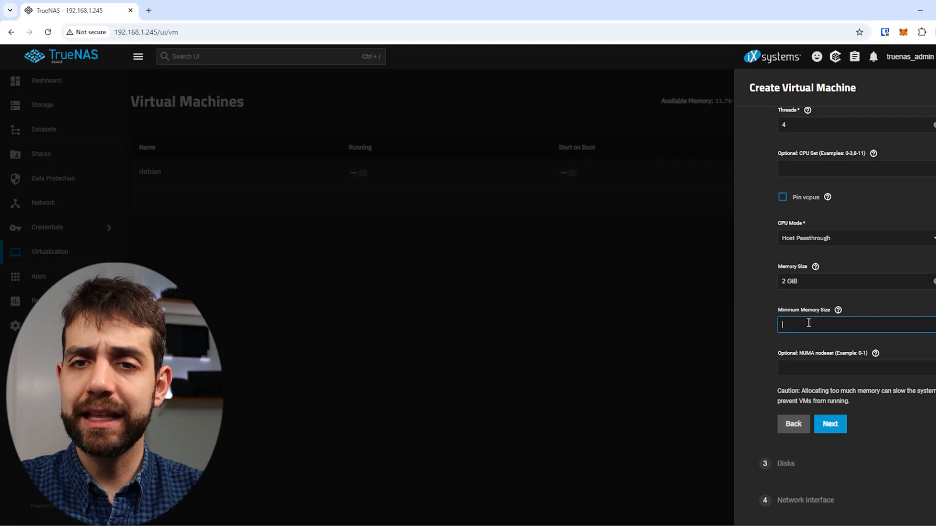
type("256")
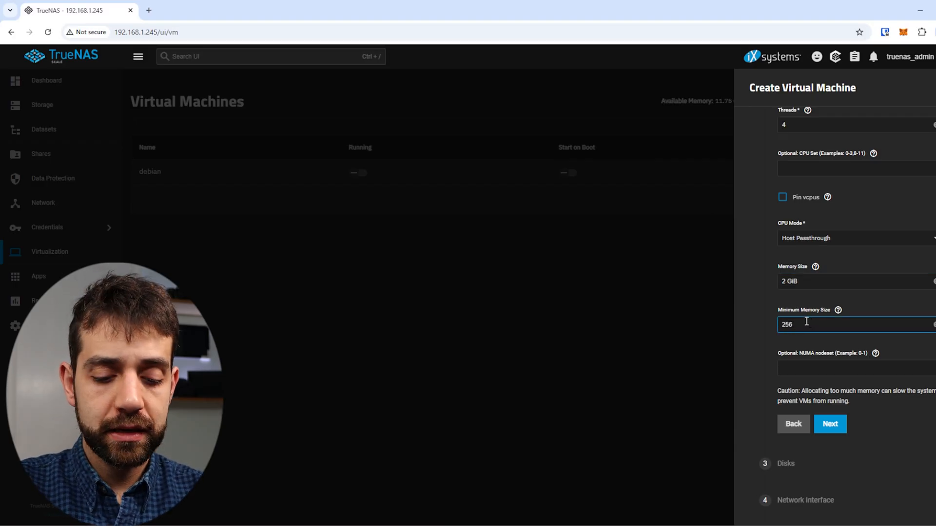
type("mb")
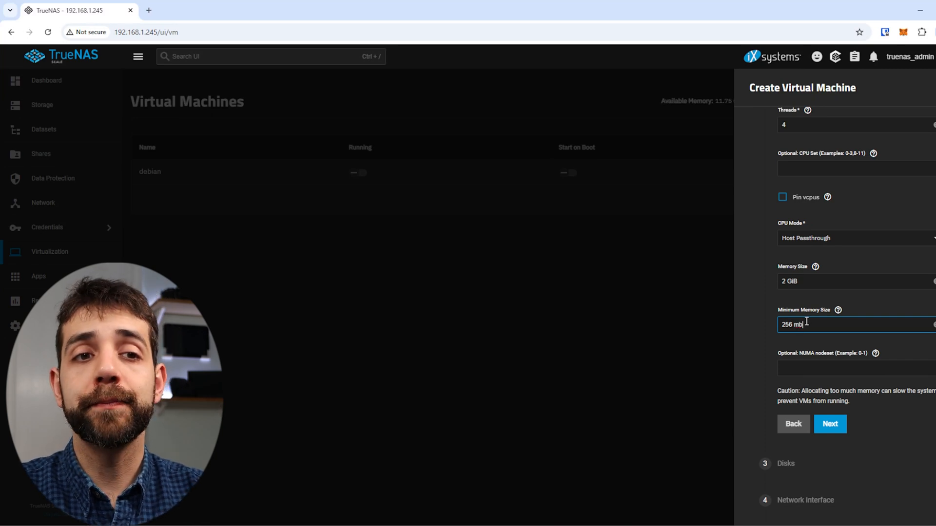
mouse_move(820, 293)
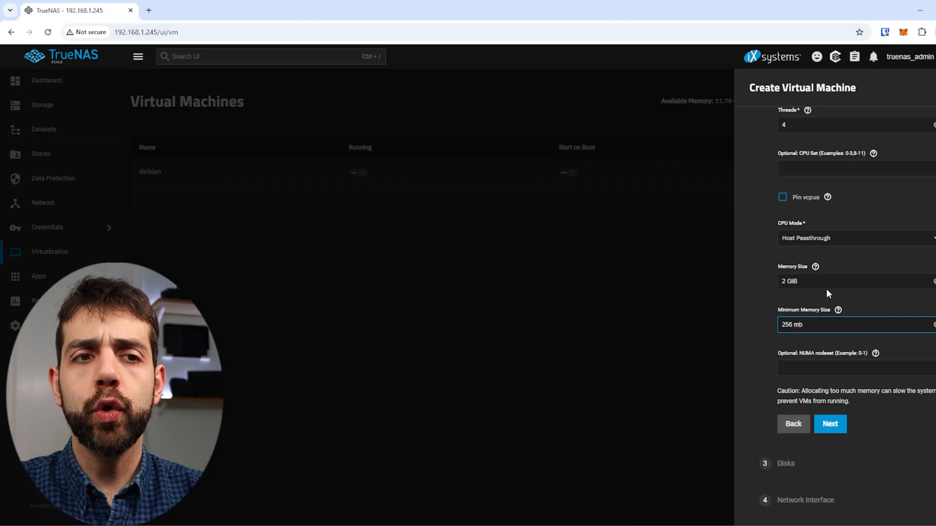
mouse_move(768, 293)
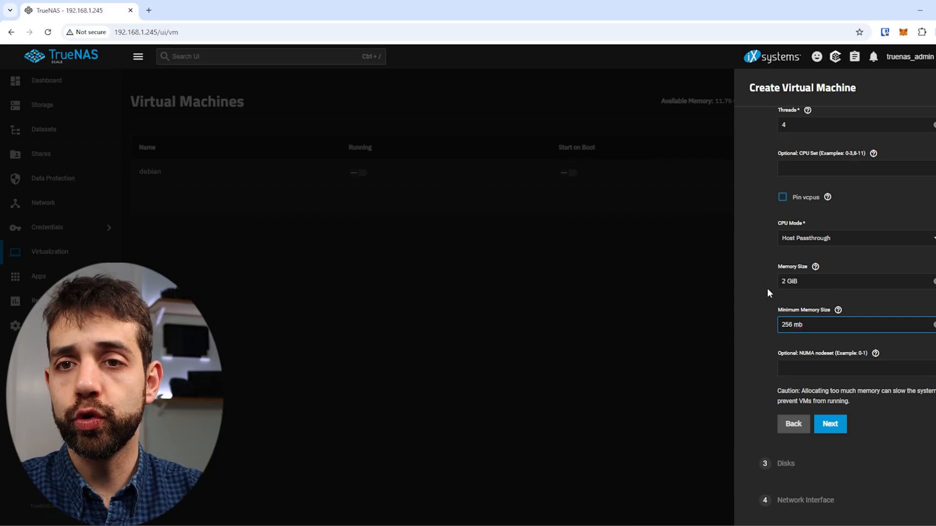
left_click(853, 281)
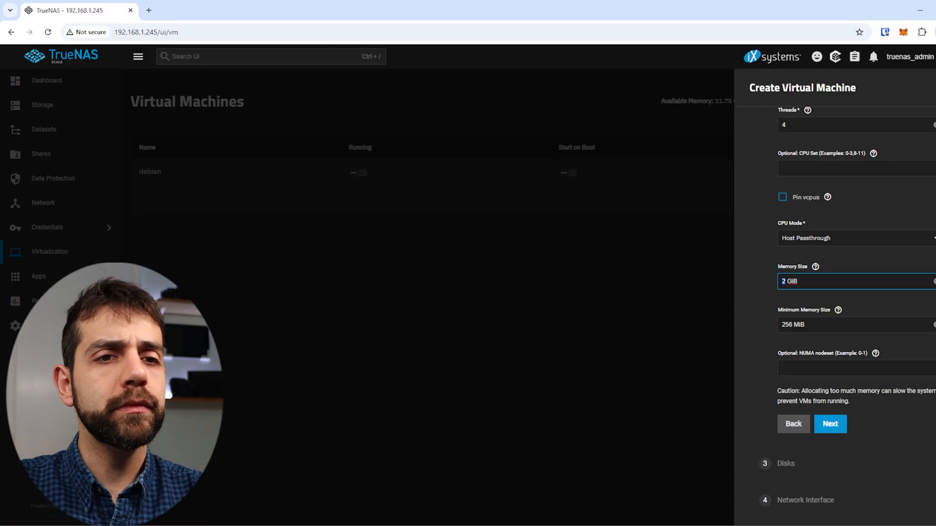
scroll("down", 3)
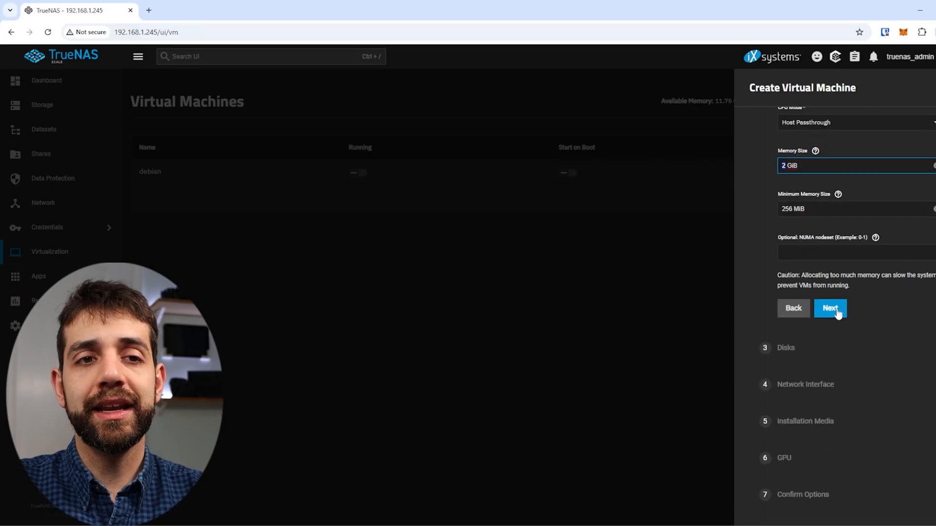
Add an AHCI disk image stored in home/data/VMS sized 20 GiB
left_click(829, 308)
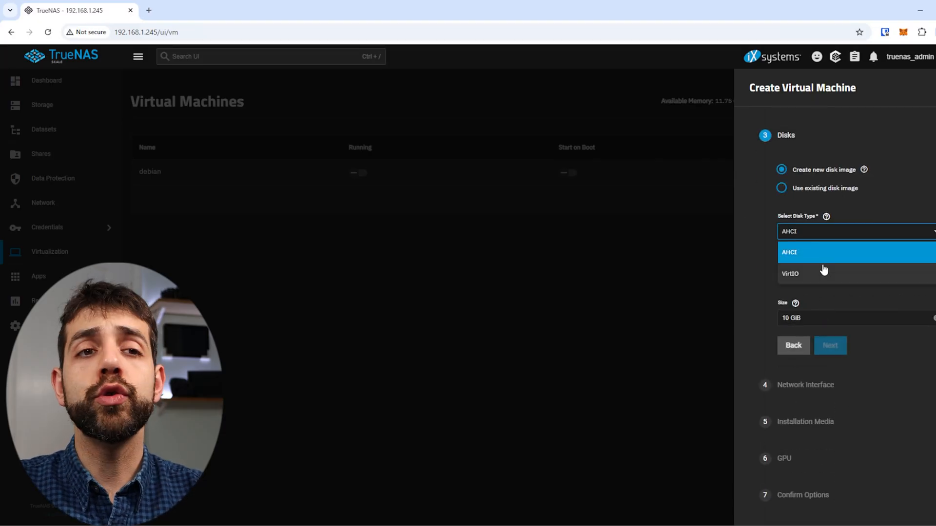
mouse_move(793, 280)
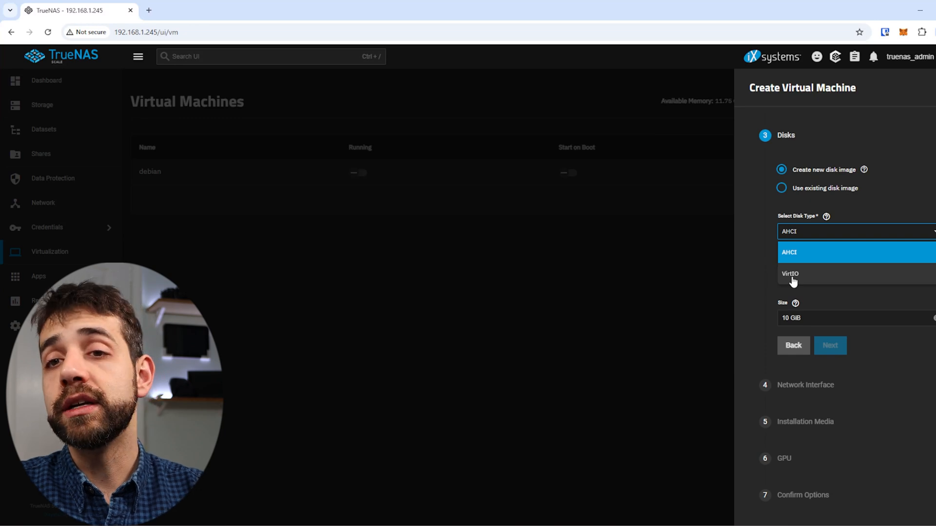
mouse_move(818, 262)
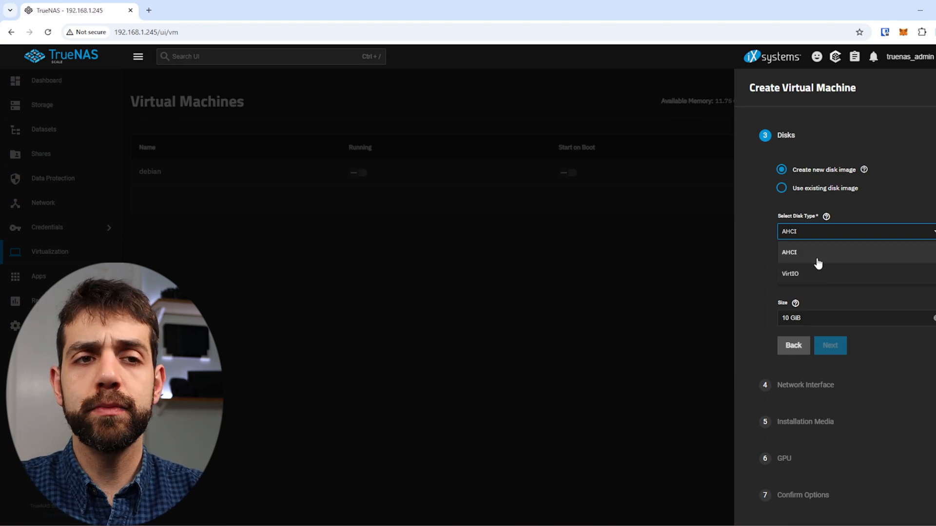
left_click(789, 252)
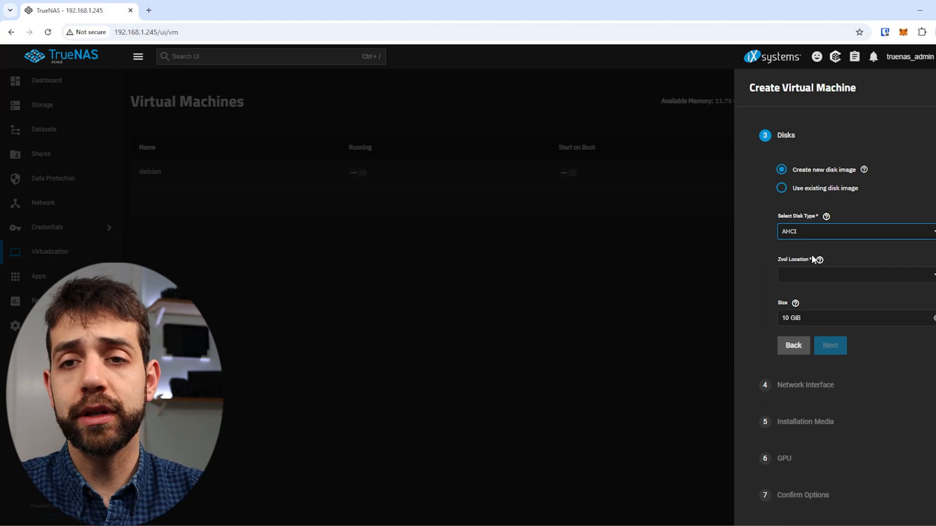
left_click(854, 273)
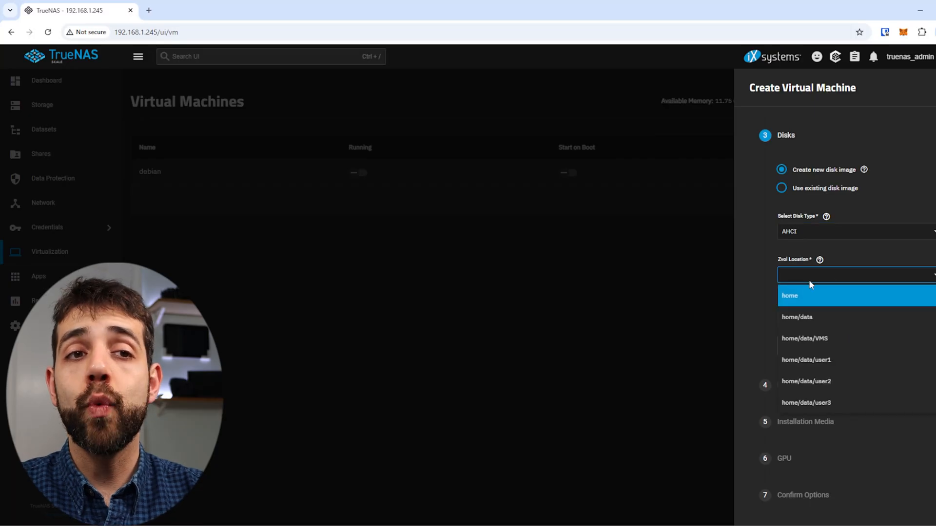
mouse_move(822, 321)
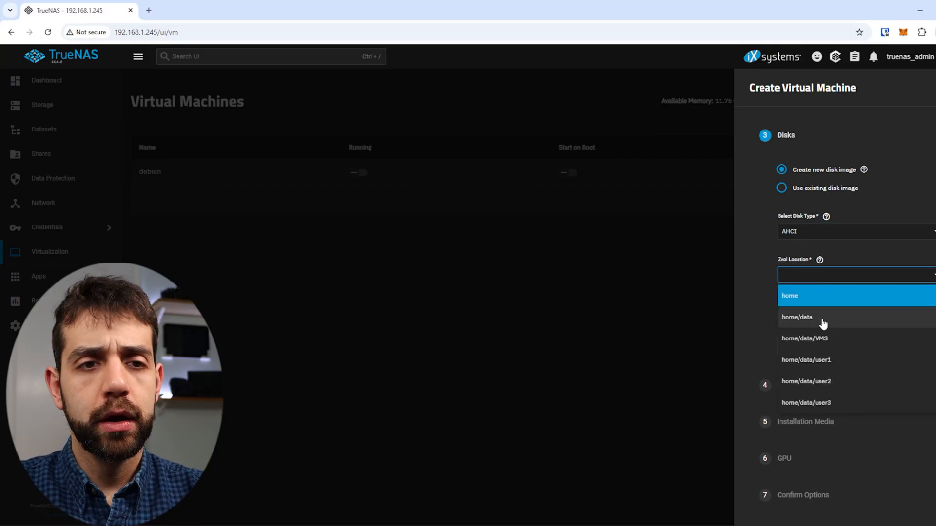
left_click(805, 338)
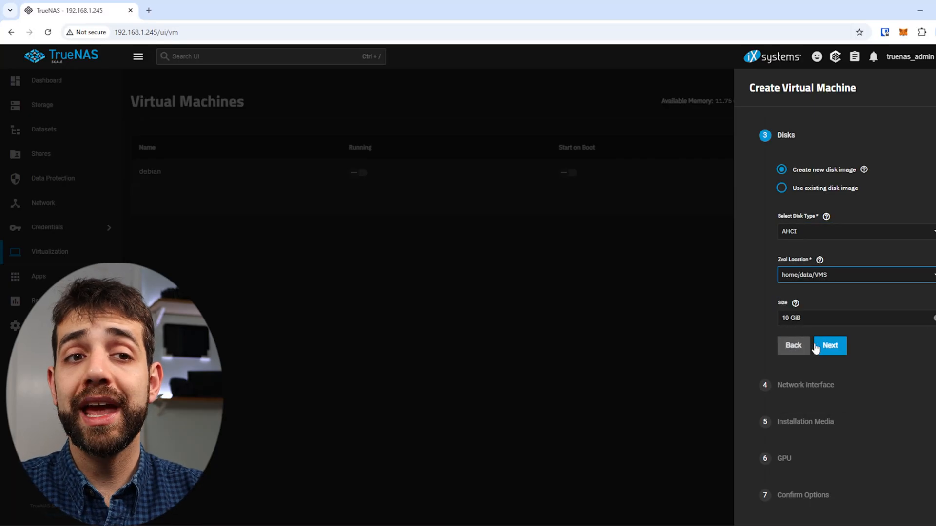
mouse_move(734, 287)
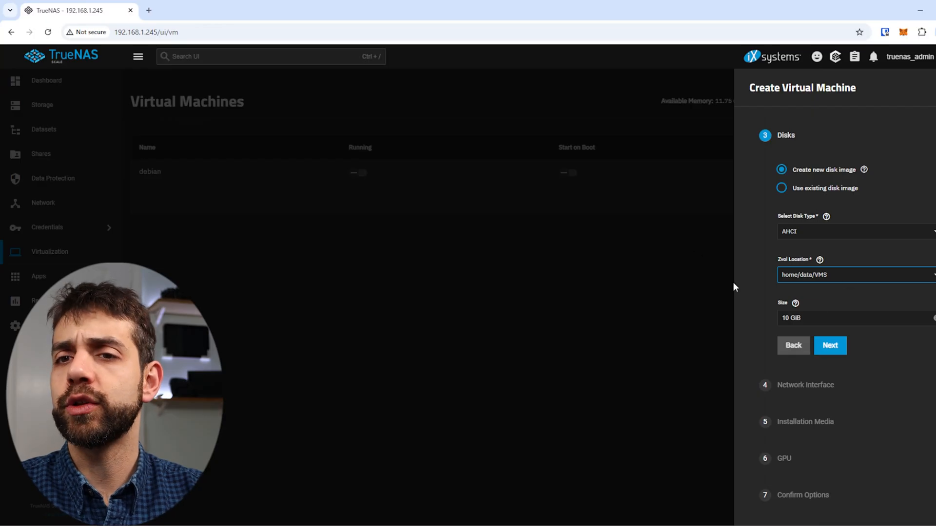
left_click(853, 318)
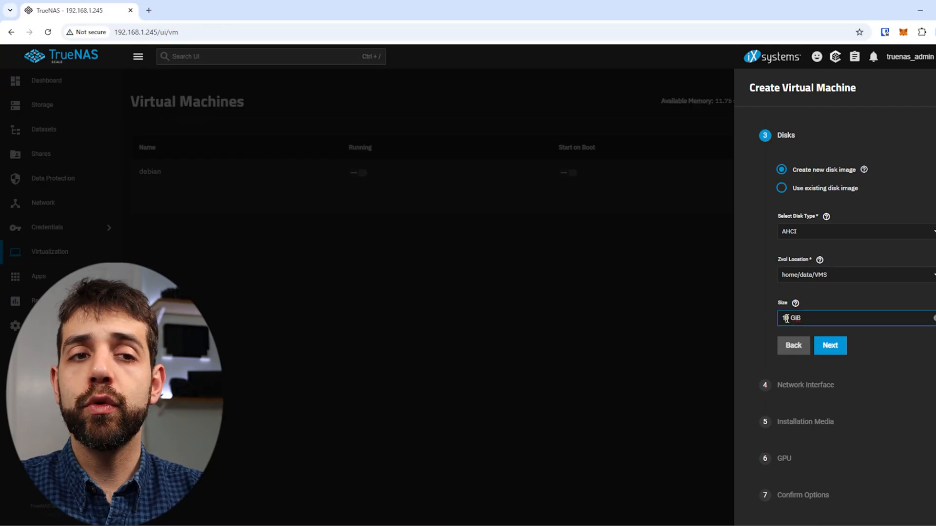
type("20")
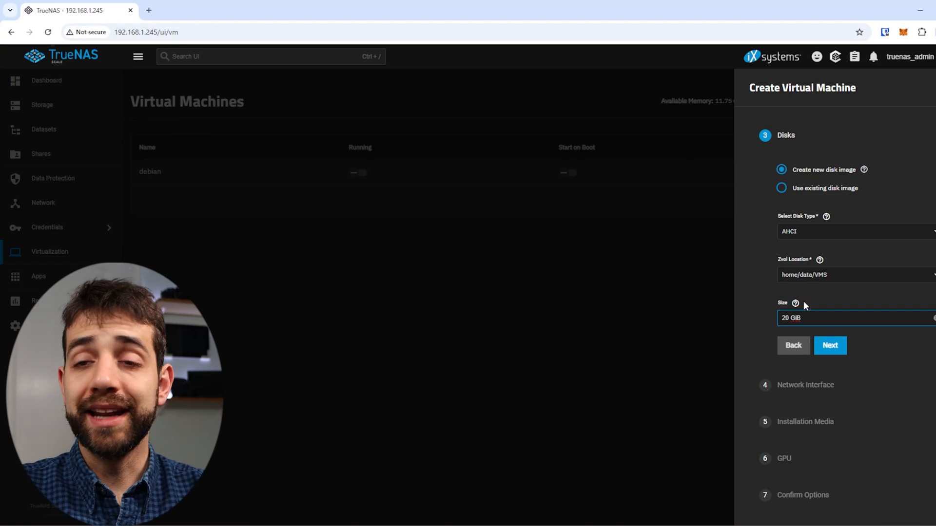
Keep the VirtIO adapter type and attach the VM's NIC to enp5s0
left_click(829, 345)
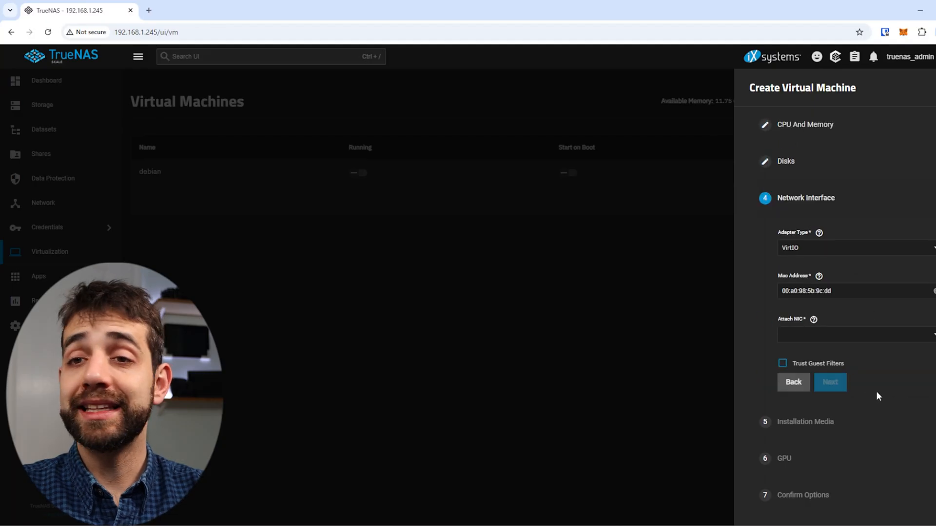
left_click(854, 248)
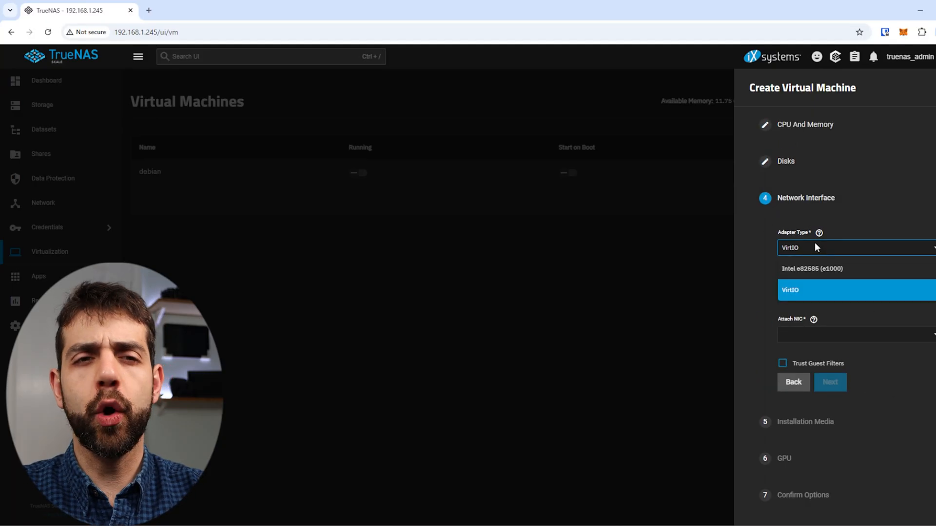
mouse_move(829, 298)
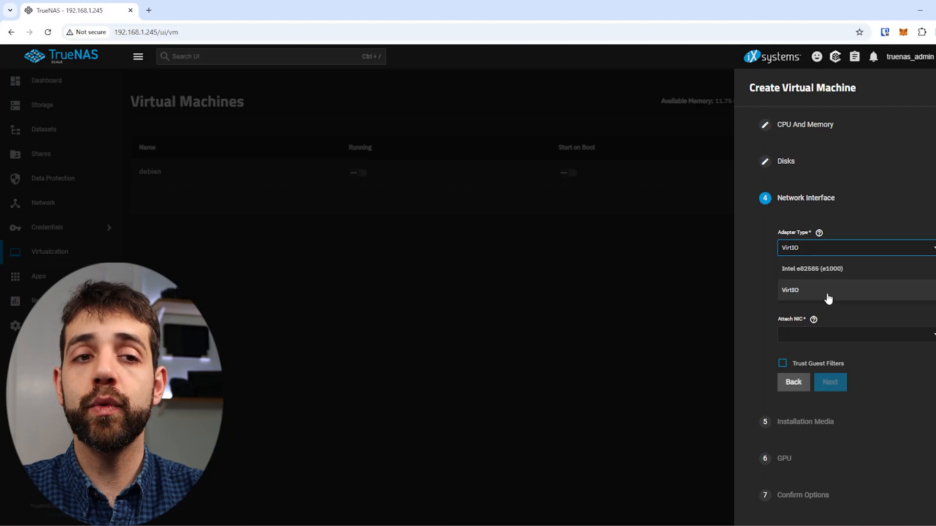
left_click(790, 290)
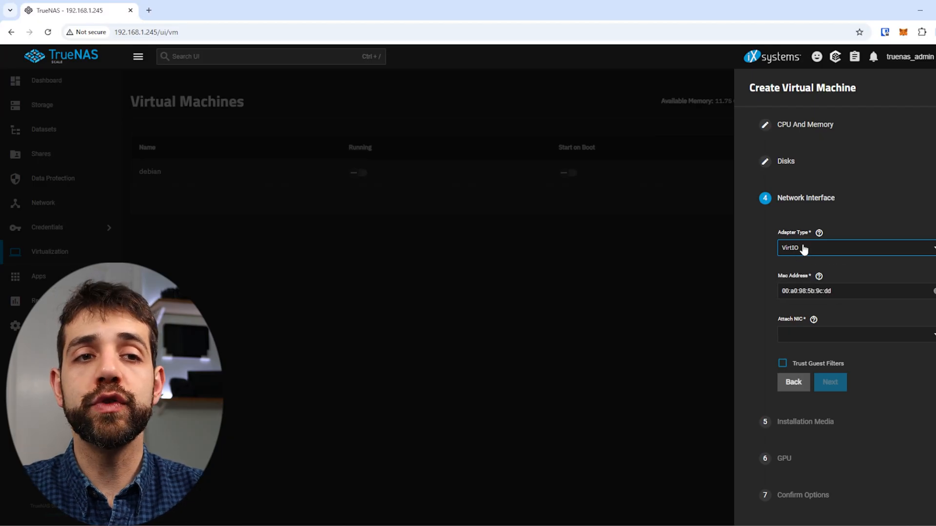
left_click(853, 334)
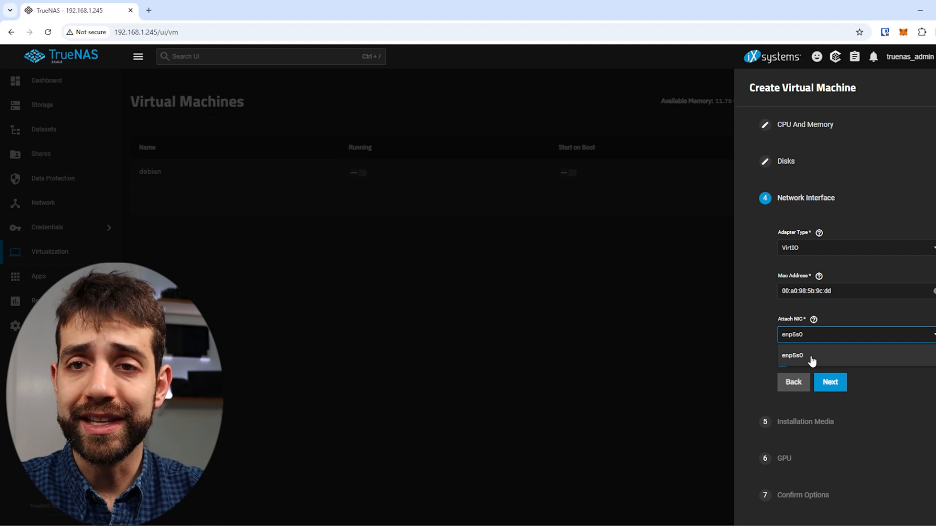
left_click(792, 356)
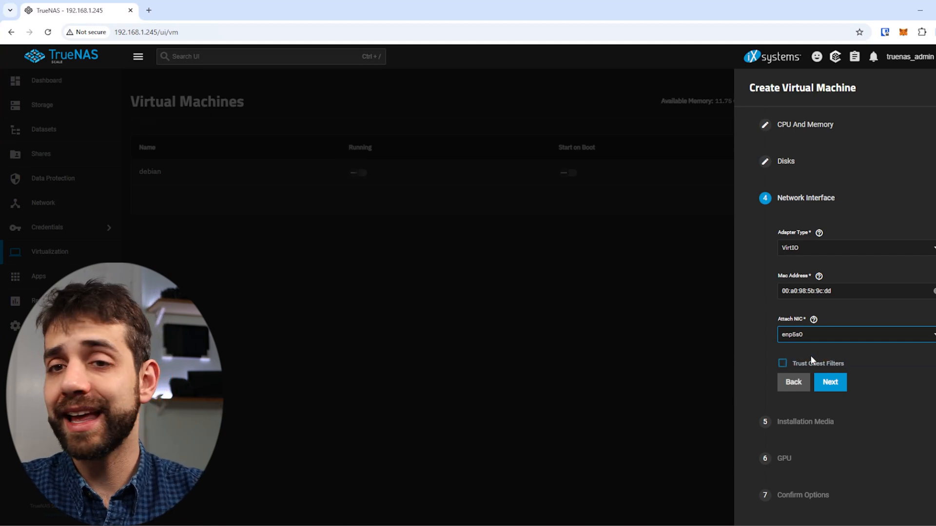
left_click(829, 382)
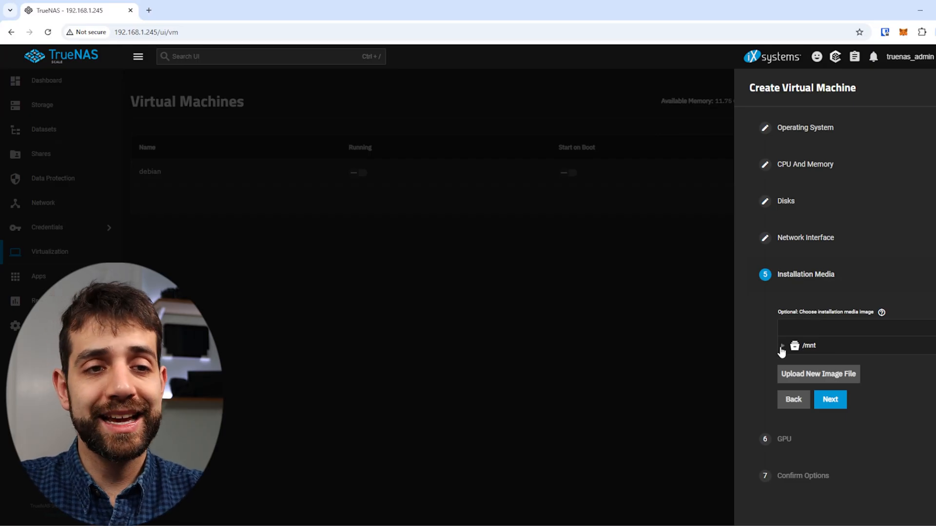
Browse /mnt > home > data > VMS for ISO files and bring up the image upload form
left_click(782, 345)
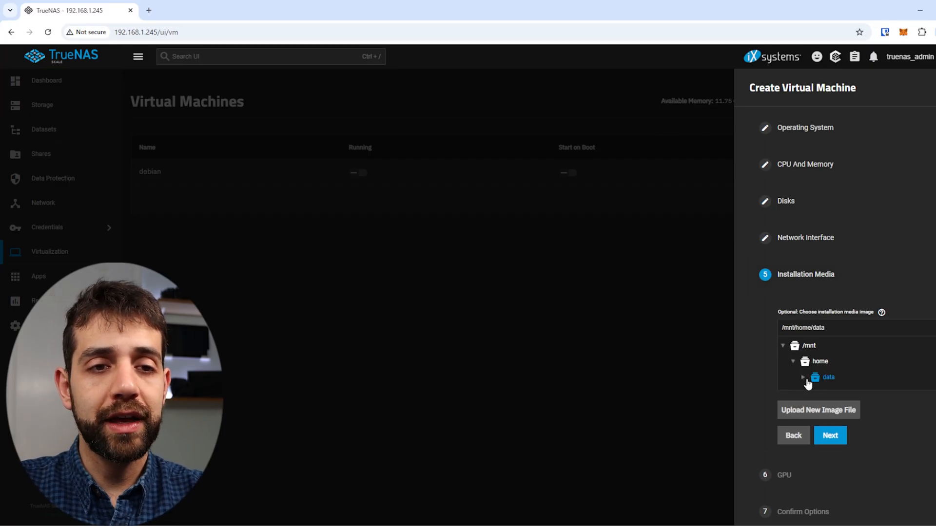
left_click(802, 377)
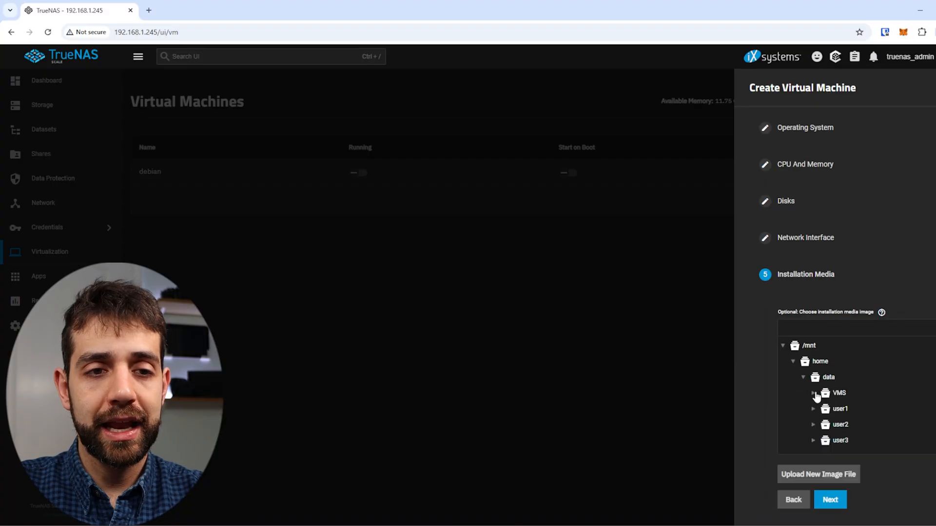
left_click(813, 393)
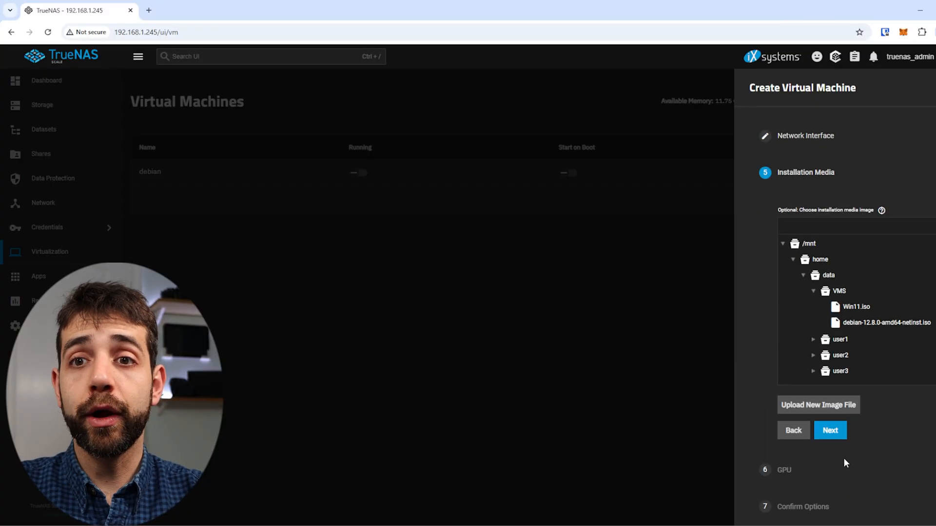
left_click(818, 404)
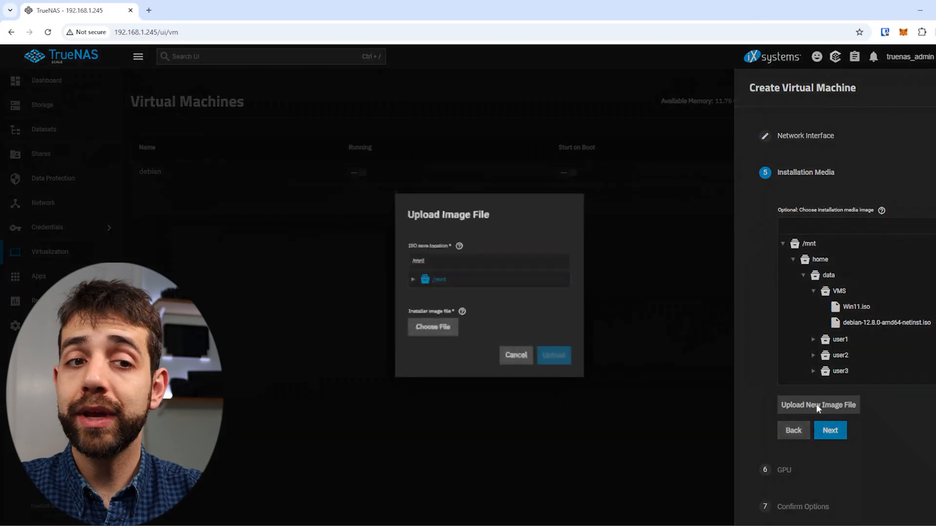
left_click(412, 279)
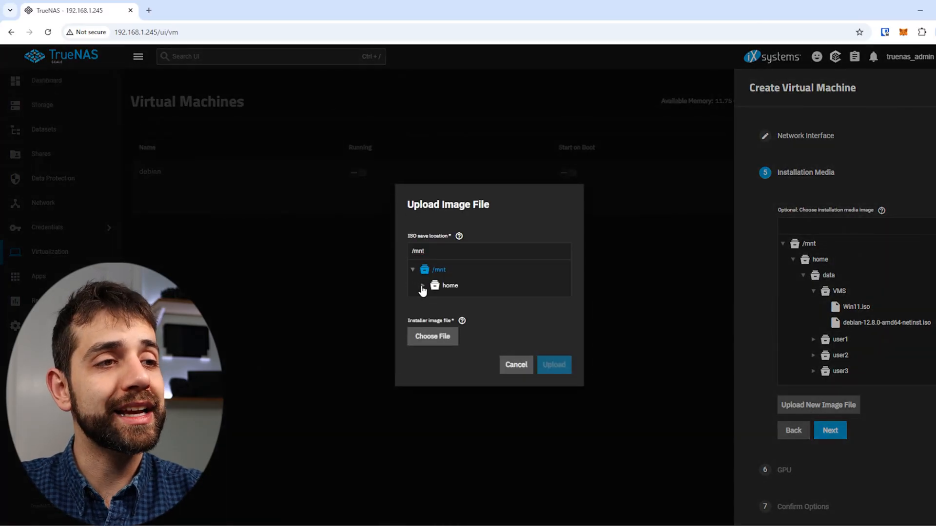
Cancel the upload and continue with debian-12.8.0-amd64-netinst.iso as installation media
left_click(422, 285)
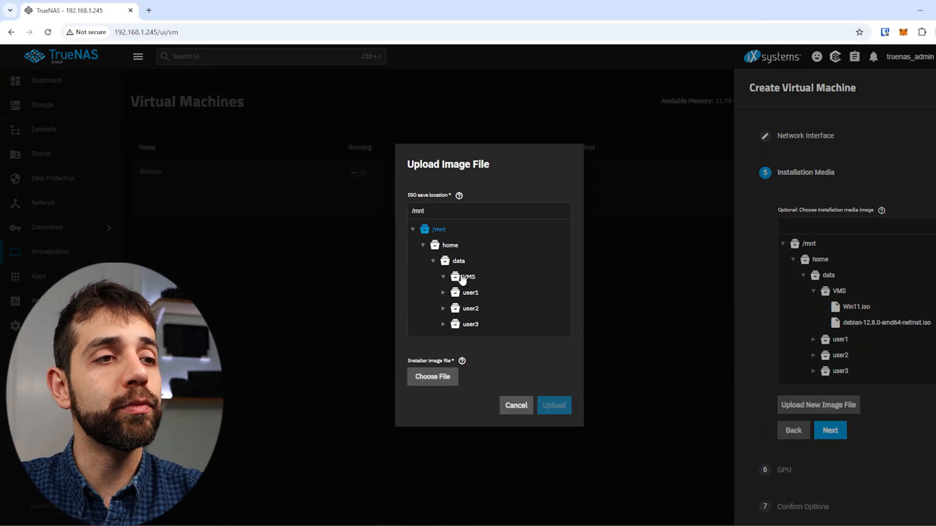
left_click(468, 277)
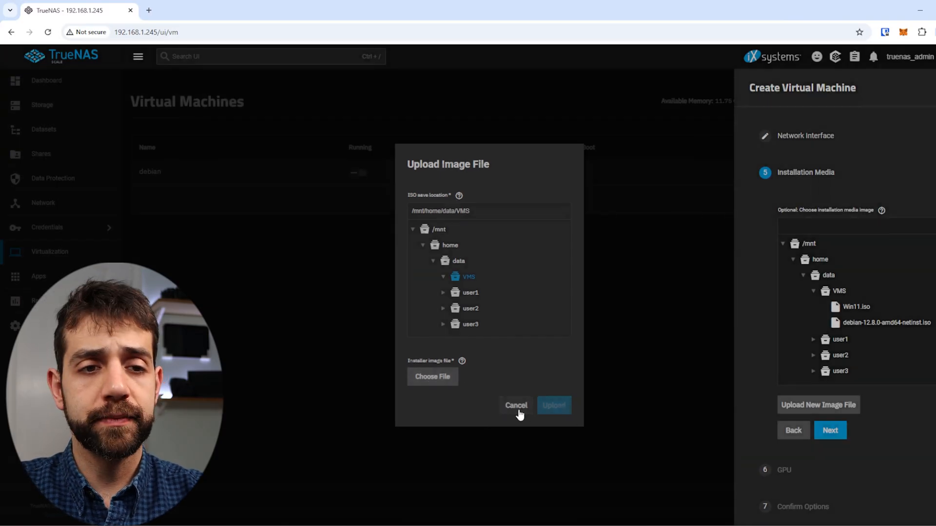
left_click(516, 405)
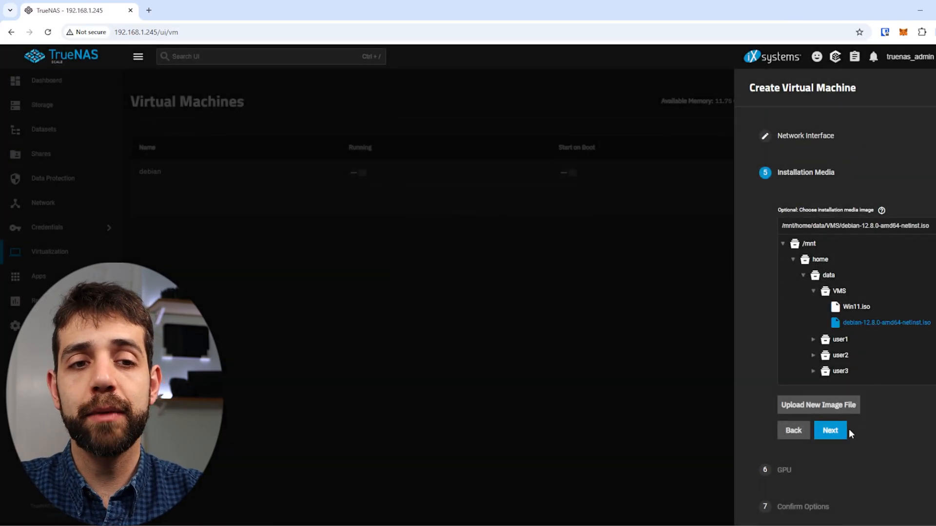
left_click(830, 431)
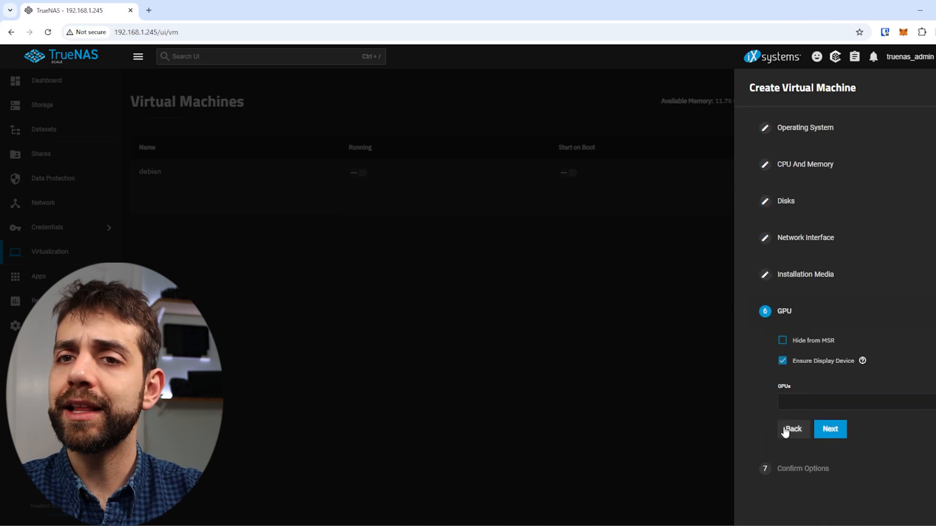
Leave the GPUs list empty and proceed to the Confirm Options summary
left_click(853, 401)
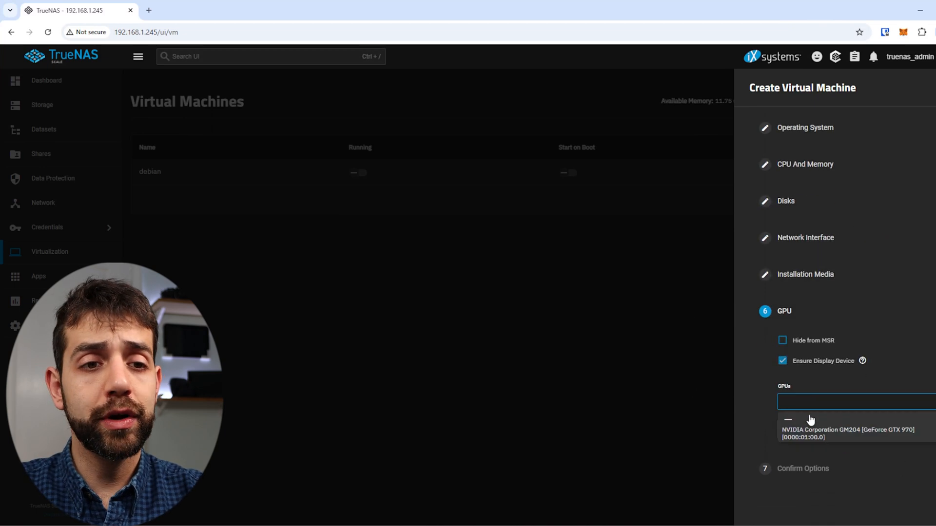
left_click(847, 433)
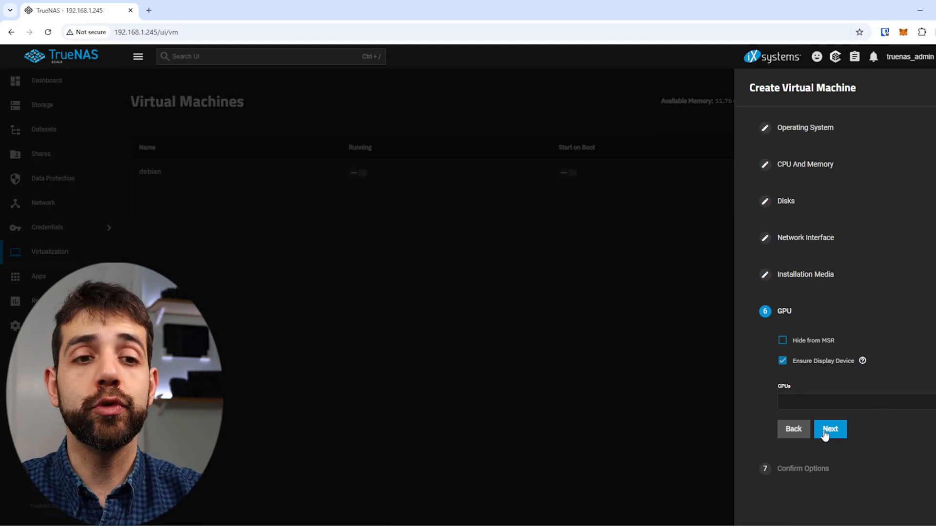
left_click(829, 428)
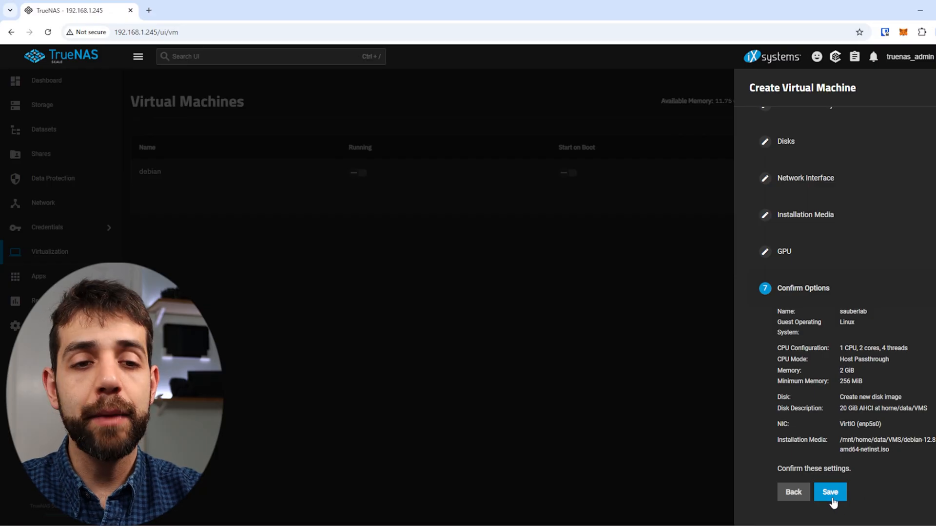
Save the confirmed settings to create the sauberlab virtual machine
left_click(830, 492)
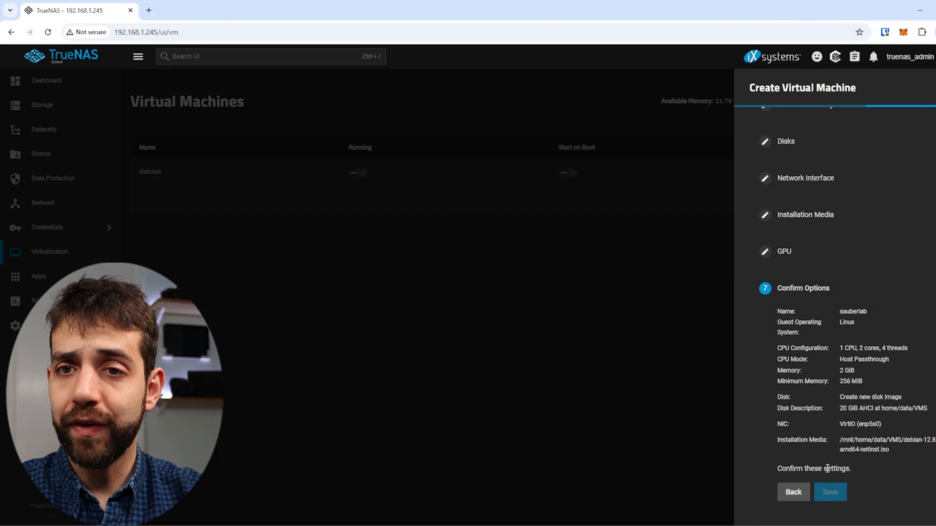
left_click(829, 492)
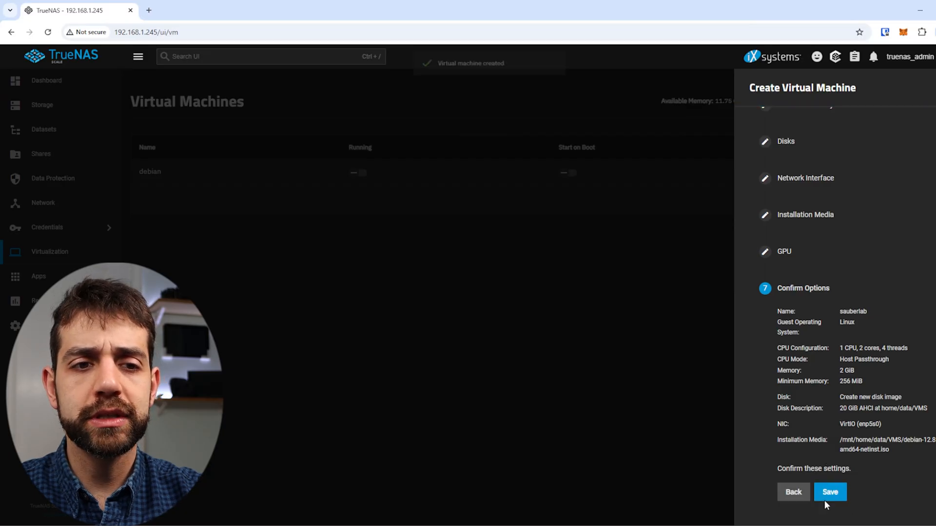
left_click(830, 492)
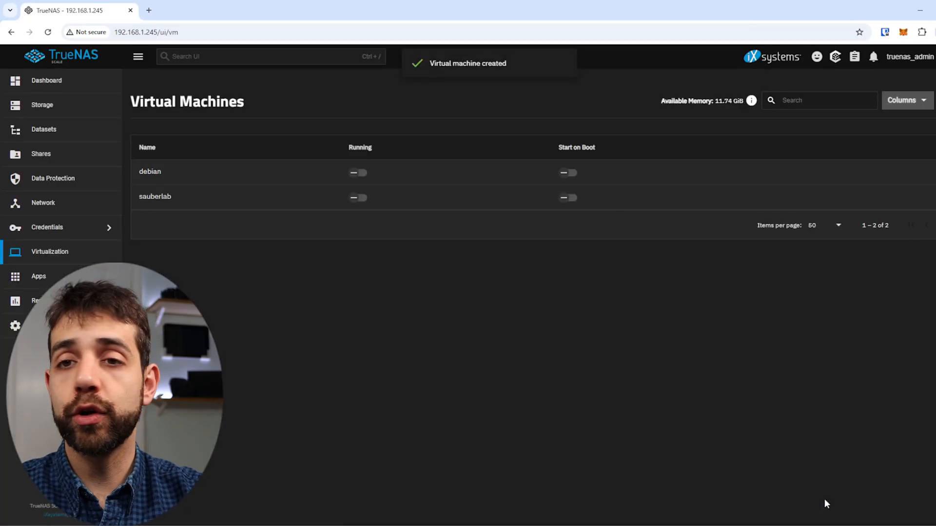
Expand the sauberlab row and look through its Edit VM form settings
left_click(155, 196)
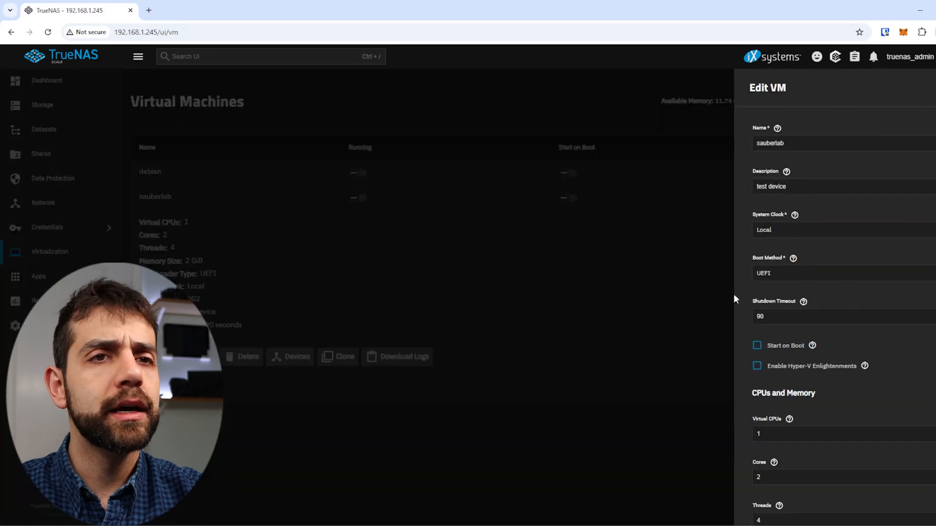
scroll("down", 3)
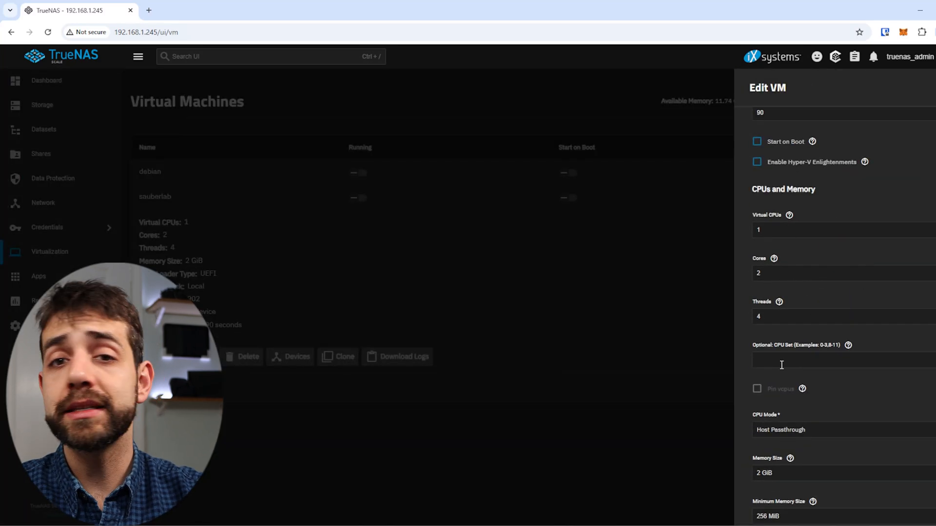
scroll("down", 3)
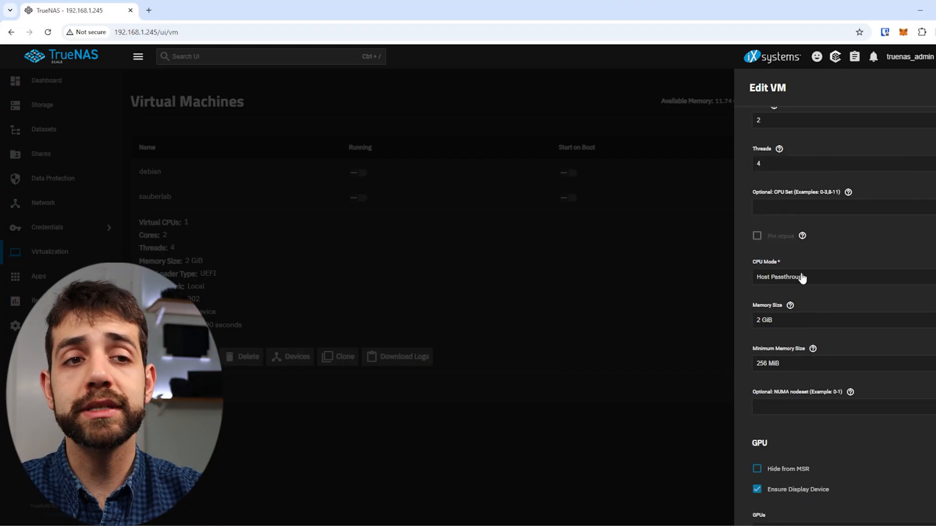
scroll("down", 3)
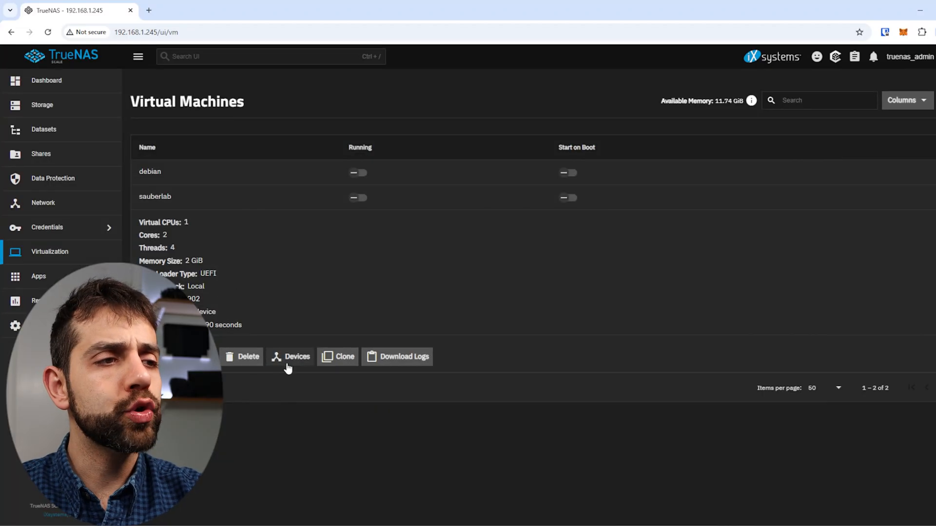
On sauberlab's Devices page, start adding a device and look at the Display type
left_click(290, 356)
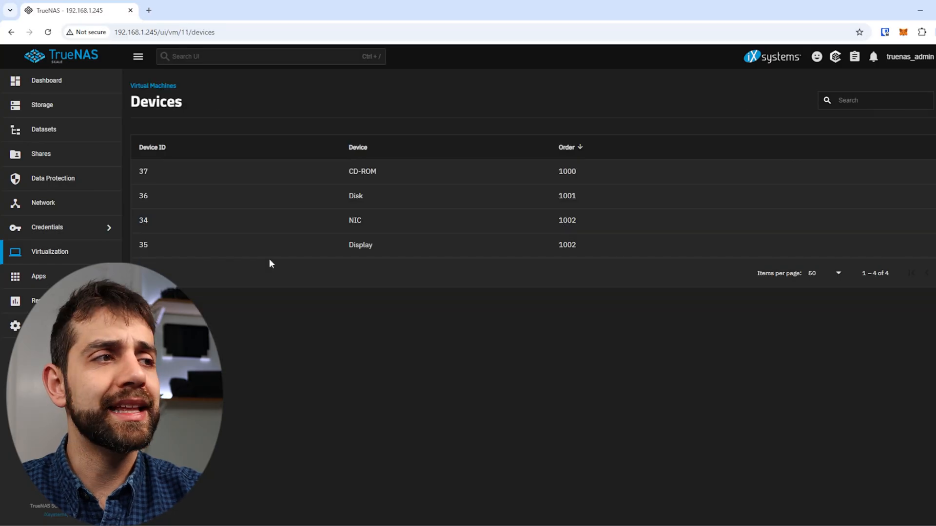
mouse_move(222, 242)
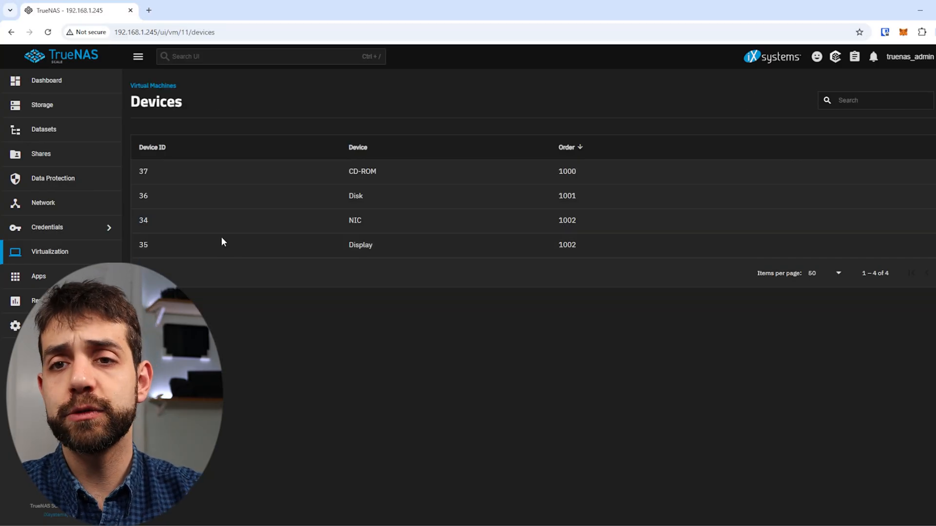
mouse_move(567, 50)
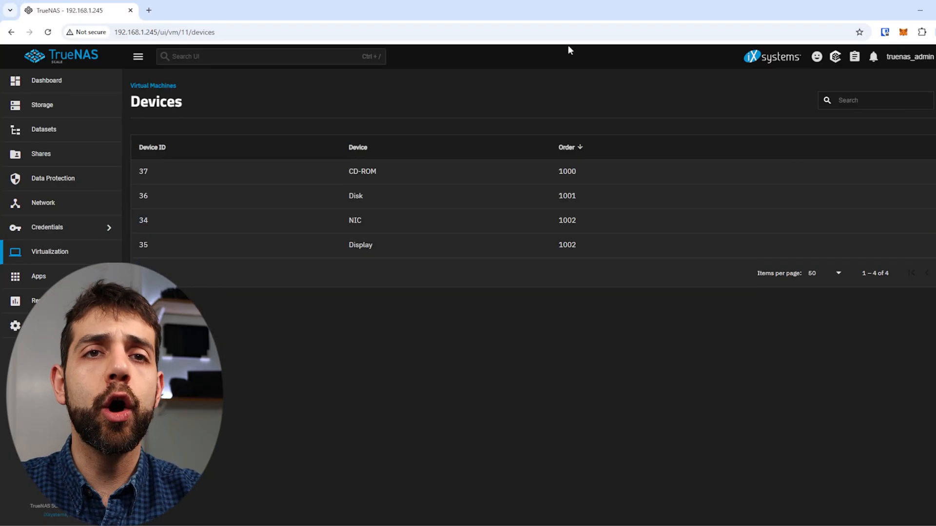
left_click(836, 143)
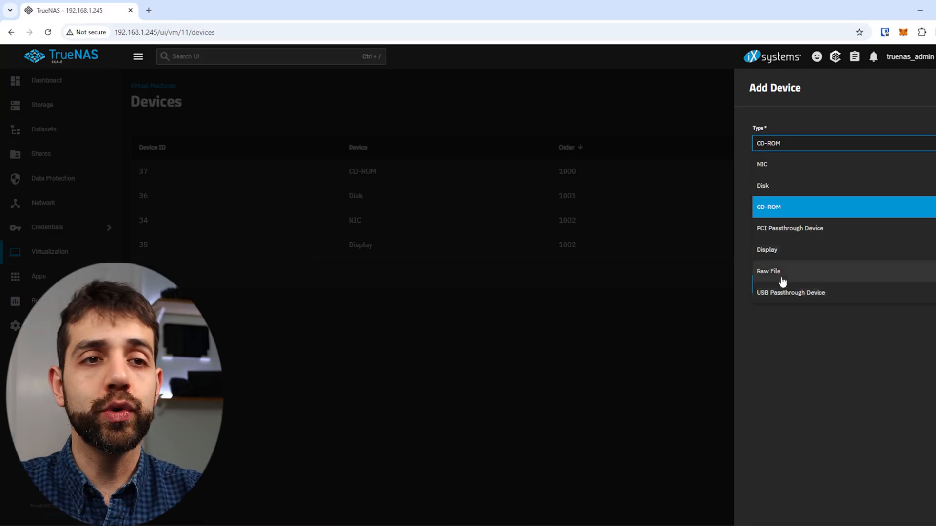
left_click(766, 250)
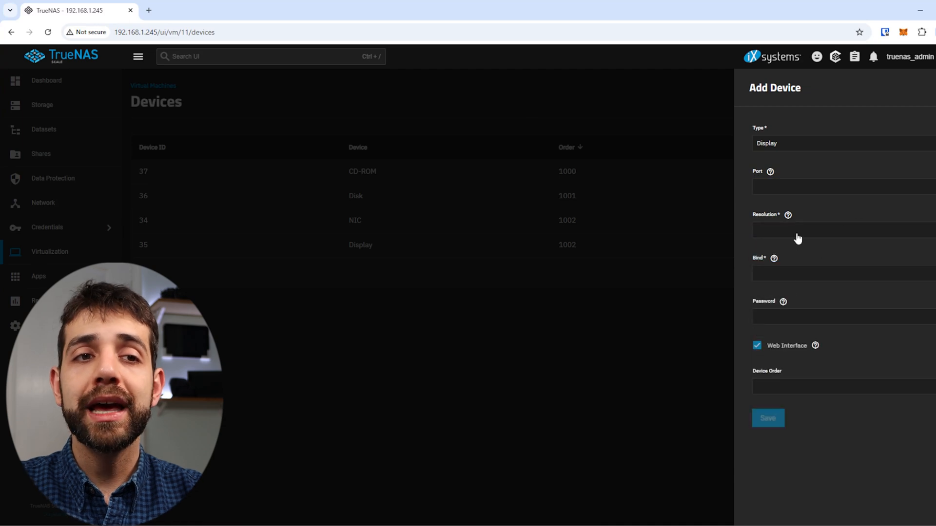
mouse_move(716, 303)
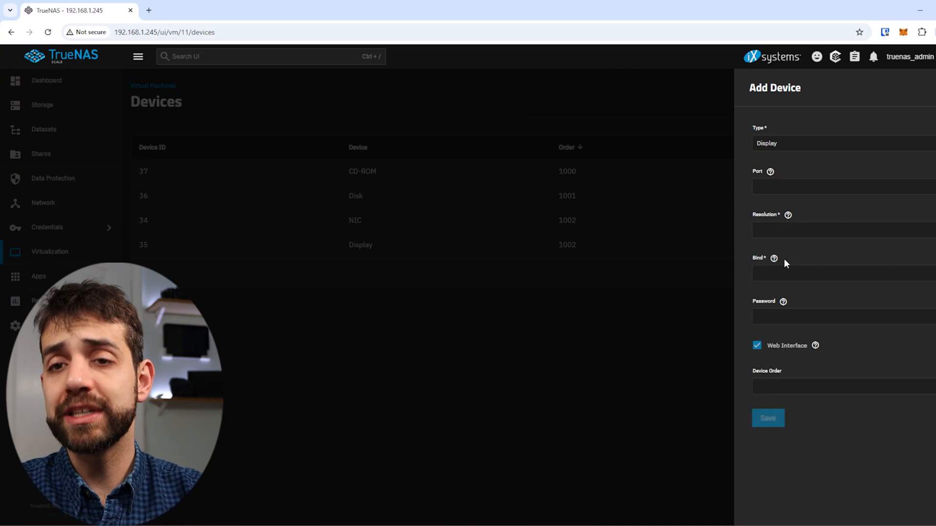
mouse_move(670, 141)
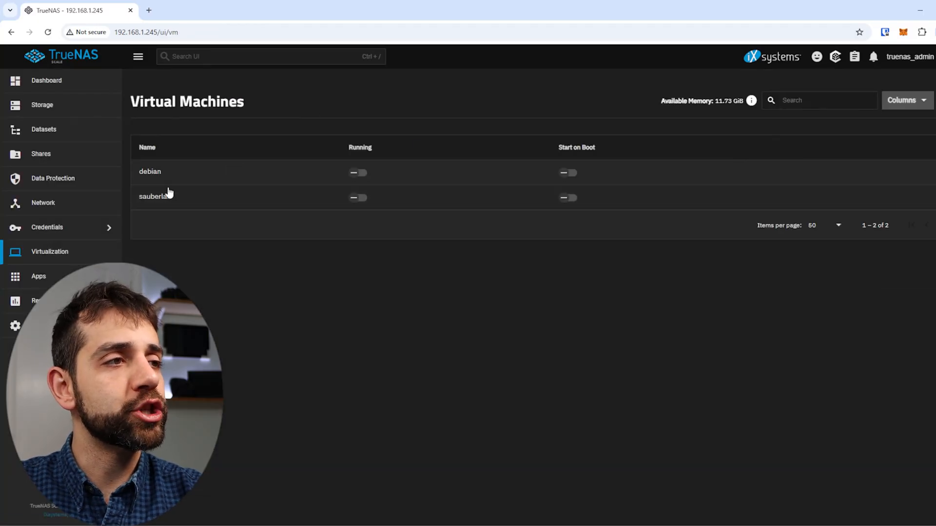
Back in the VM list, start sauberlab and launch its graphical display
left_click(357, 197)
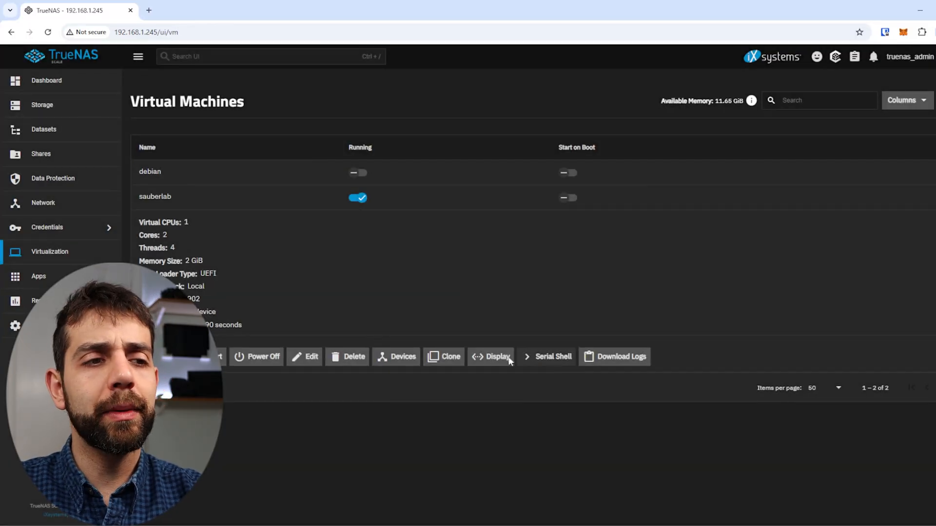
left_click(496, 356)
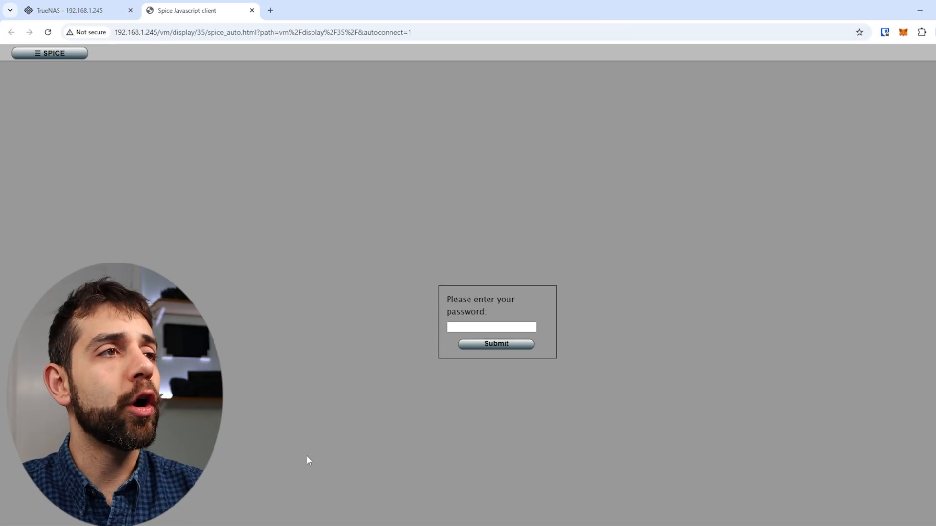
mouse_move(377, 330)
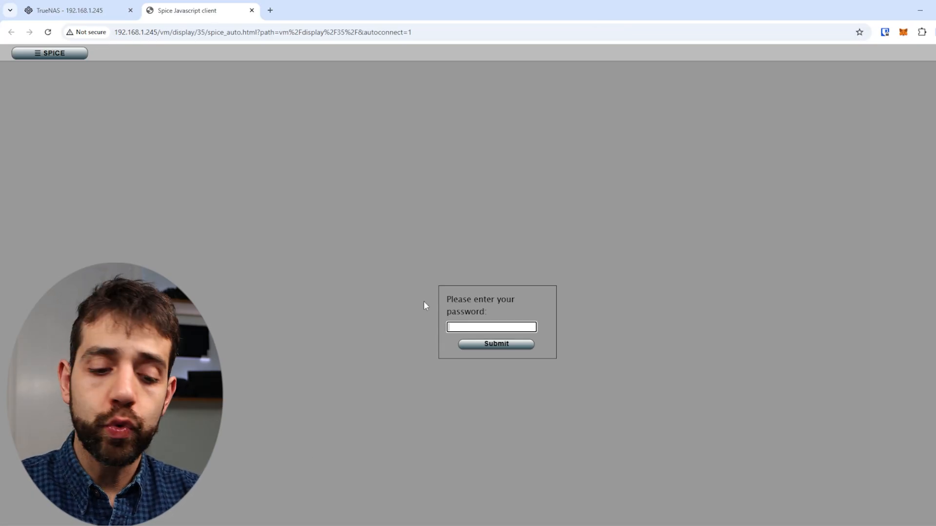
Connect to the SPICE display with the password and boot the Debian installer
left_click(495, 344)
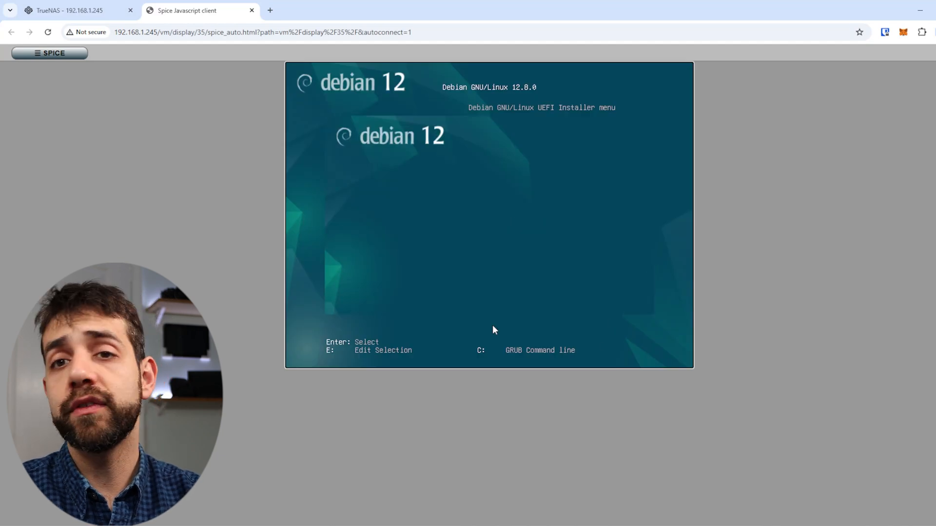
key("Return")
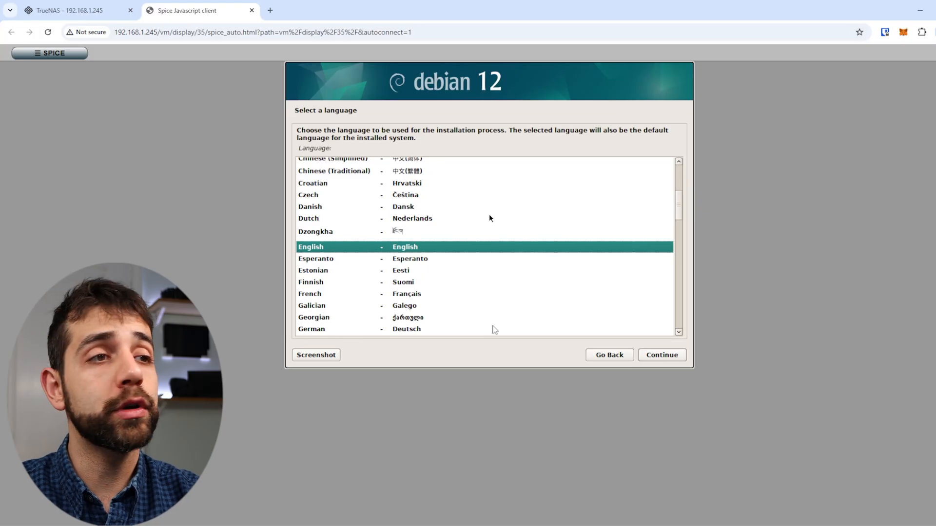
mouse_move(436, 365)
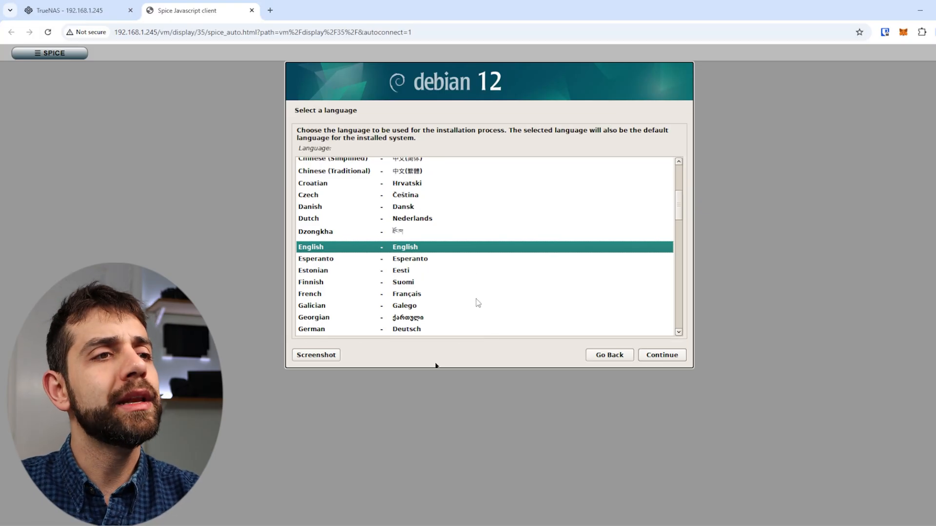
mouse_move(271, 257)
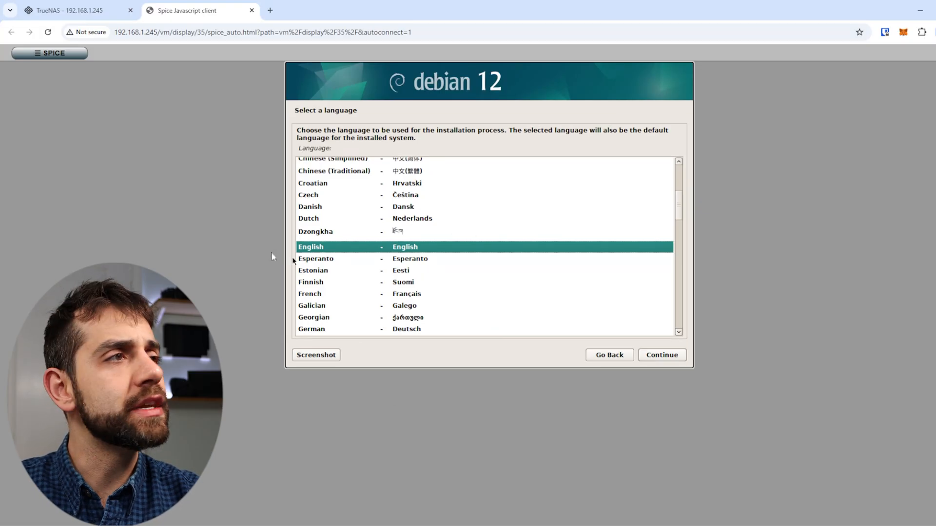
left_click(72, 11)
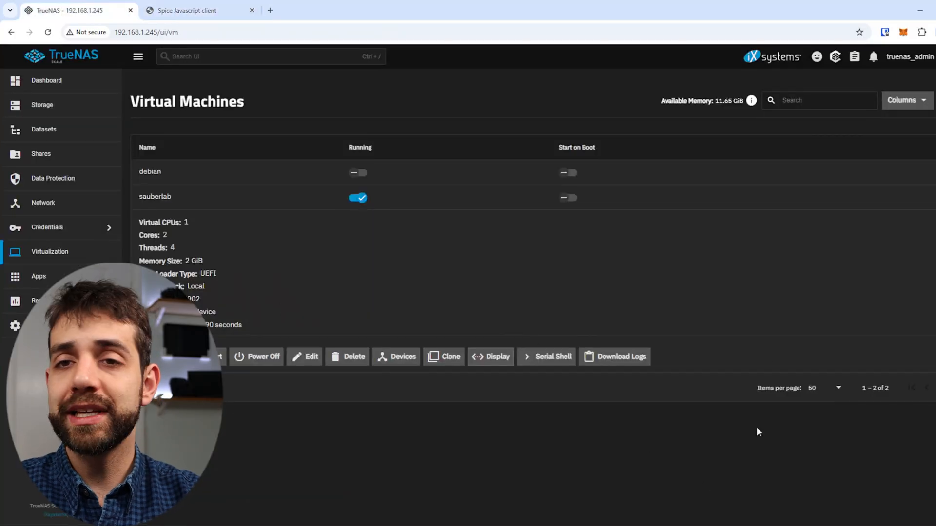
left_click(614, 356)
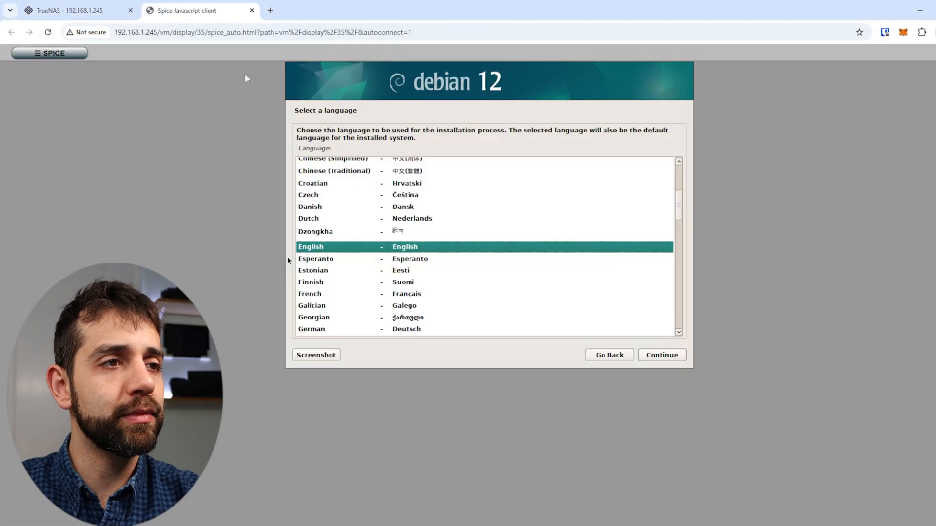
mouse_move(609, 284)
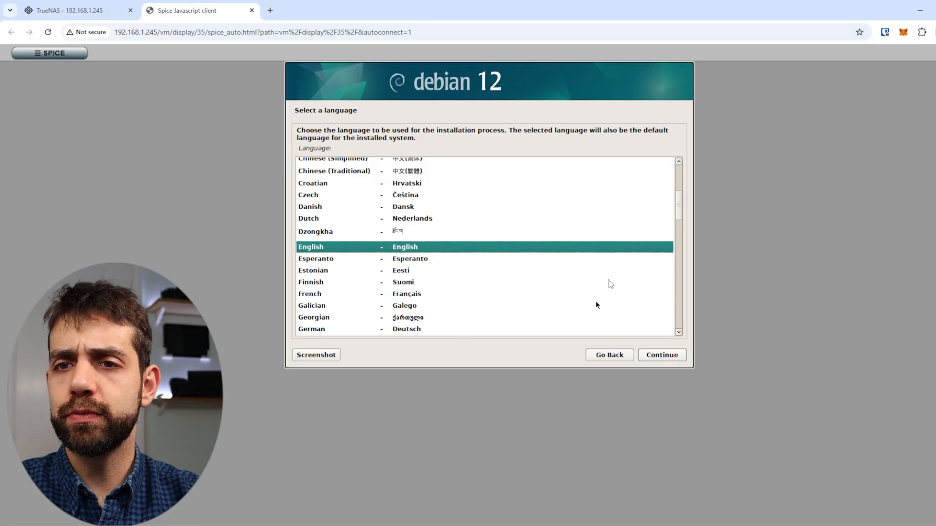
mouse_move(630, 361)
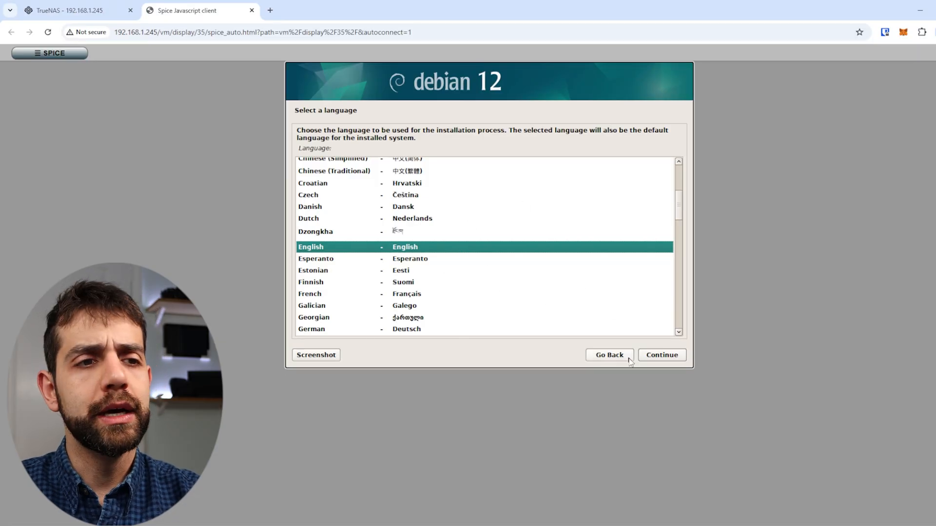
Keep English in the installer, reconnect the display, and return to TrueNAS
left_click(661, 354)
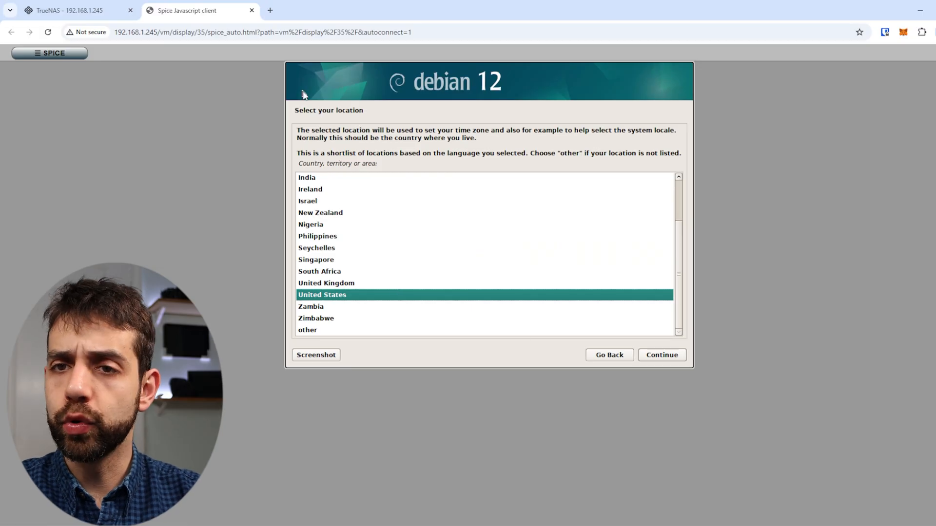
mouse_move(308, 88)
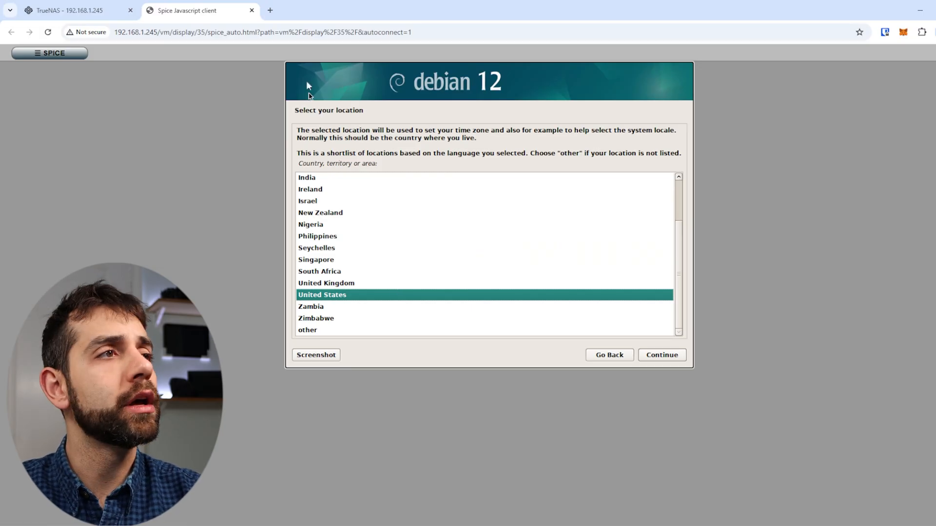
left_click(251, 11)
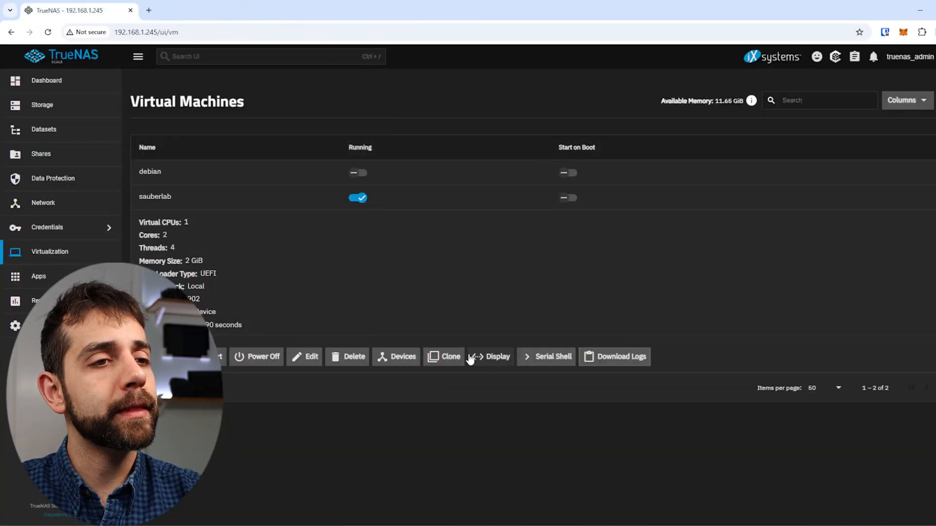
left_click(496, 357)
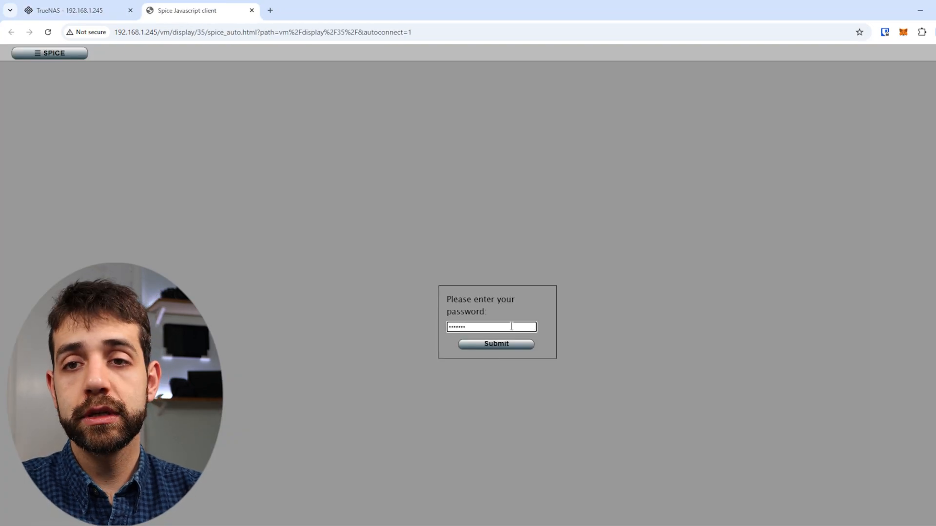
left_click(495, 344)
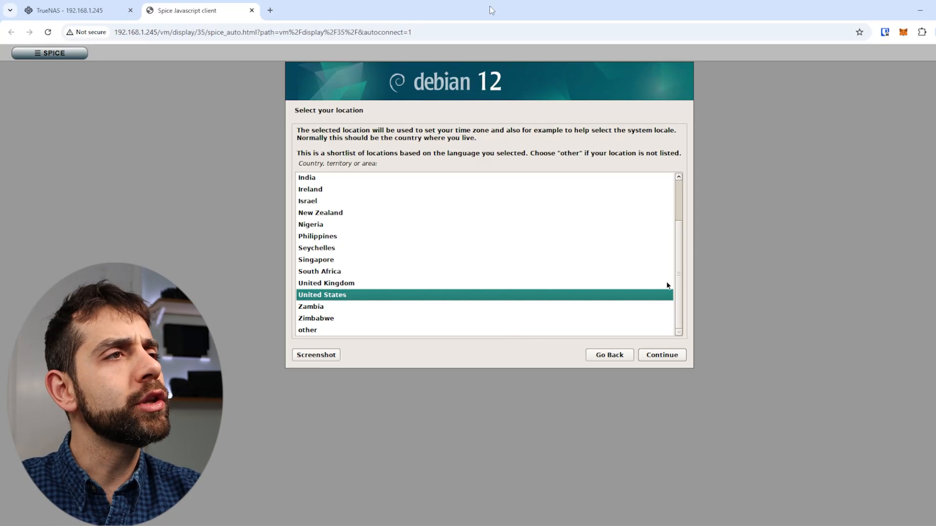
left_click(251, 11)
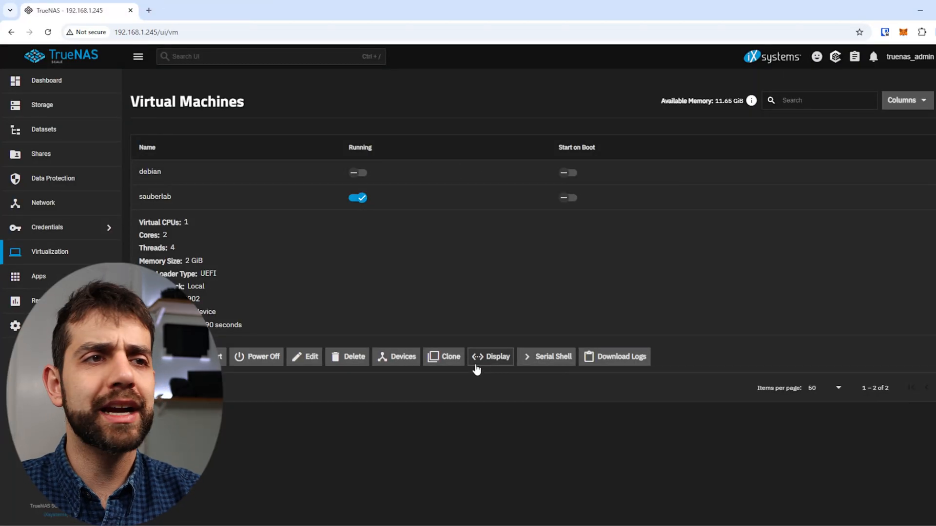
Switch on Start on Boot for sauberlab in the Virtual Machines list
left_click(567, 197)
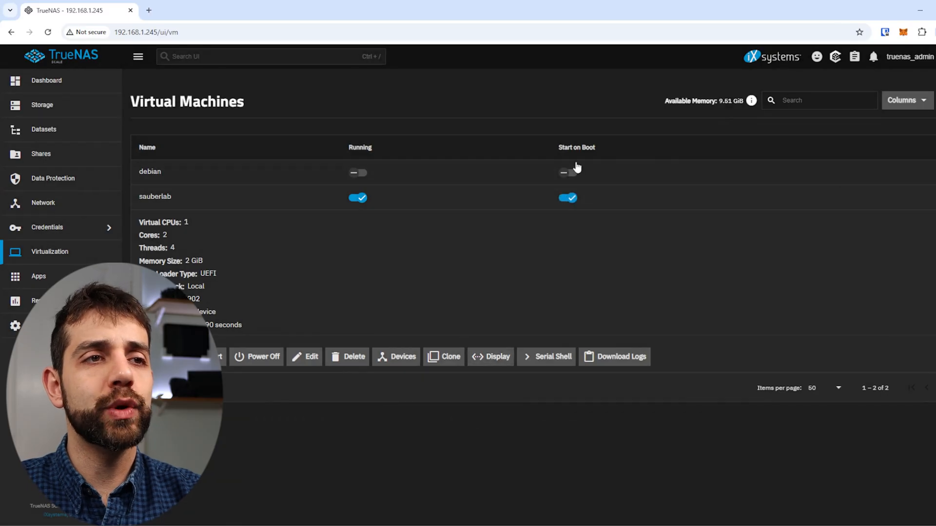
mouse_move(411, 196)
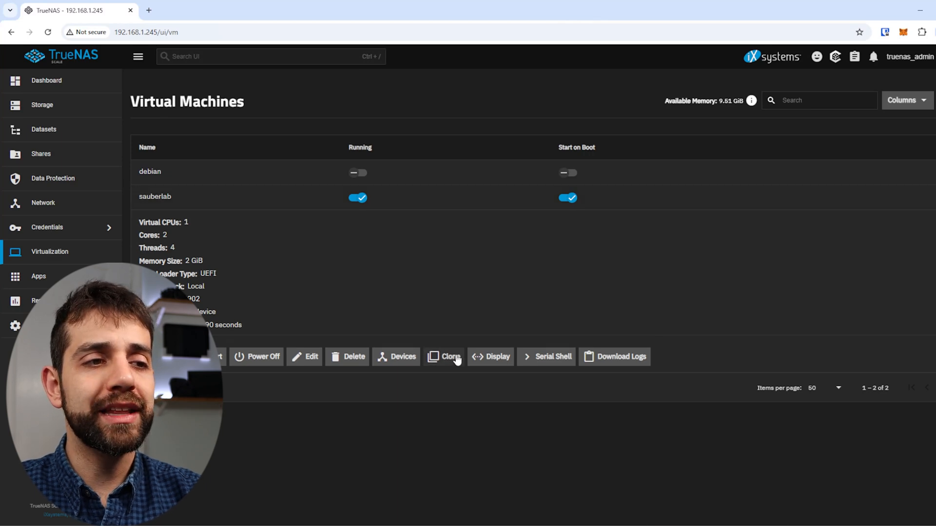
mouse_move(505, 496)
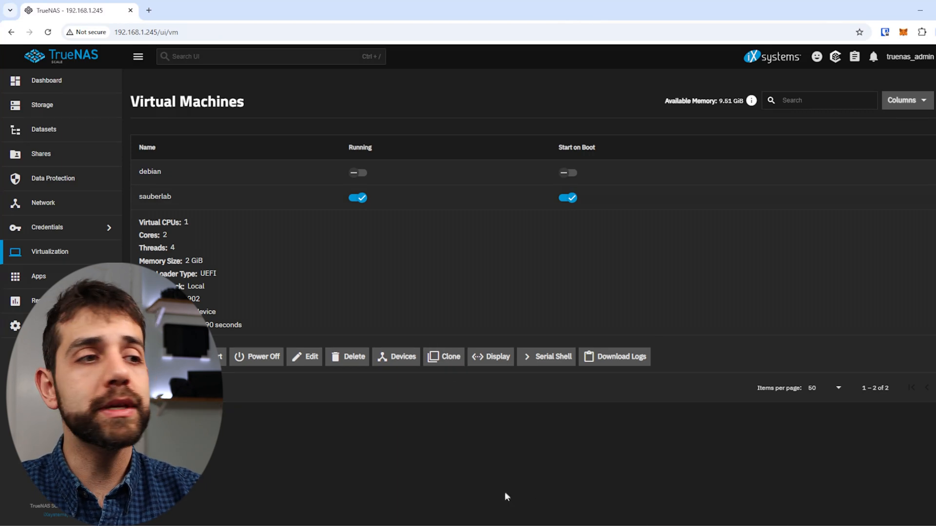
mouse_move(263, 357)
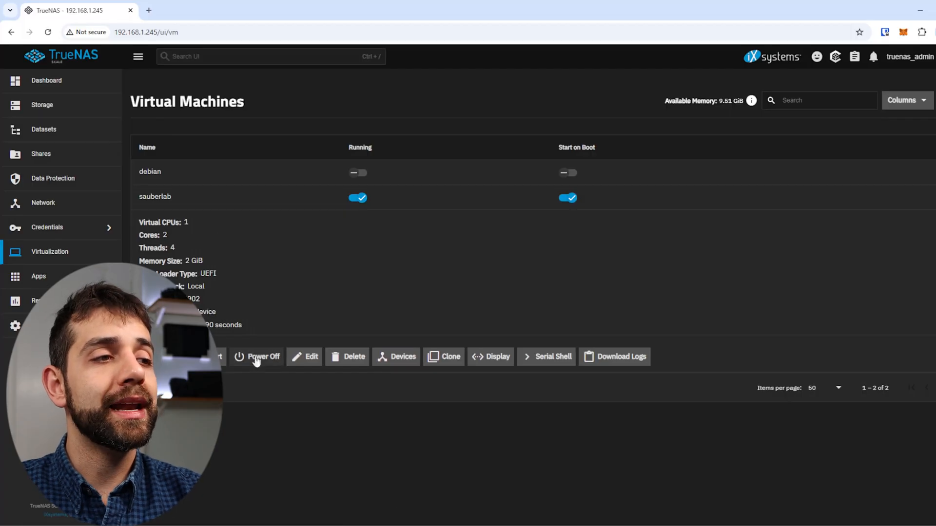
left_click(304, 357)
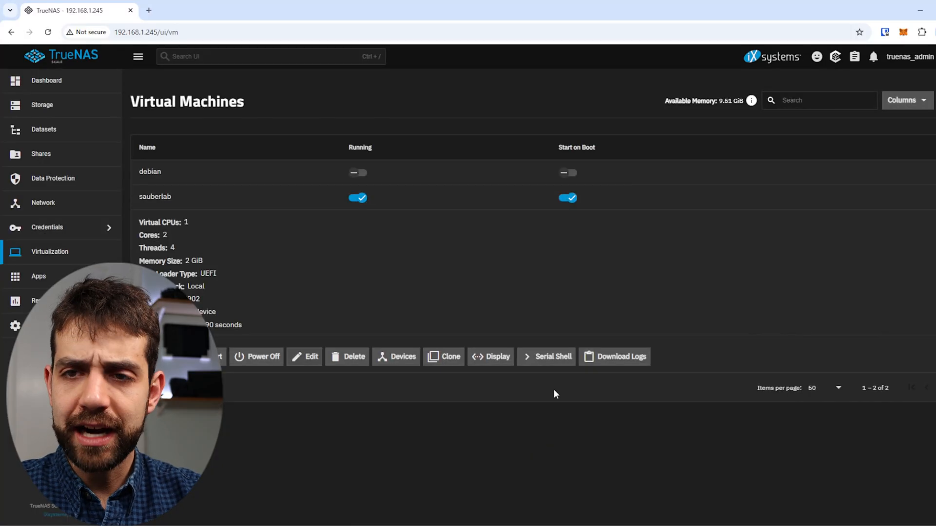
mouse_move(536, 394)
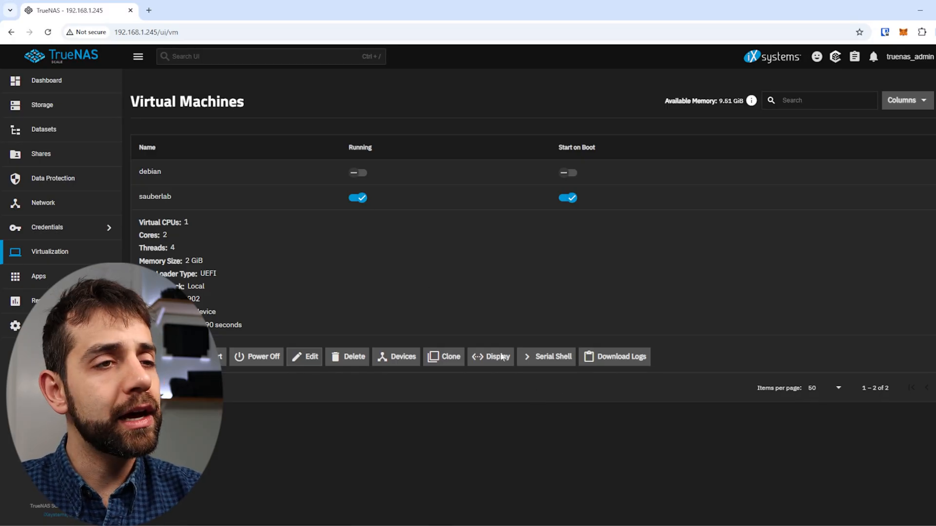
mouse_move(614, 356)
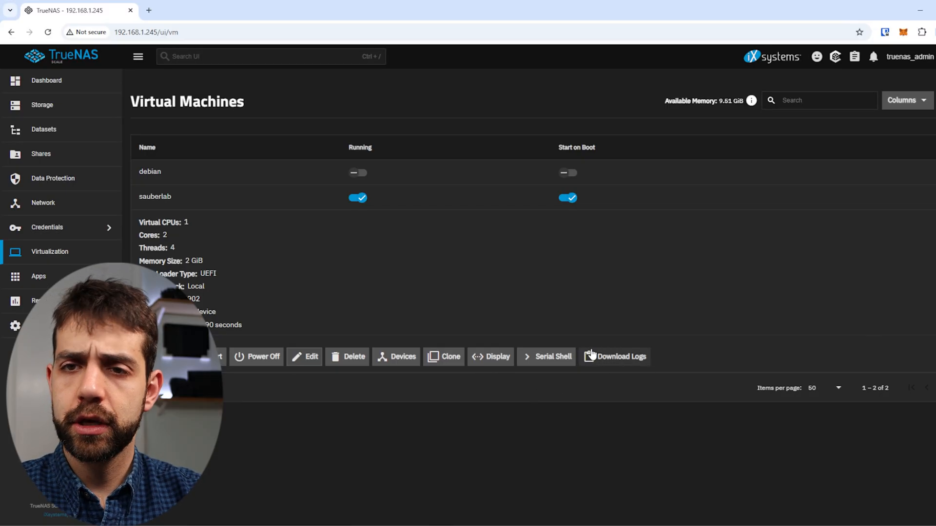